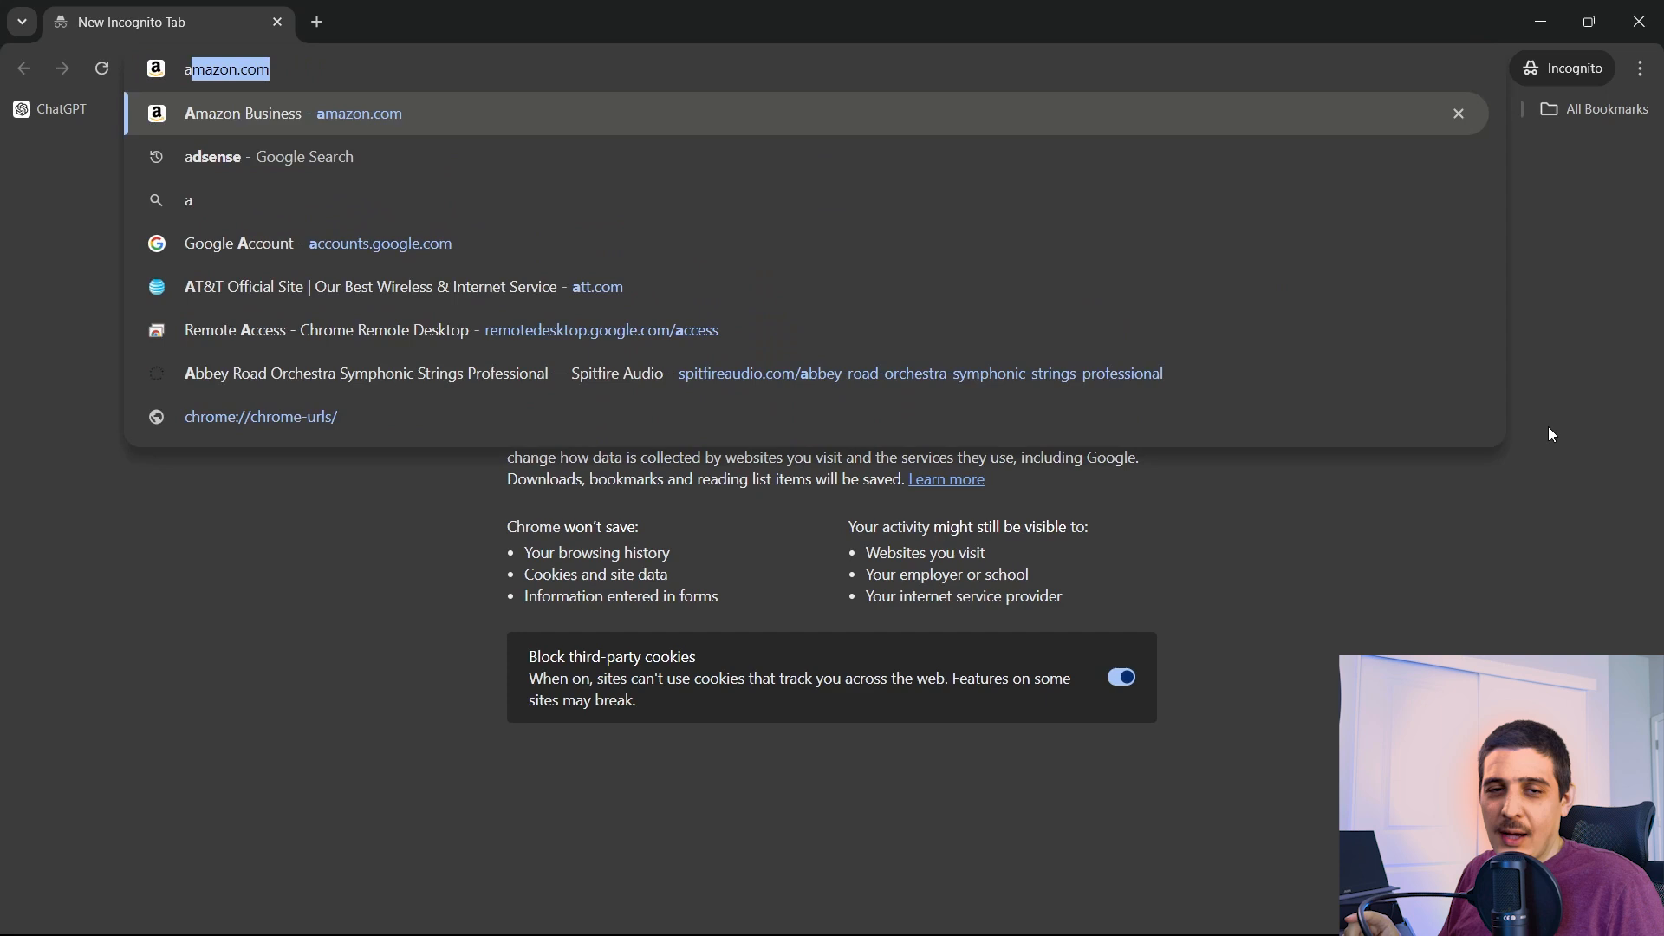
Navigate the browser through accounts.google.com to remotedesktop.google.com.
type("accounts.google.com")
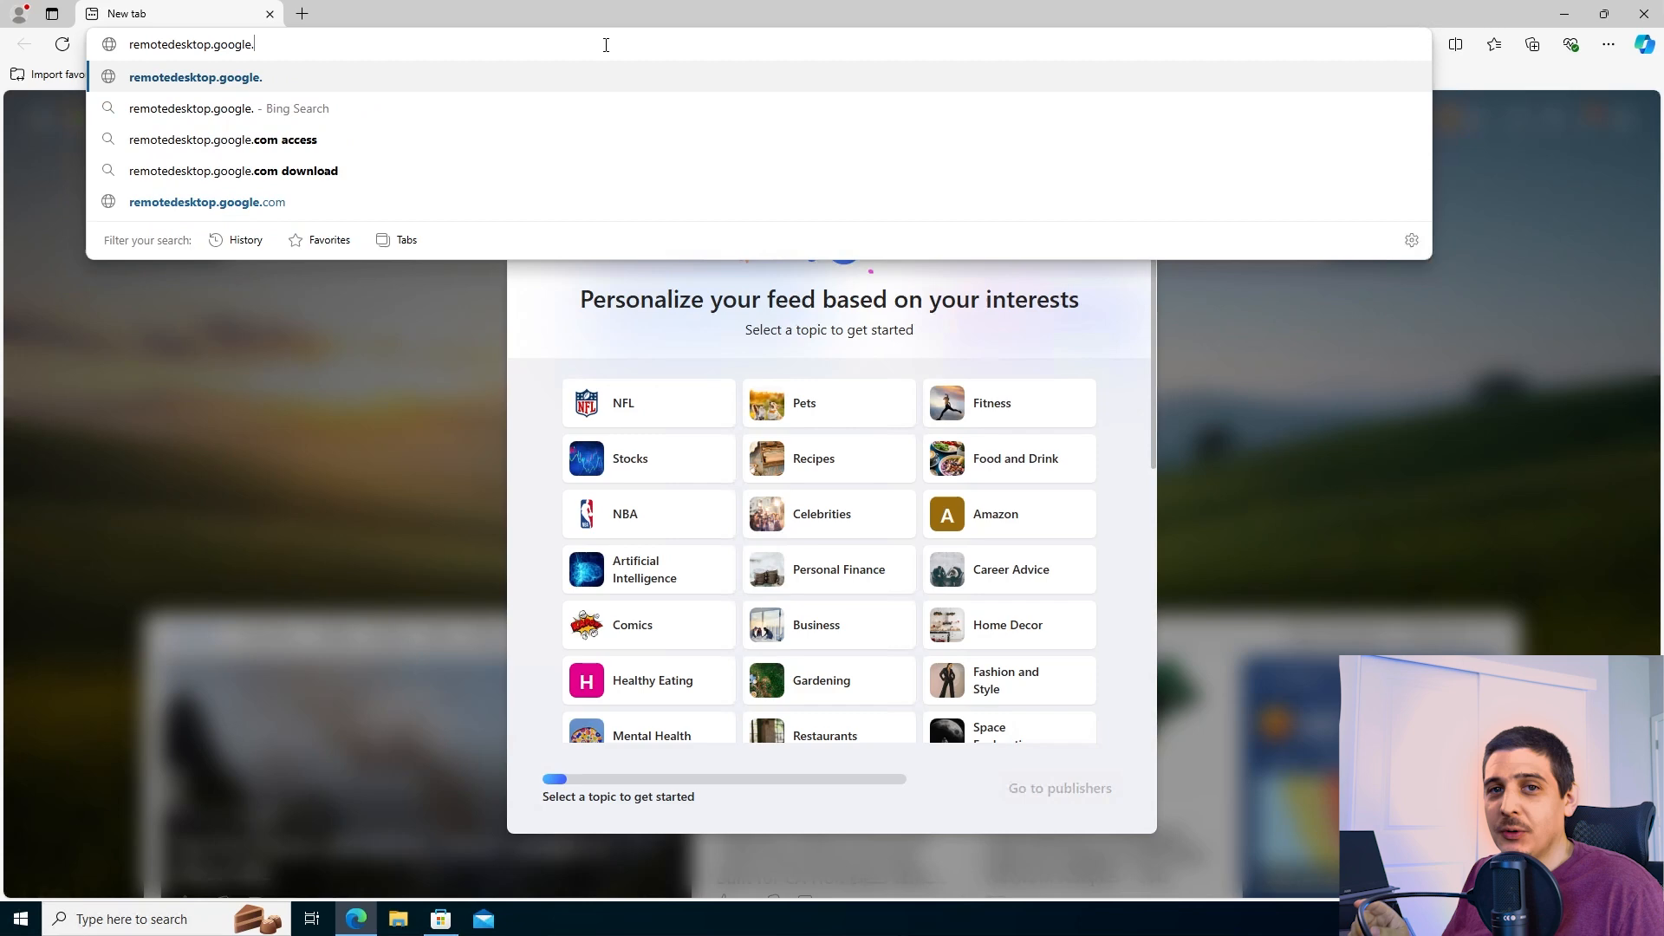
type("com")
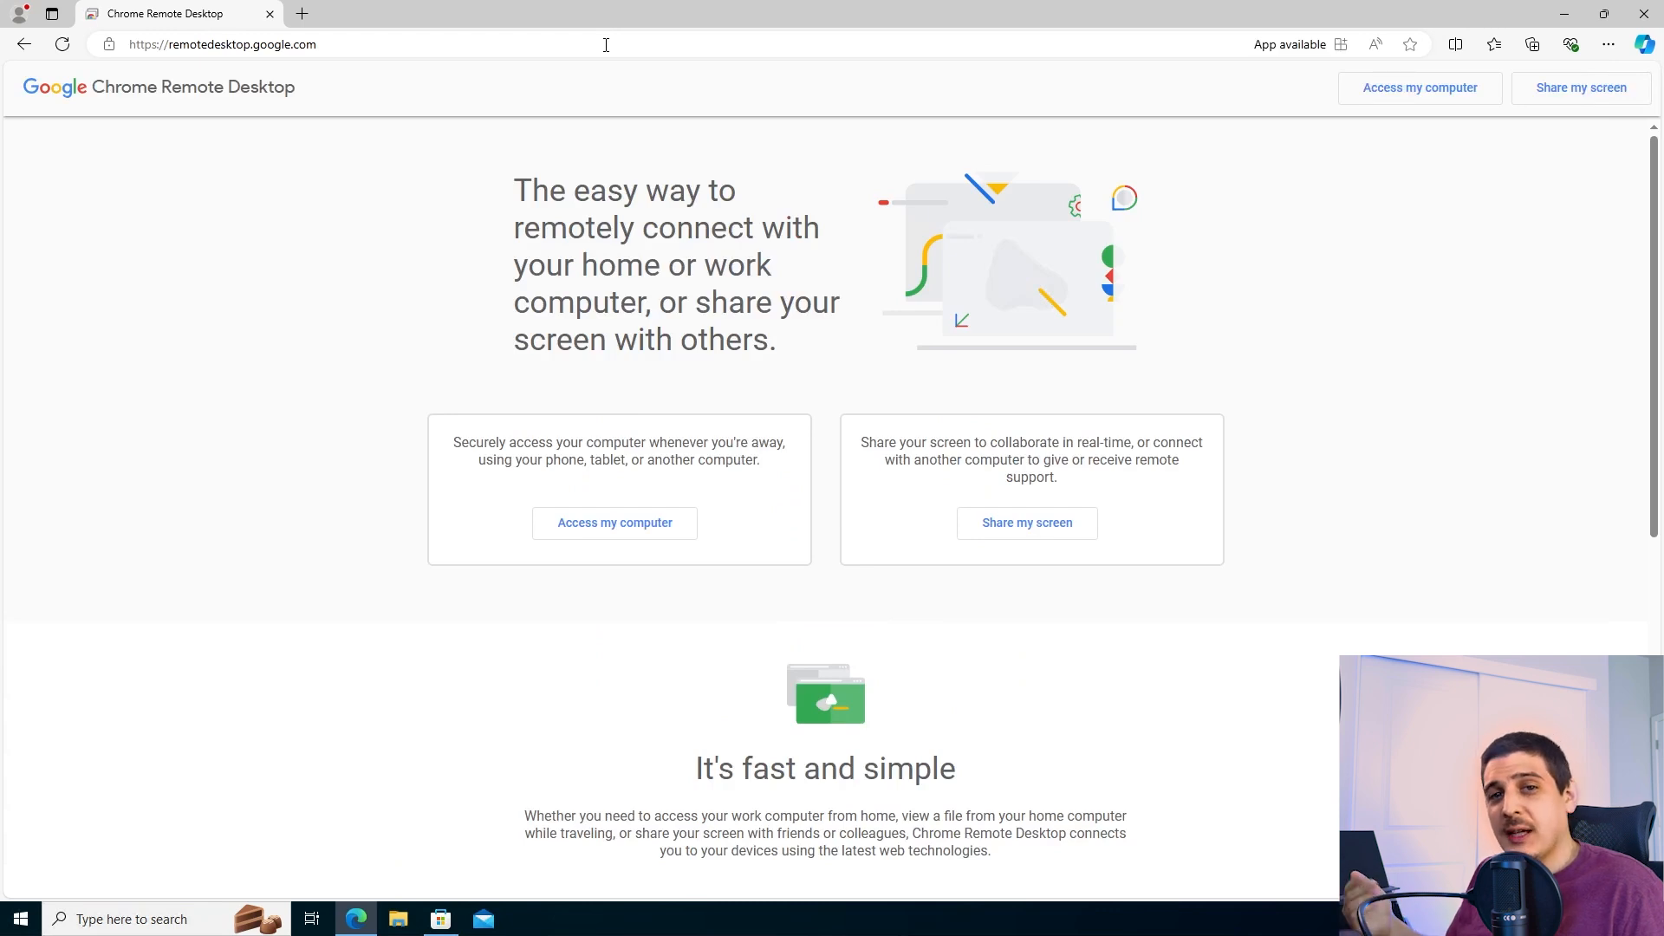
Go to Access my computer and start setting up remote access on this device.
left_click(614, 521)
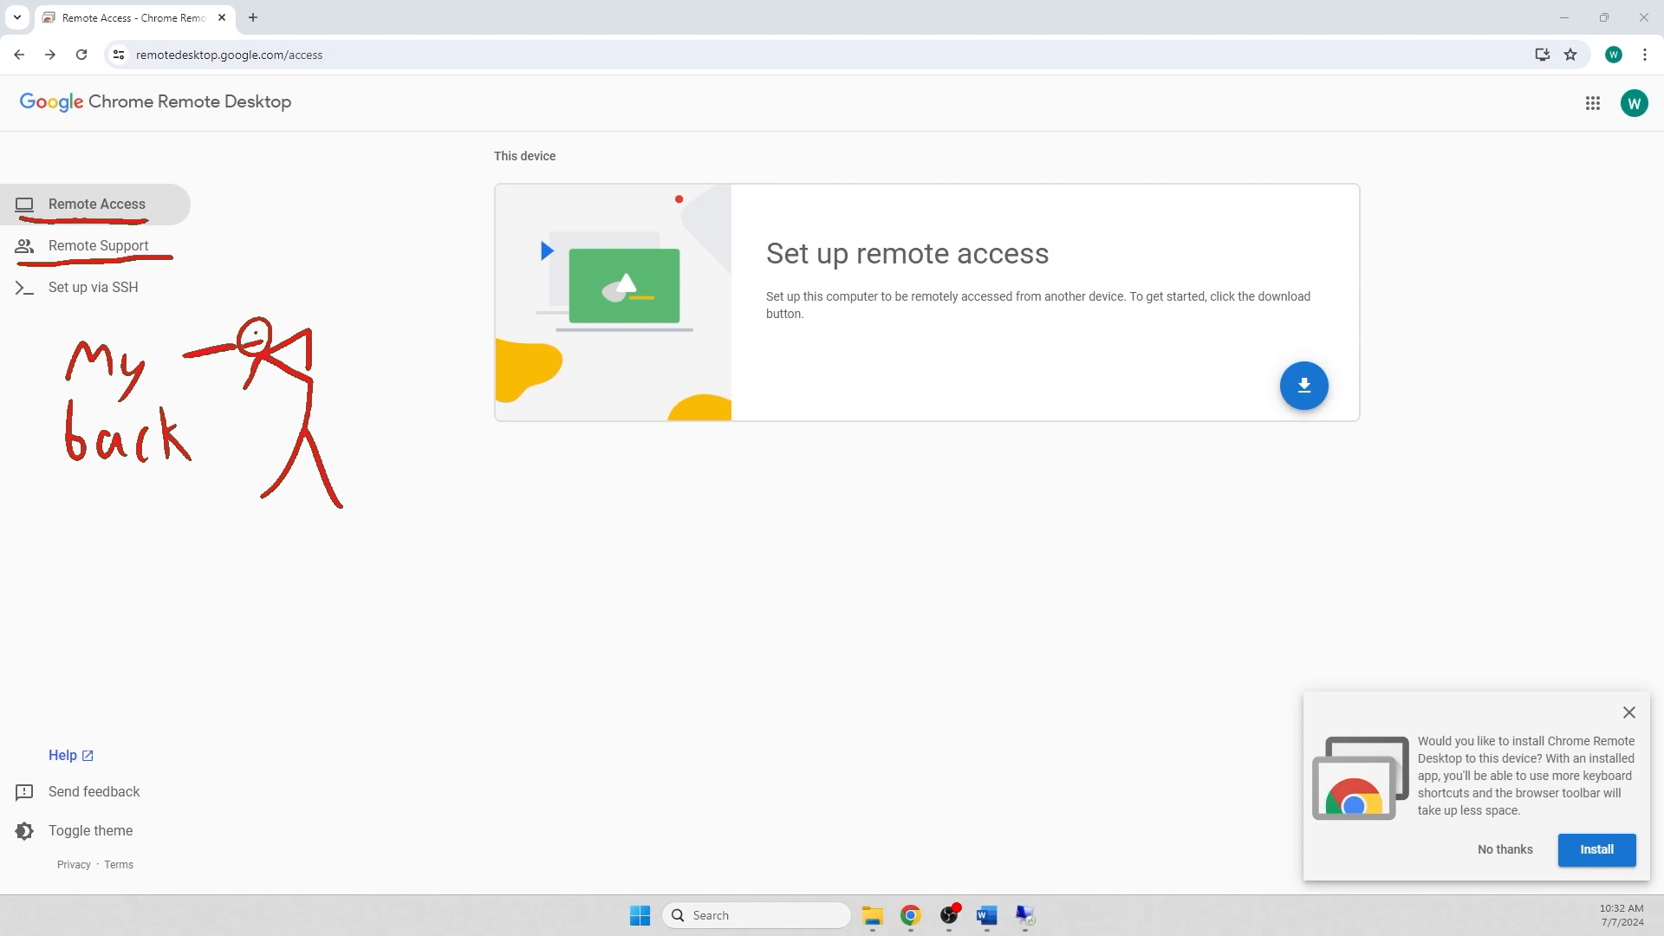
left_click_drag(175, 243, 243, 280)
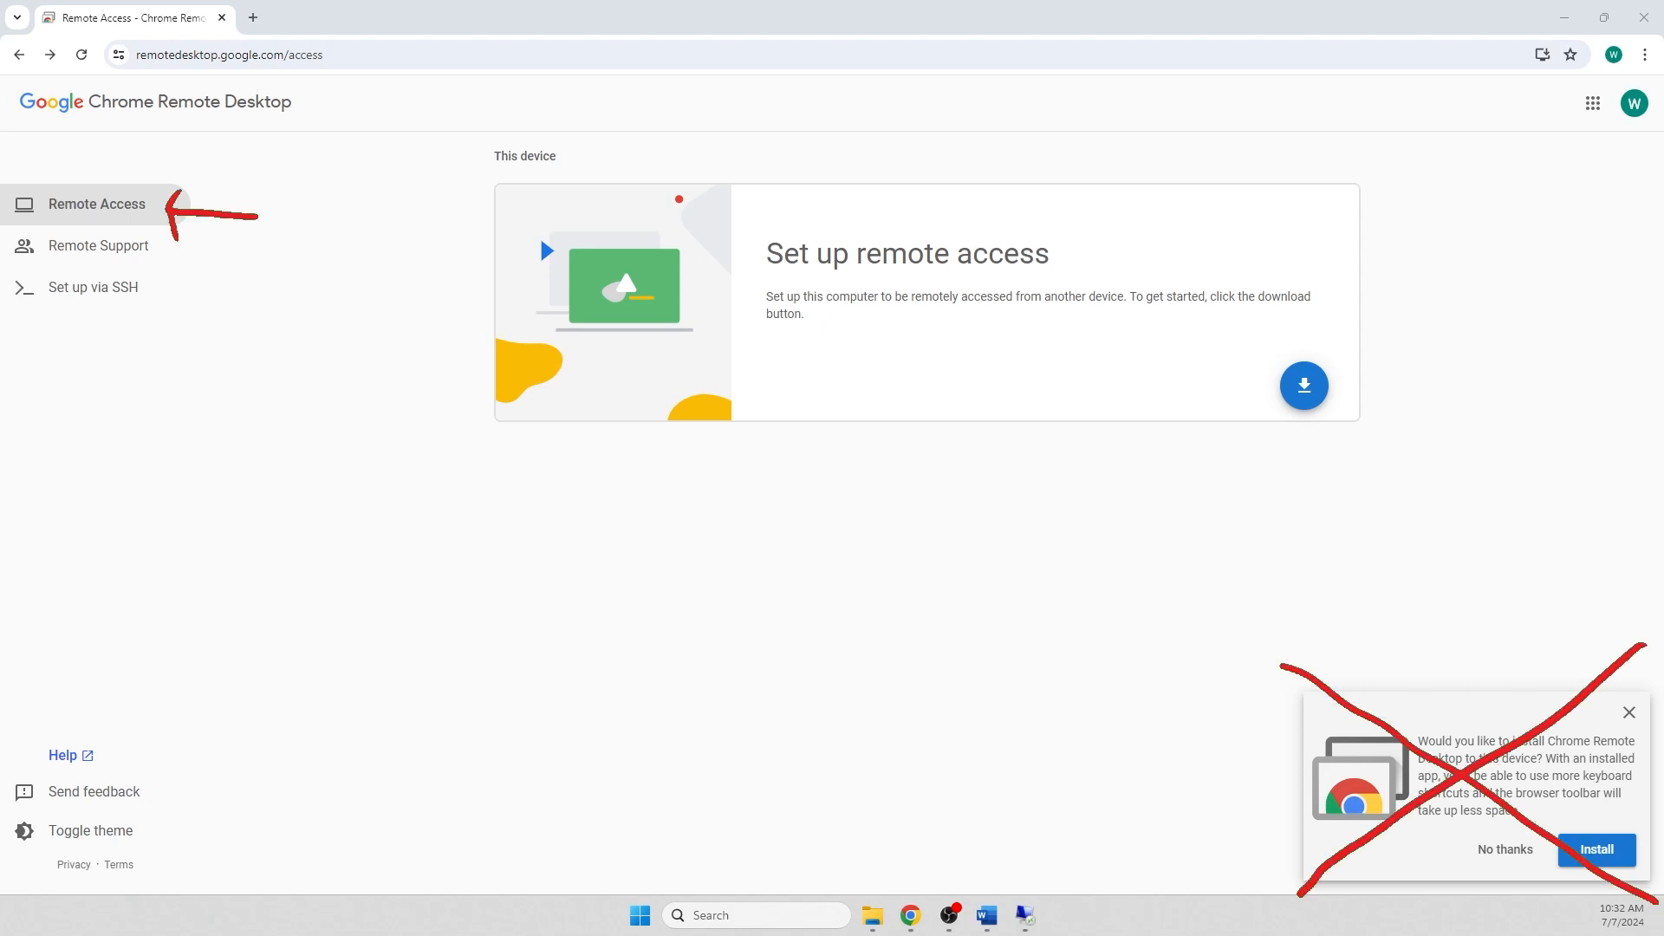
left_click(1303, 384)
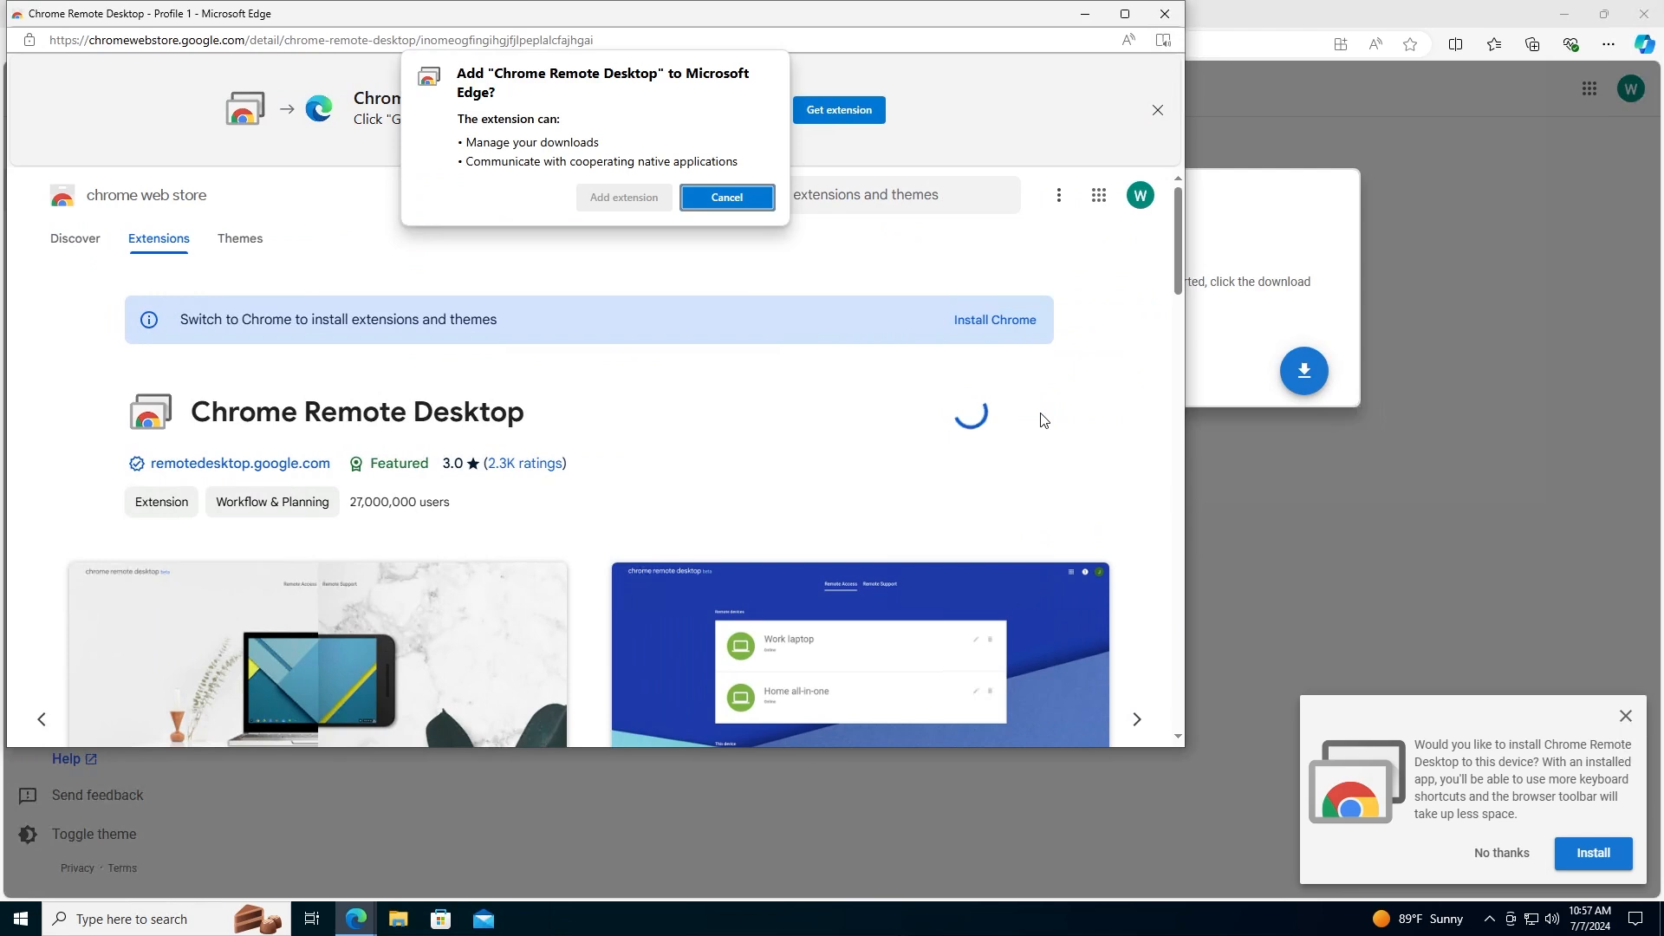
Add the Chrome Remote Desktop extension, then Accept & Install the host installer.
left_click(624, 197)
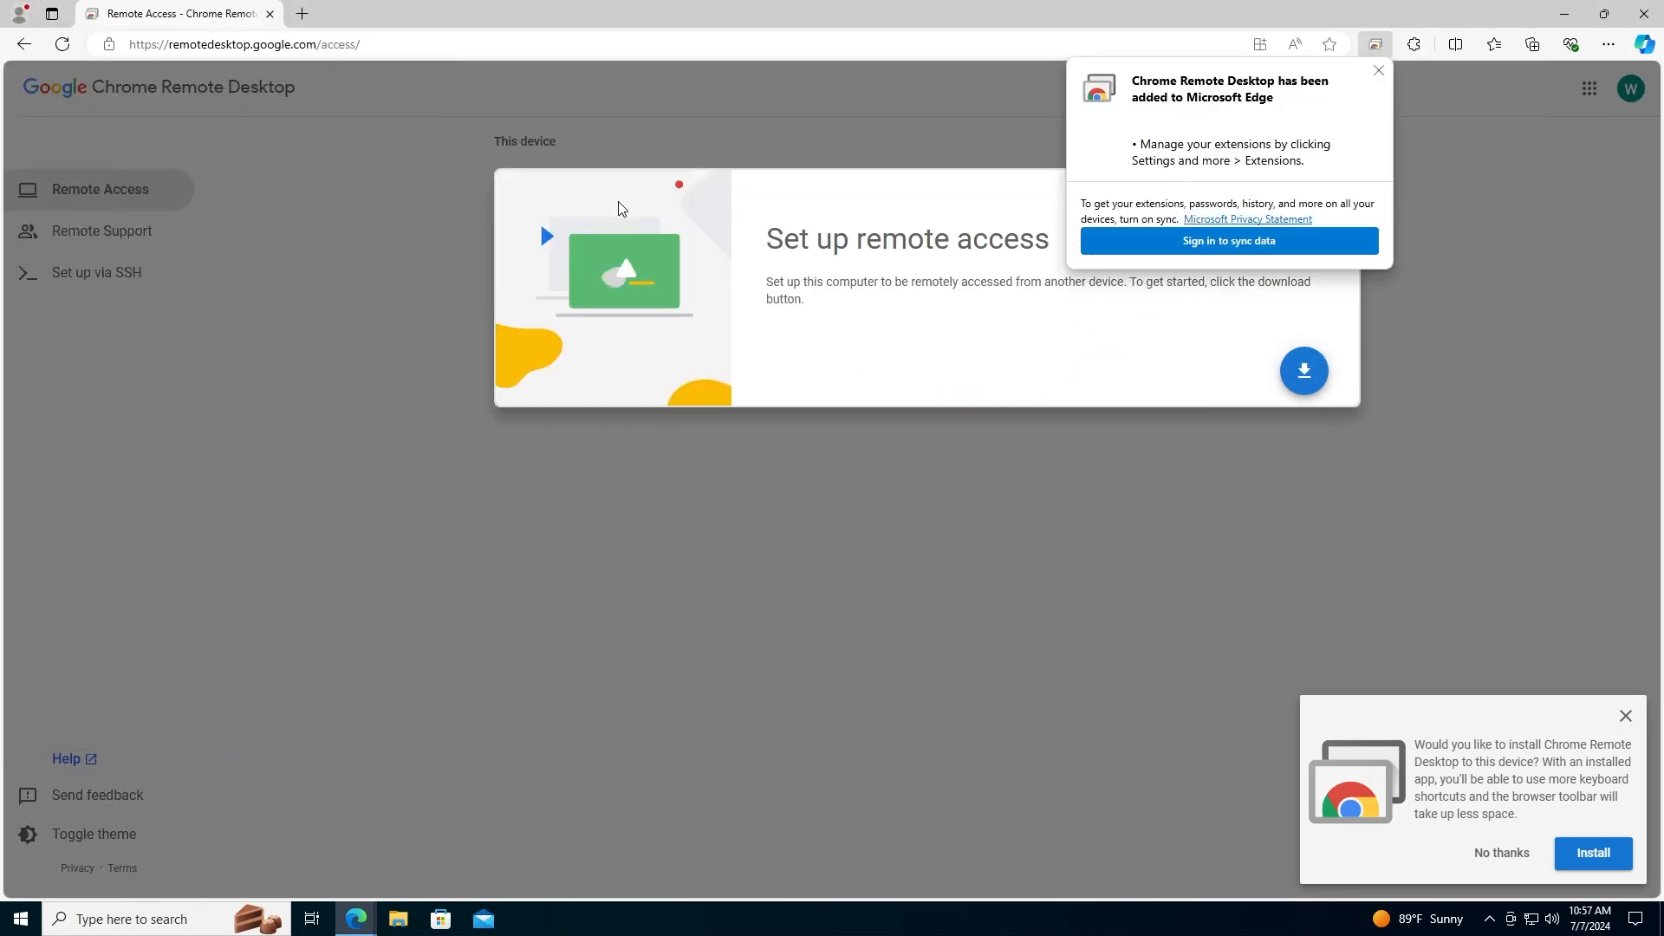
left_click(1378, 69)
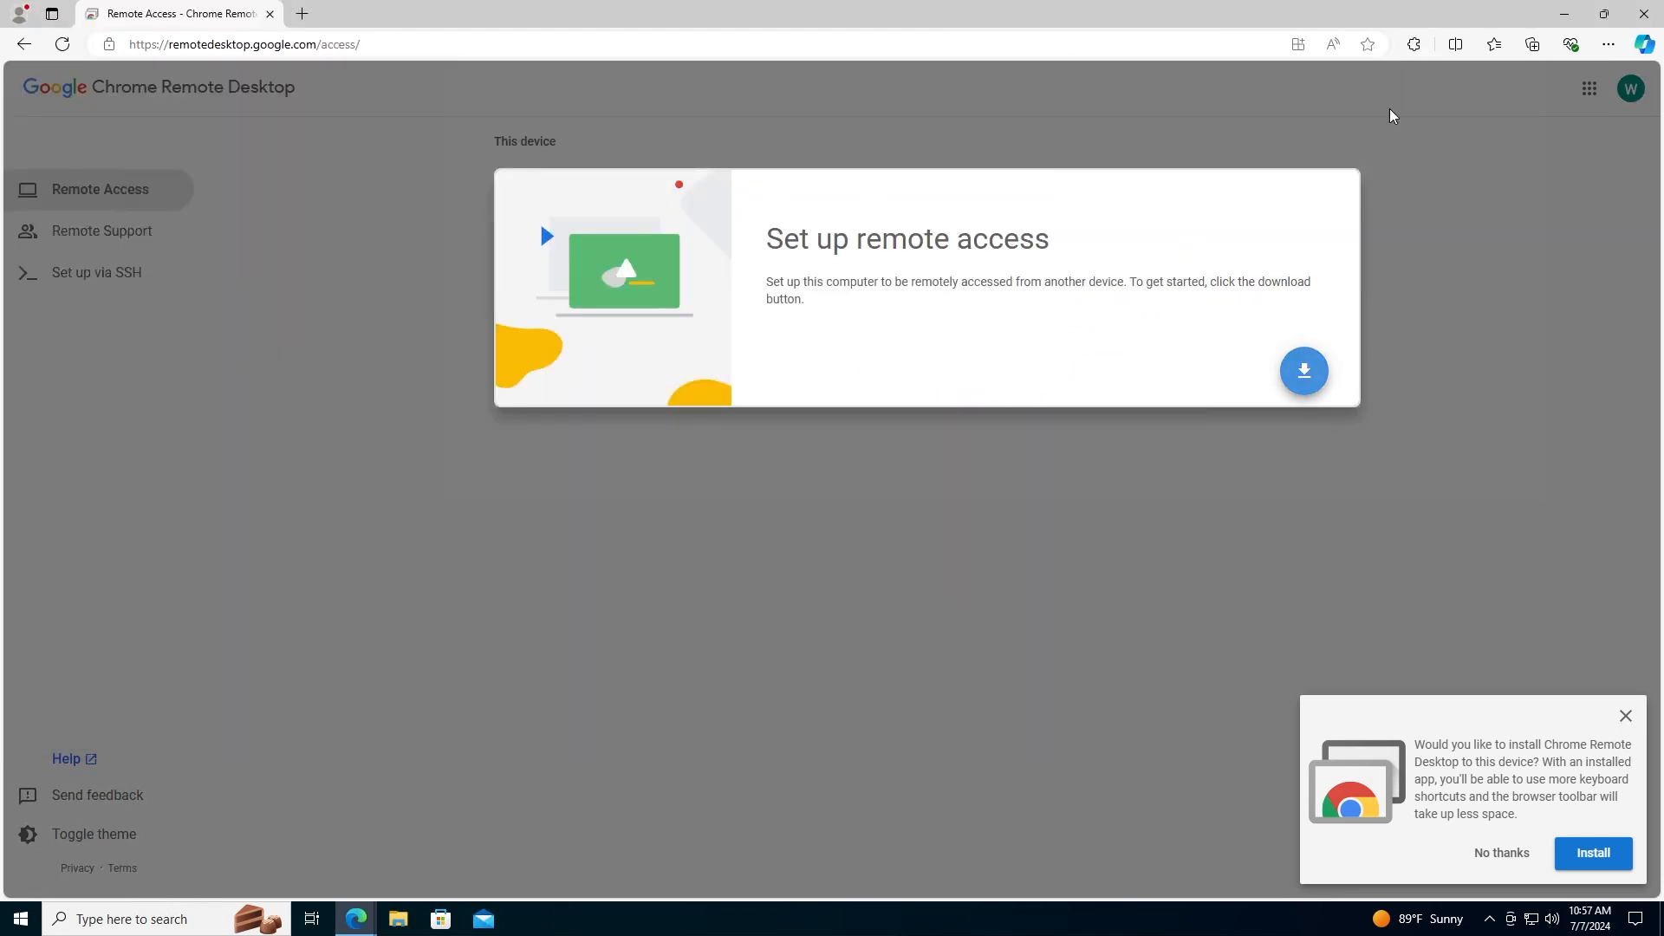
mouse_move(1250, 374)
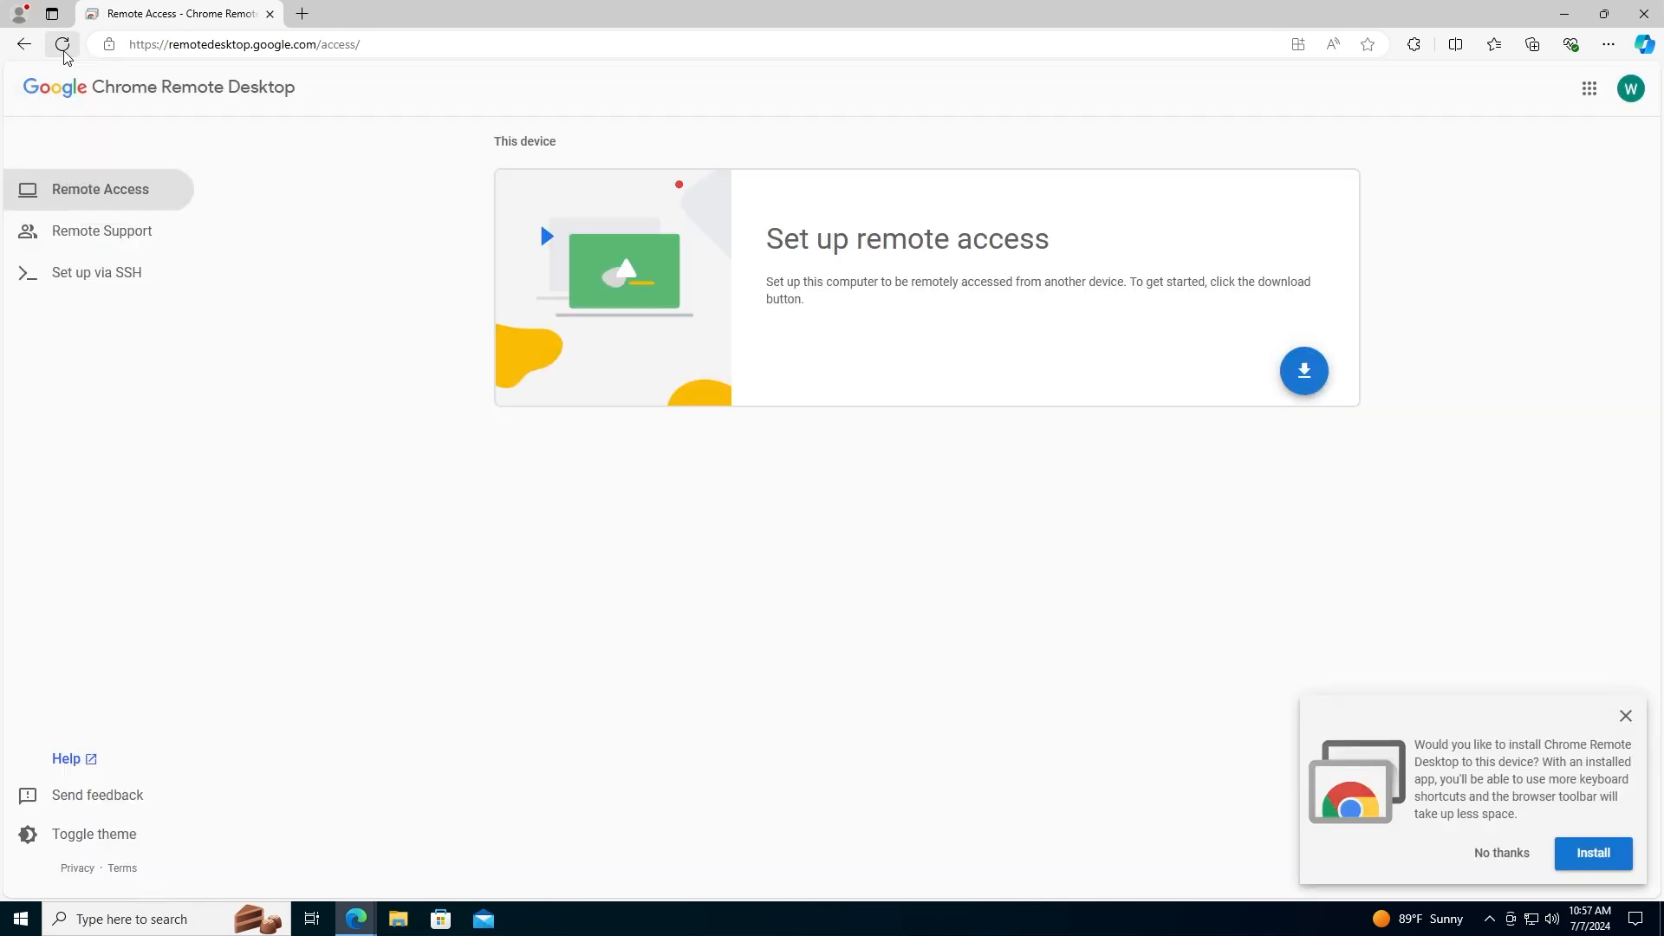
left_click(1303, 371)
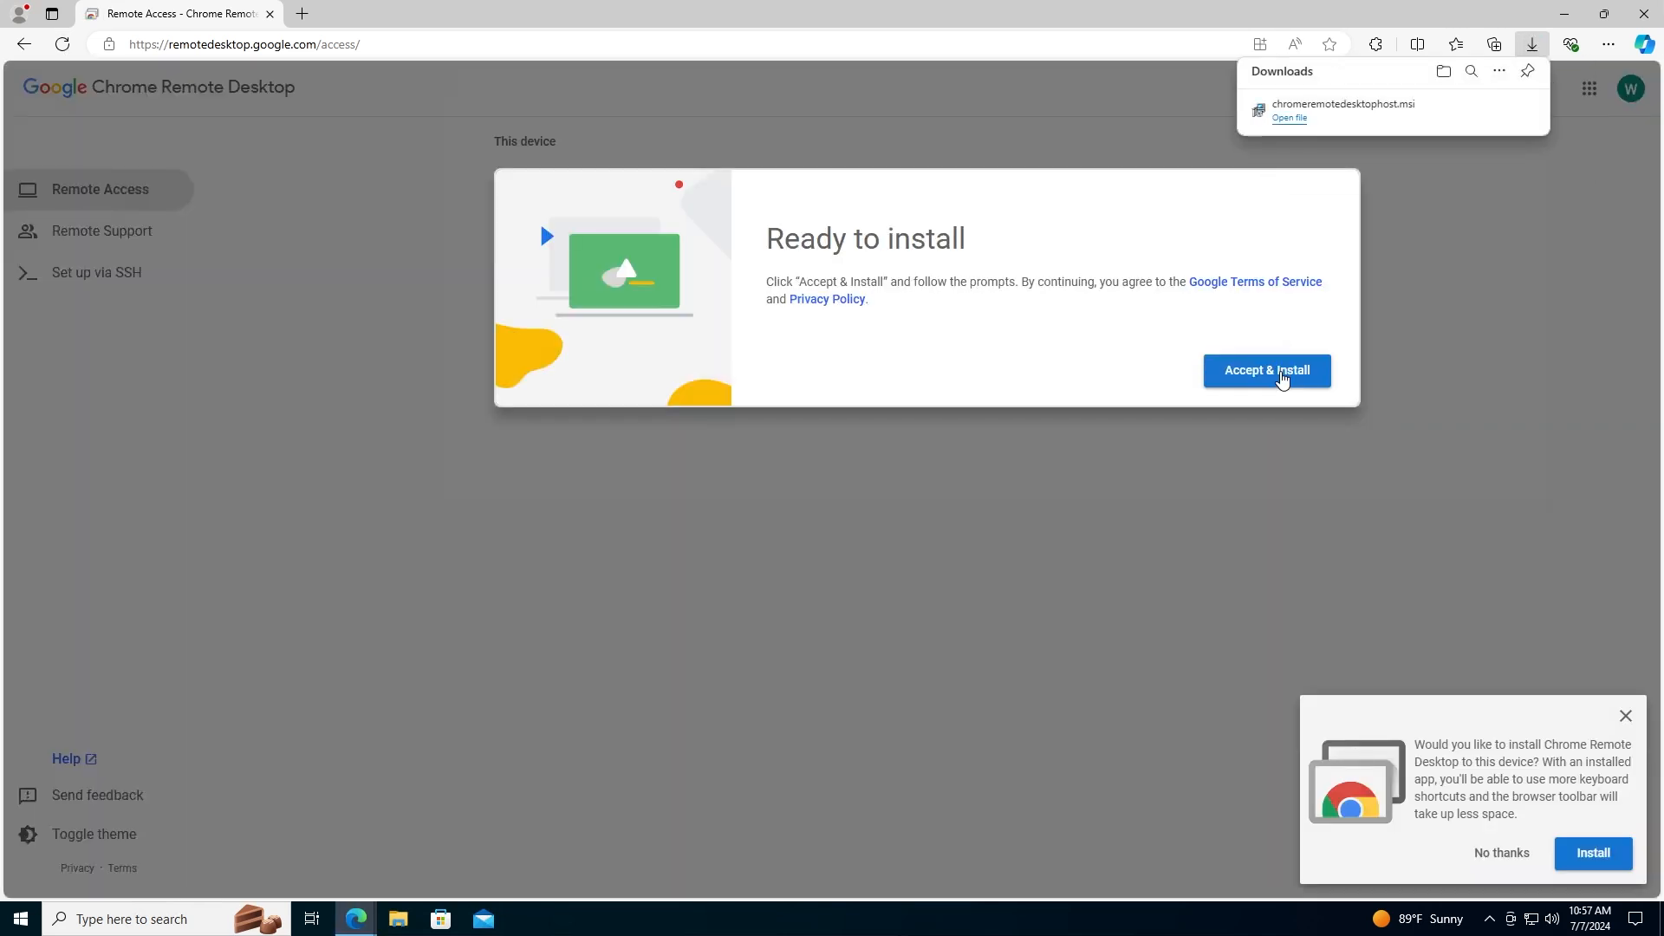
left_click(1265, 371)
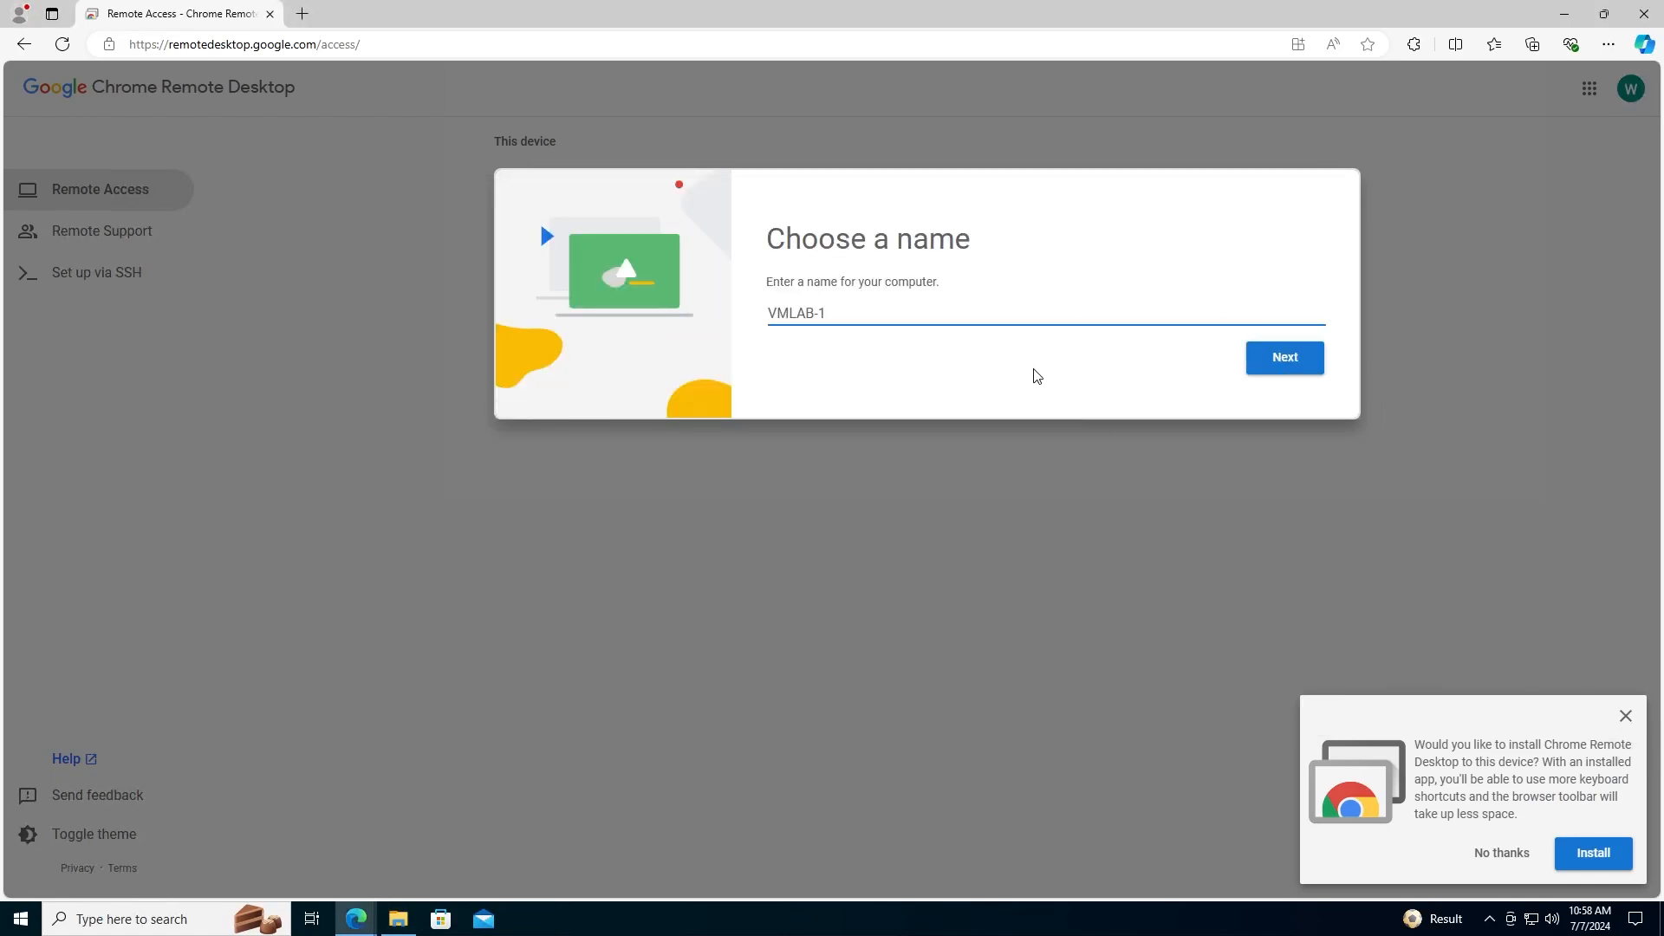
left_click(1283, 357)
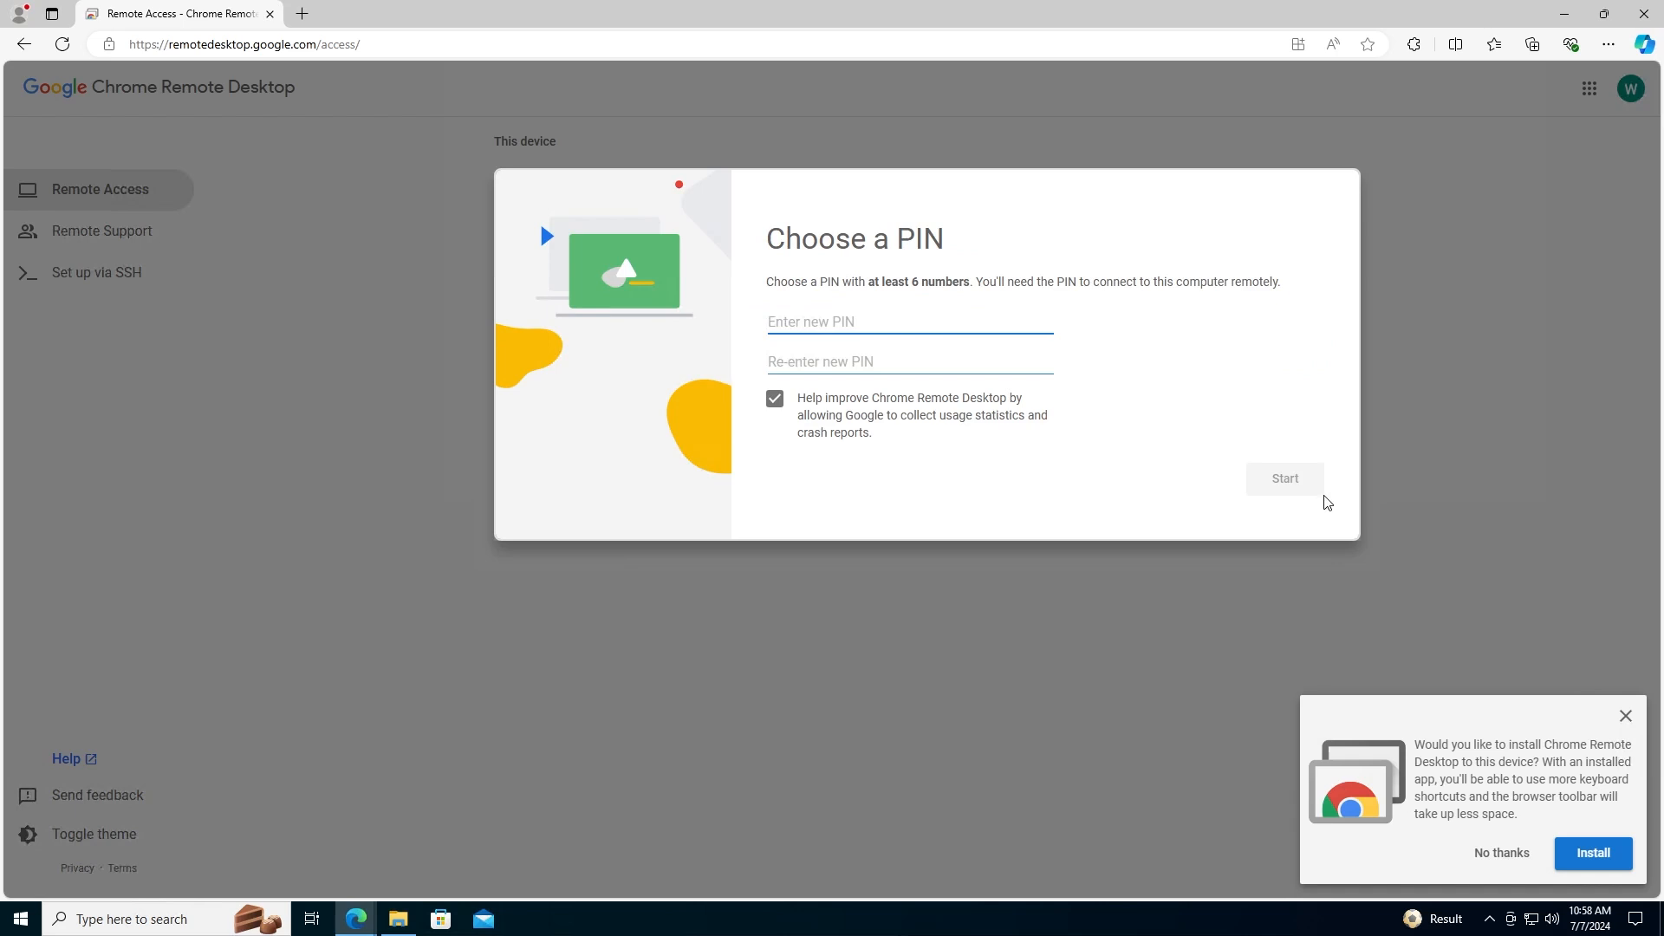
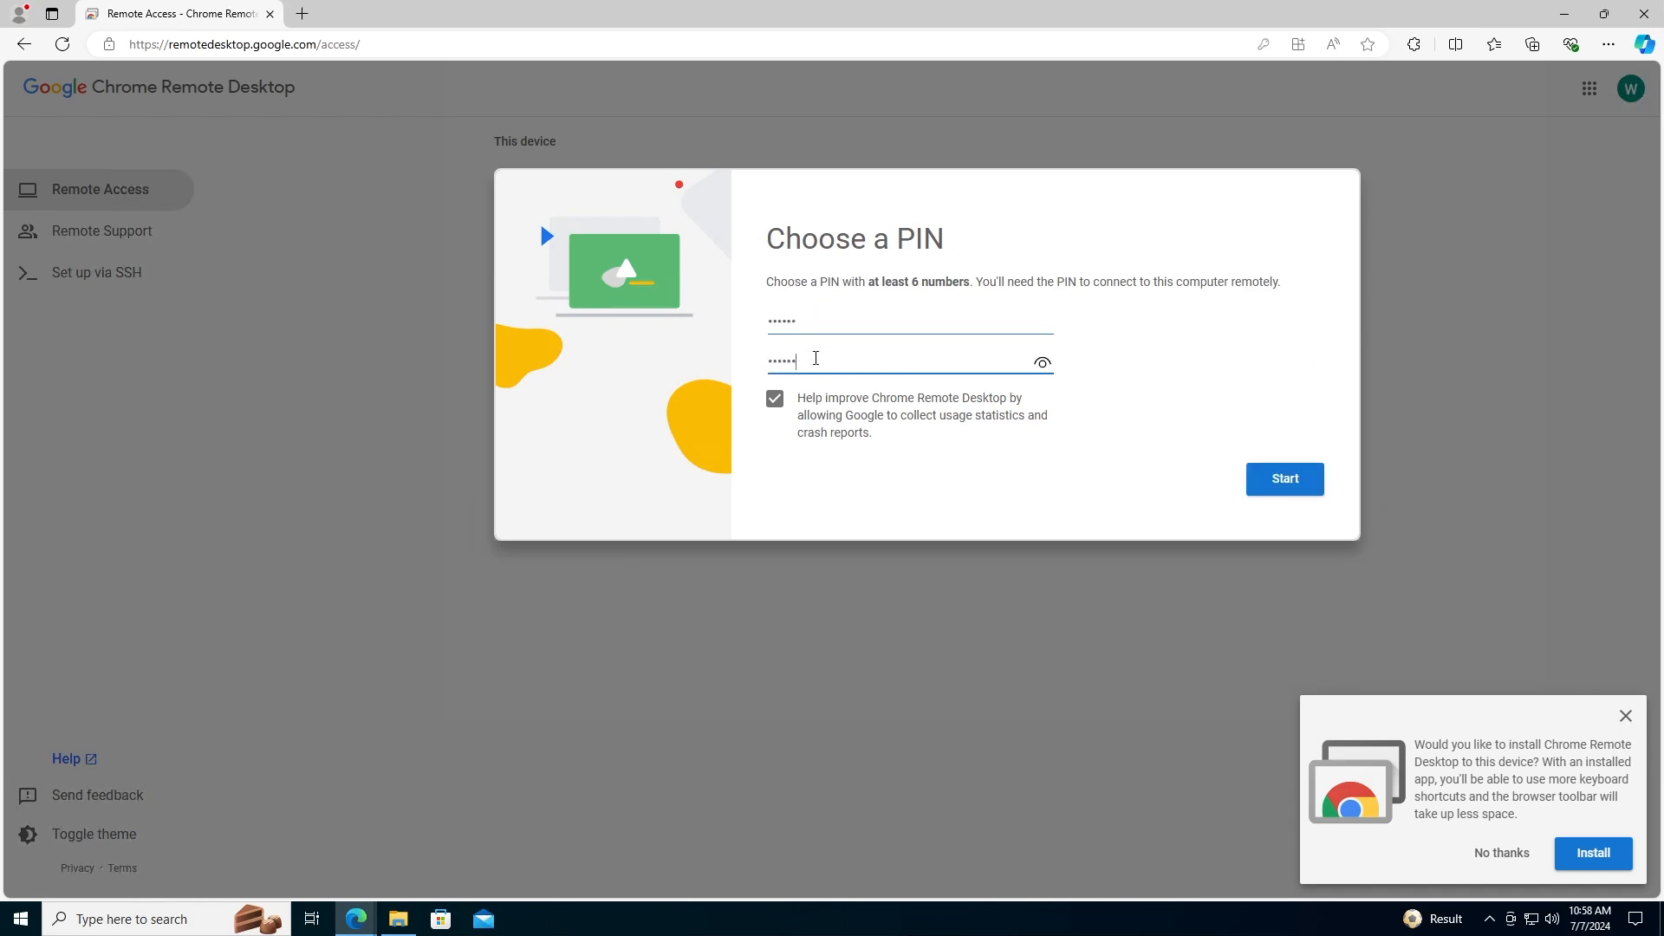
left_click(1284, 478)
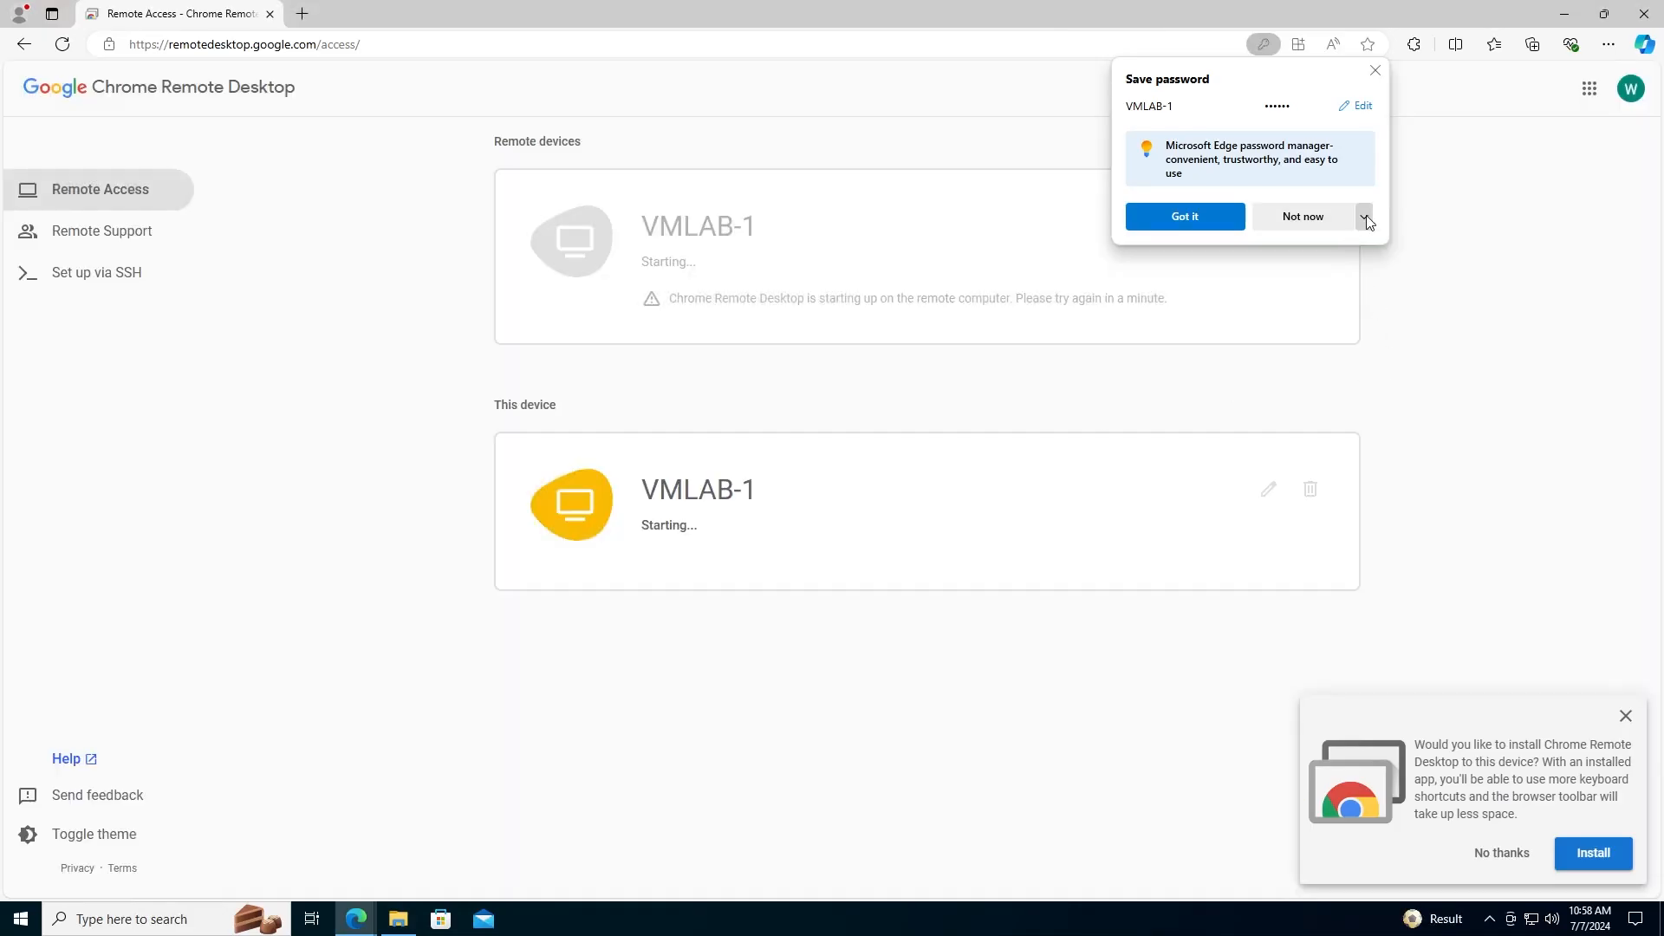
left_click(1301, 217)
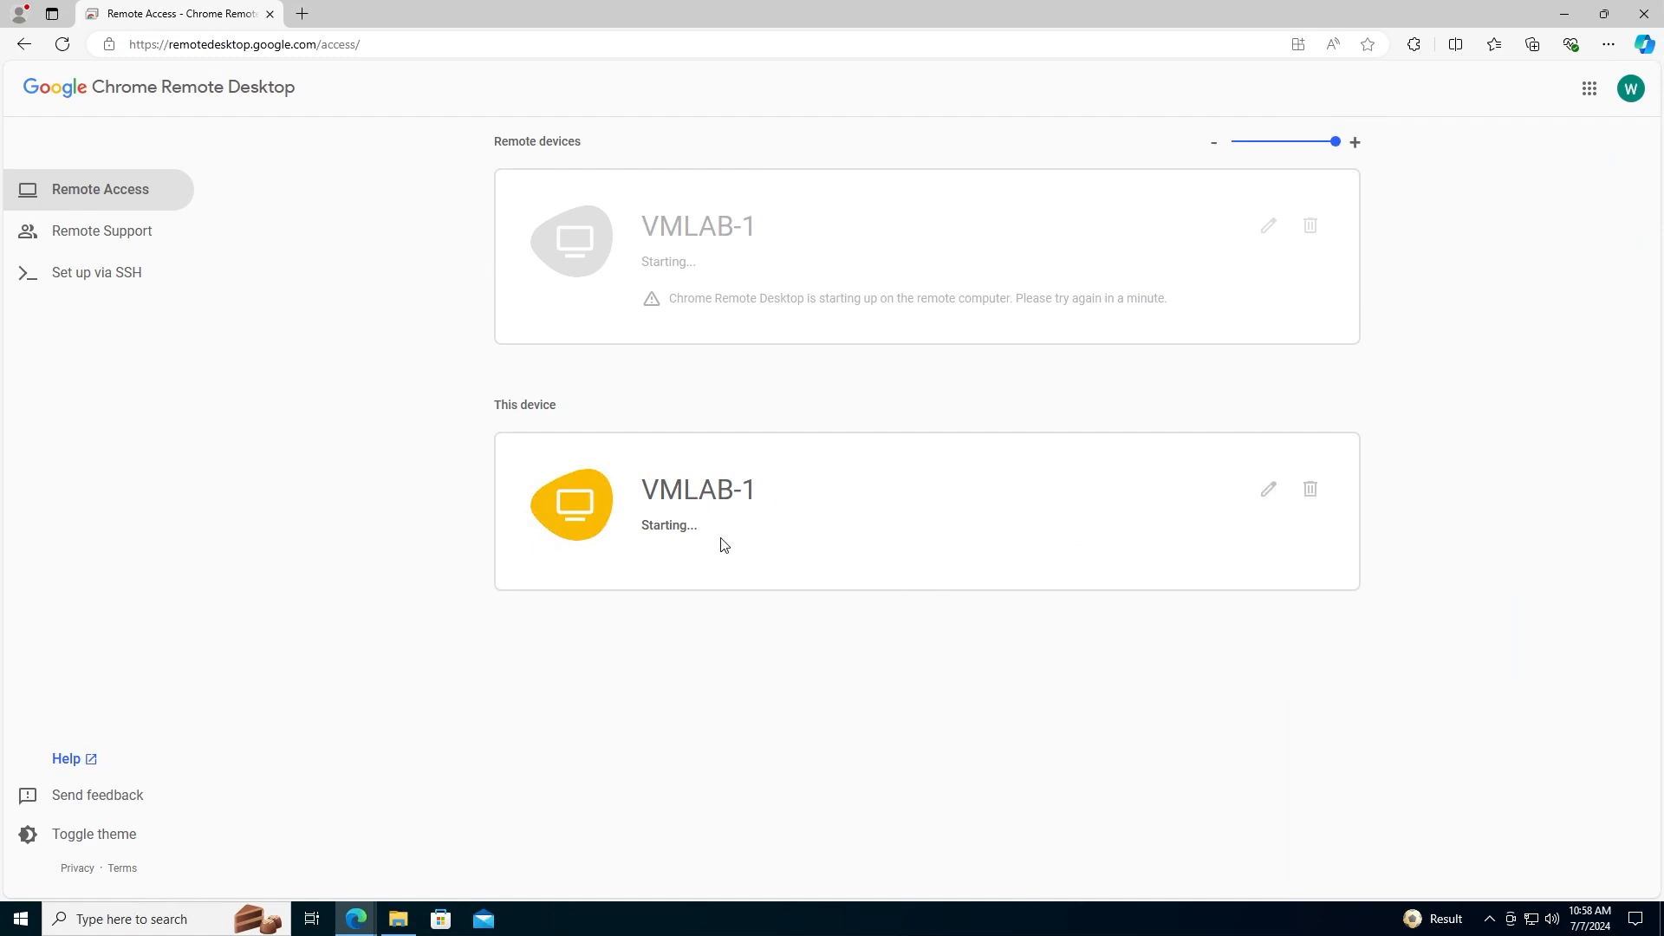
mouse_move(598, 503)
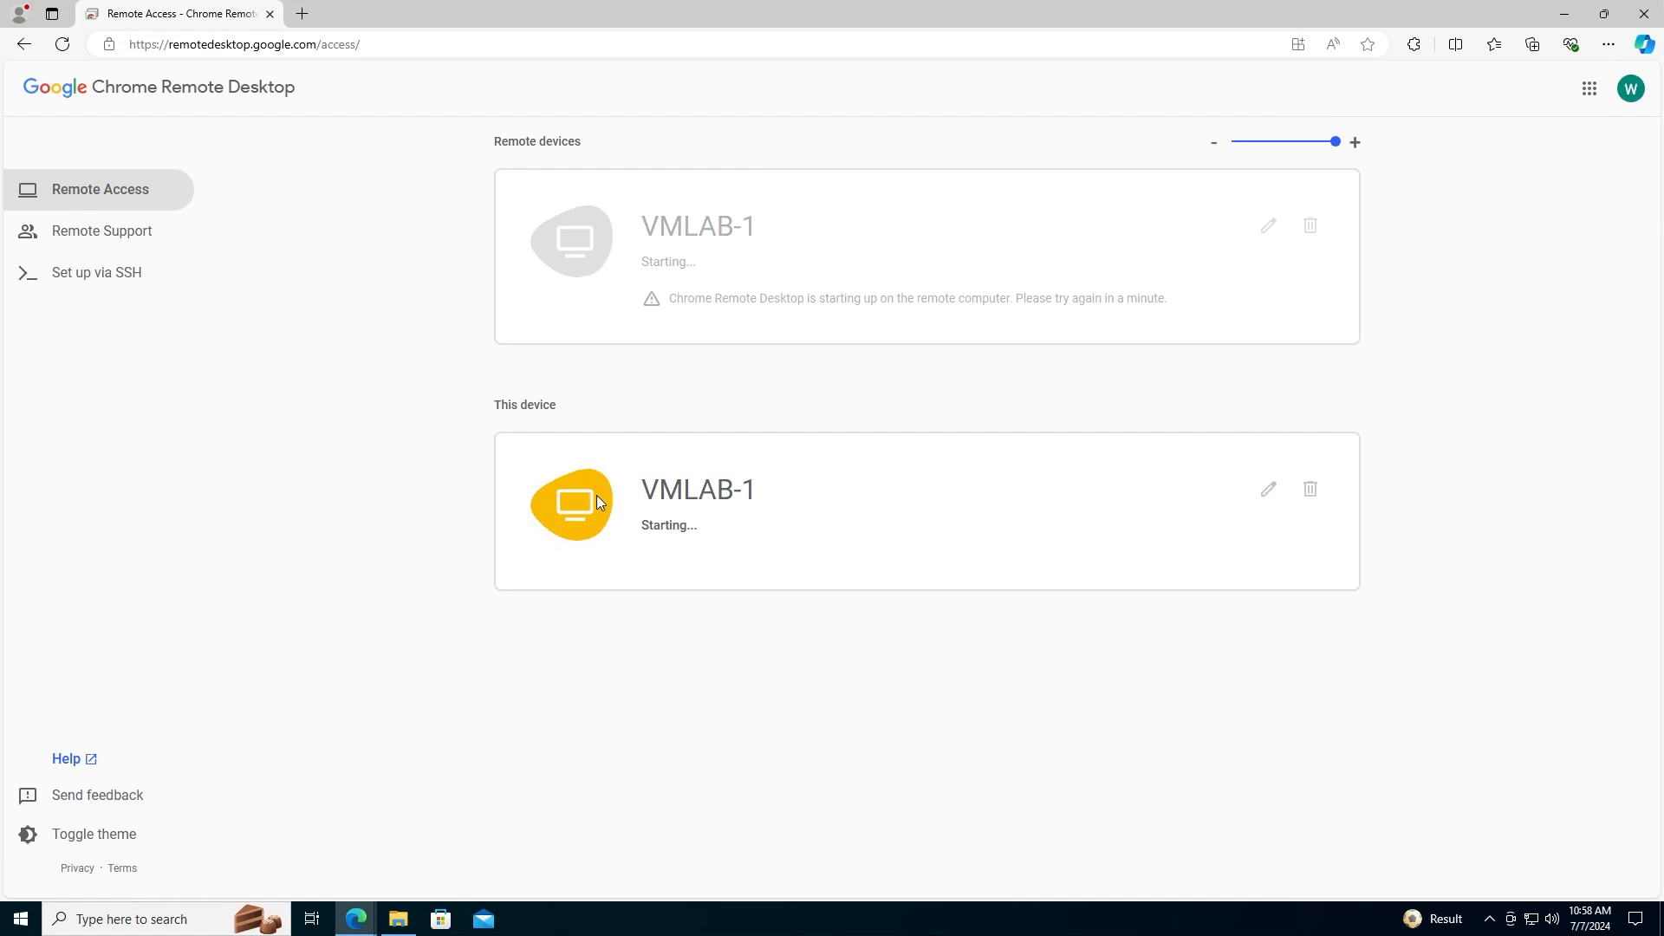
mouse_move(1180, 101)
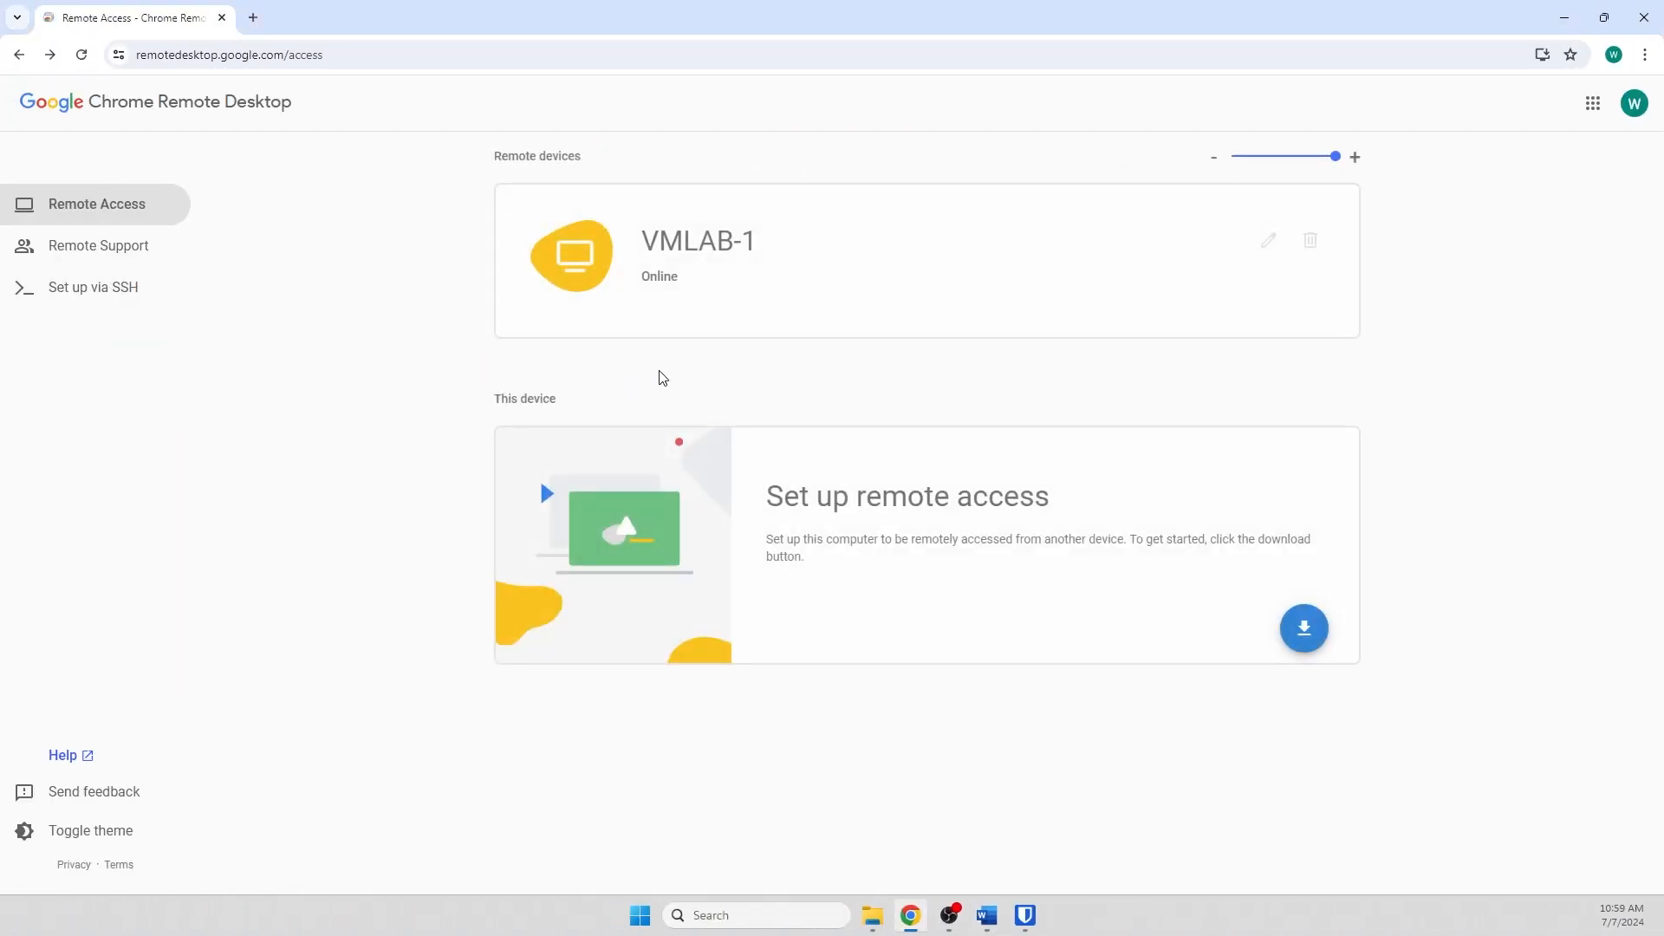
Connect to VMLAB-1 with the PIN remembered and allow clipboard sharing.
left_click(696, 260)
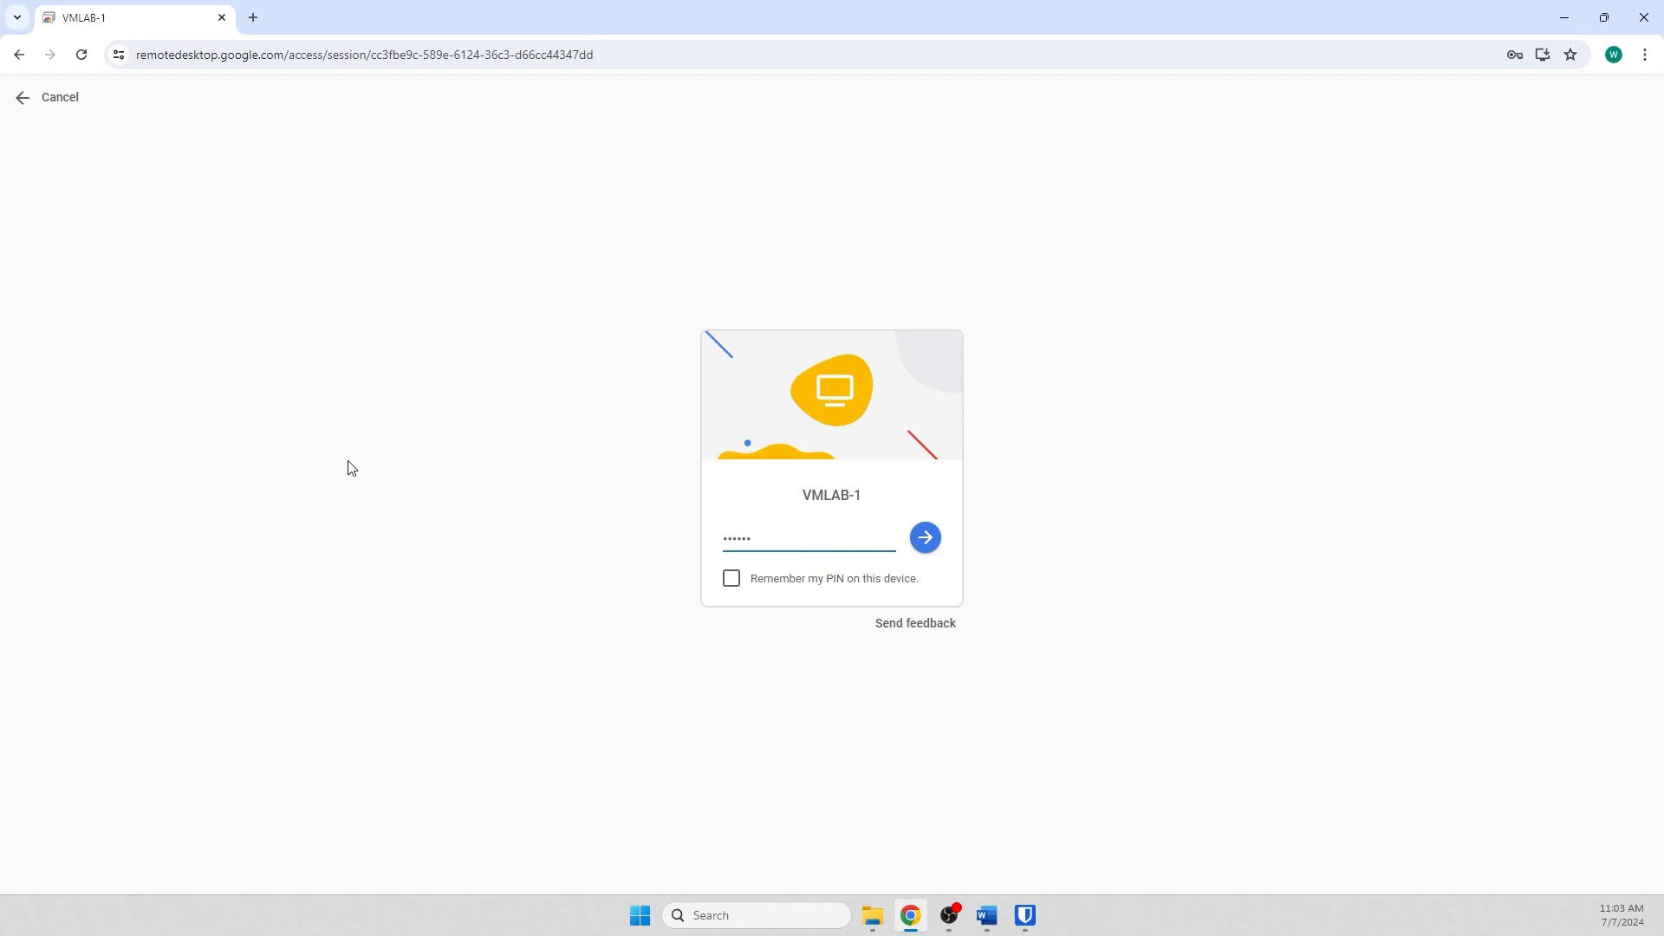
left_click(730, 579)
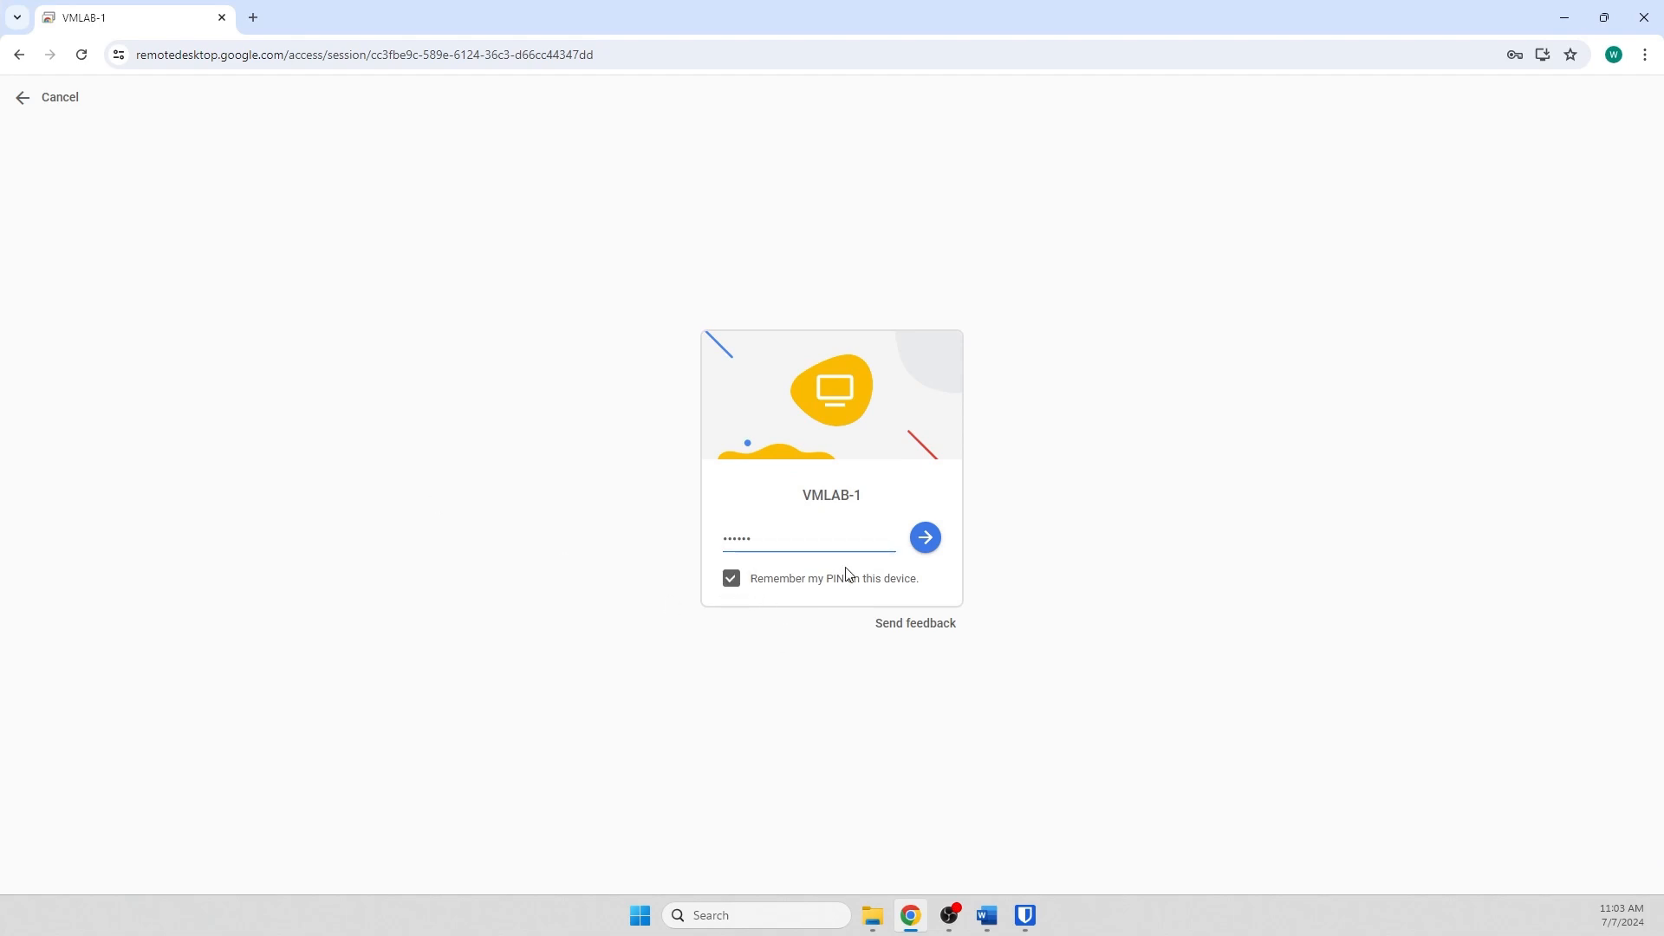
left_click(924, 538)
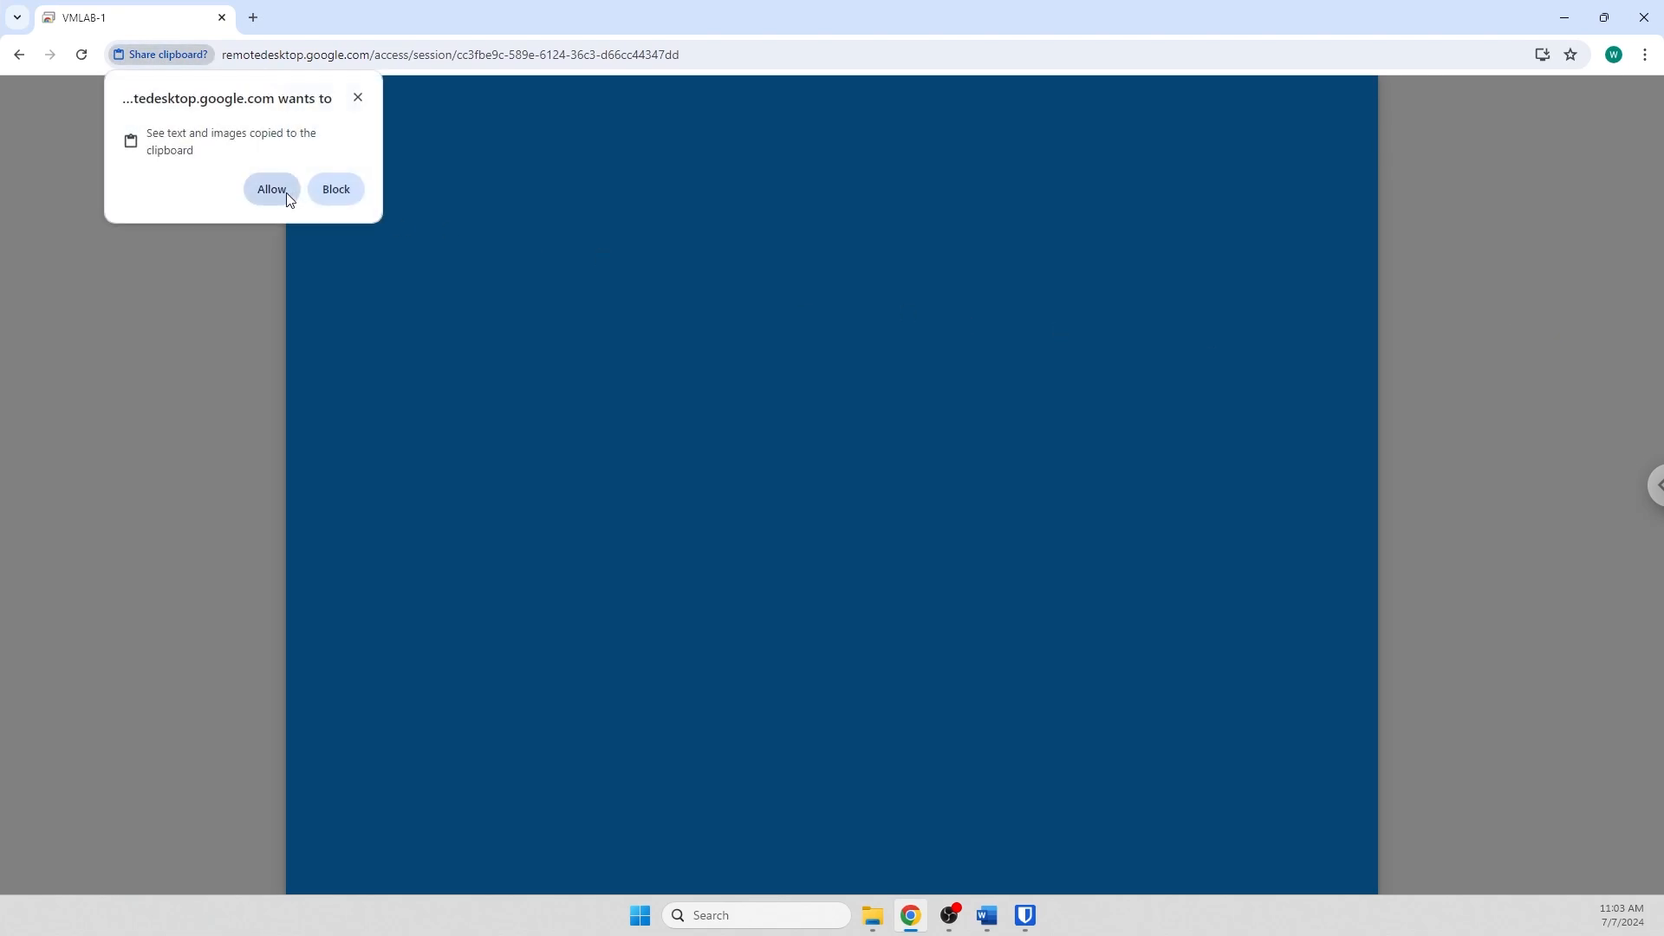
left_click(271, 188)
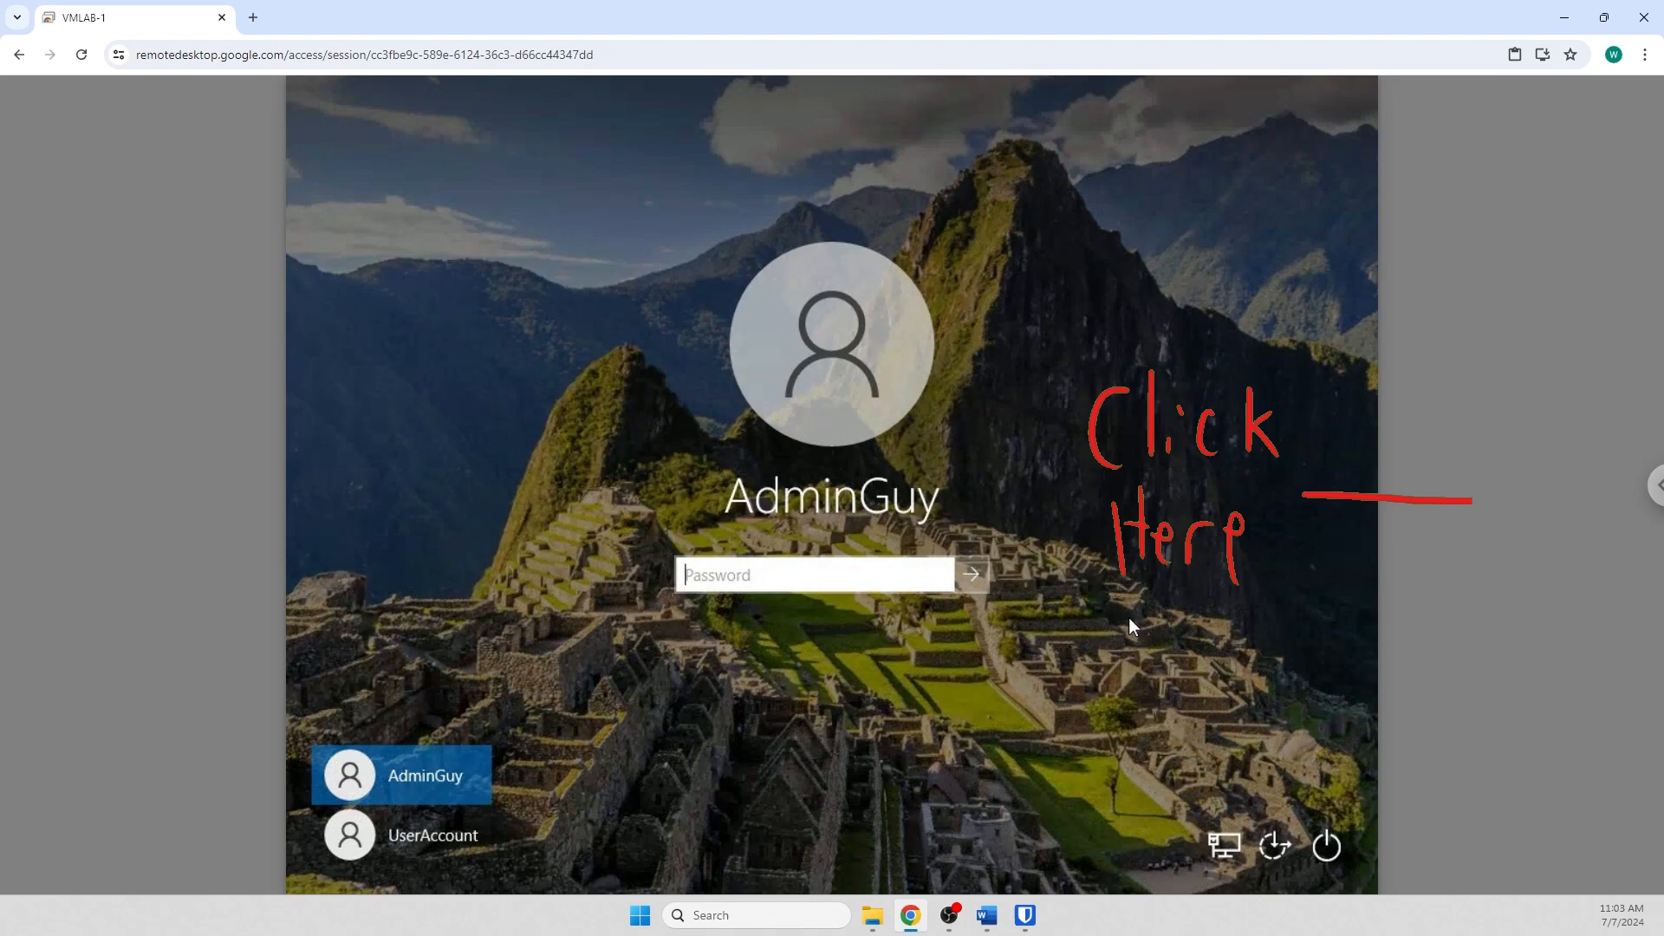
Sign in to VMLAB-1 as AdminGuy and show the session options panel.
left_click(967, 574)
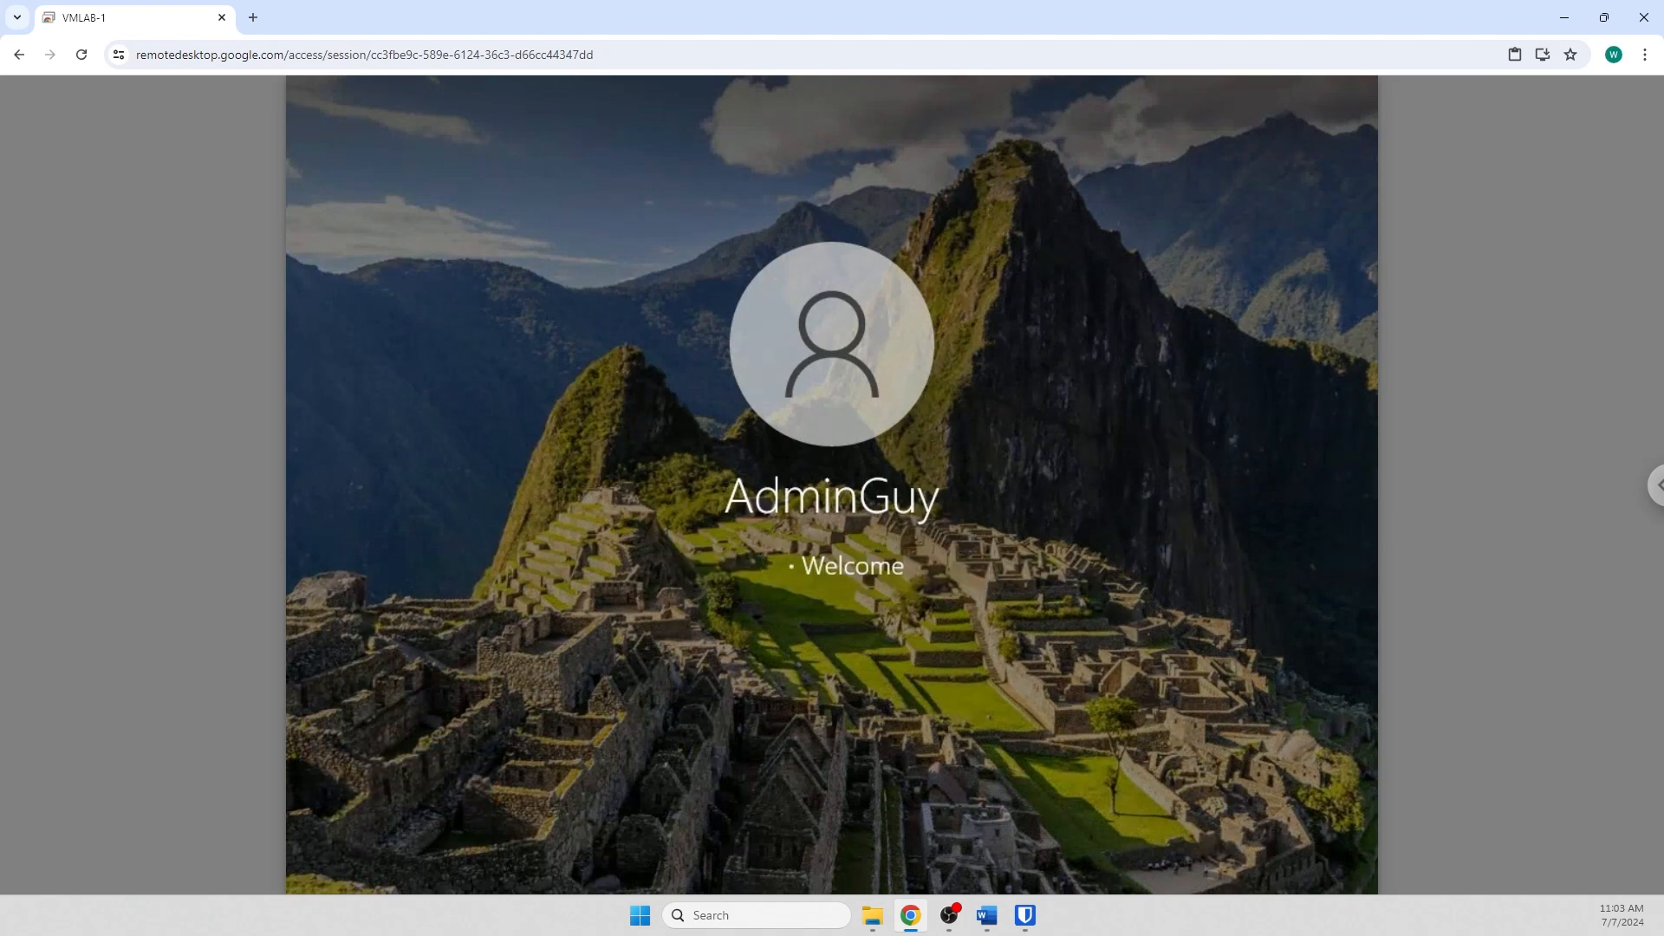
left_click(1652, 485)
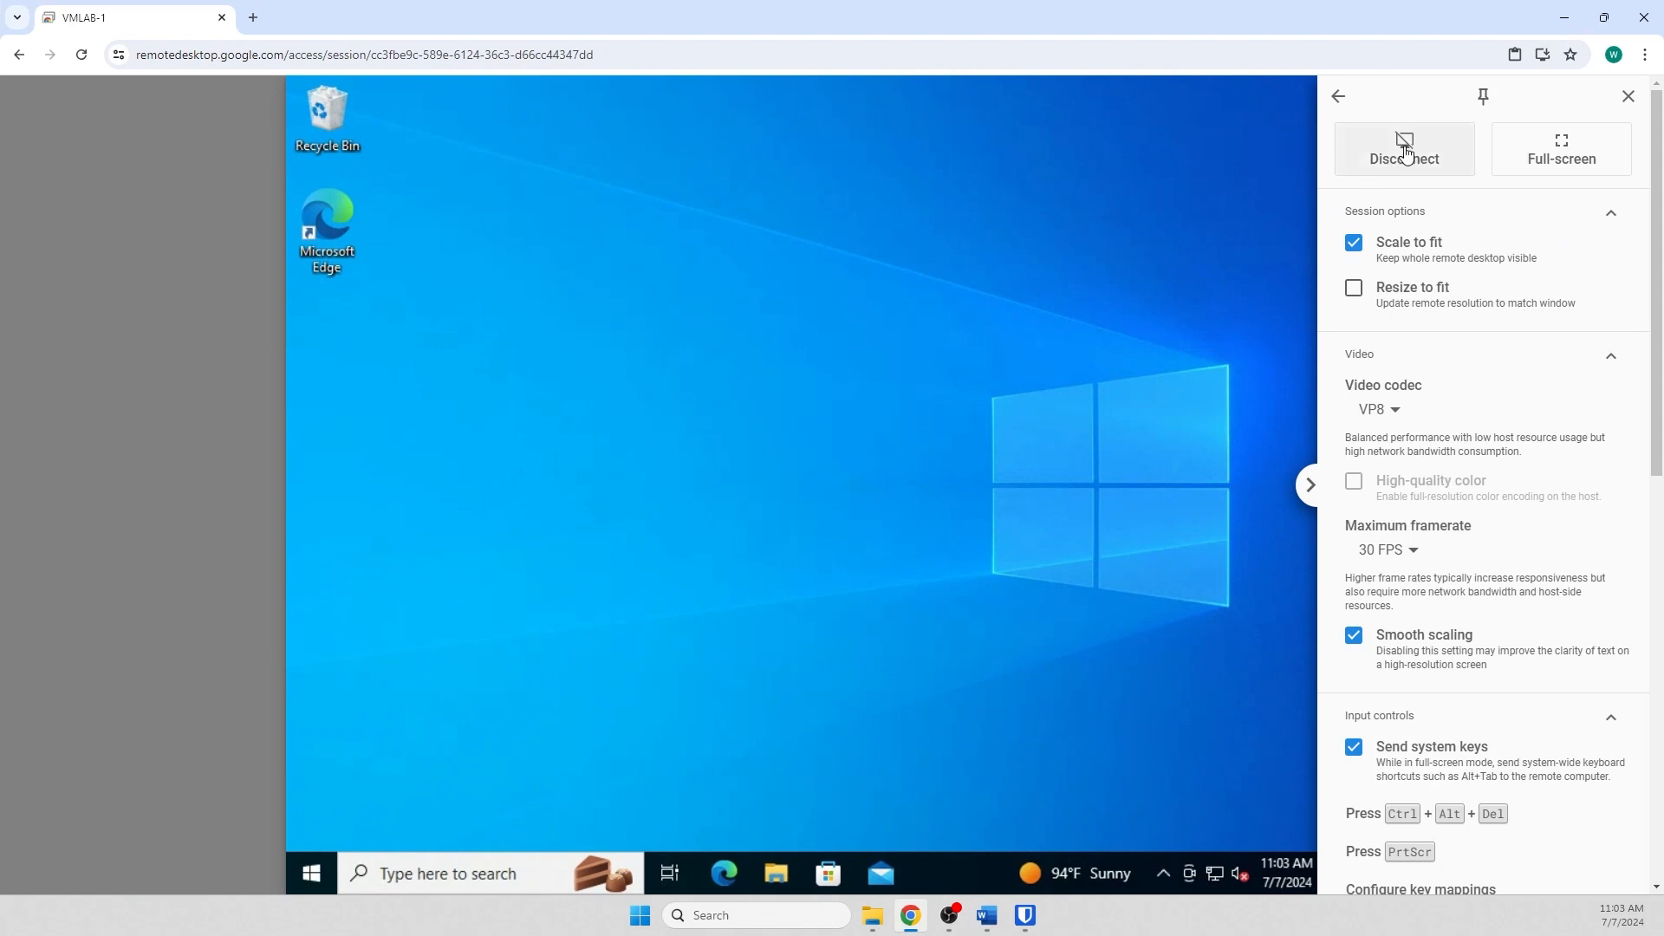
mouse_move(1219, 234)
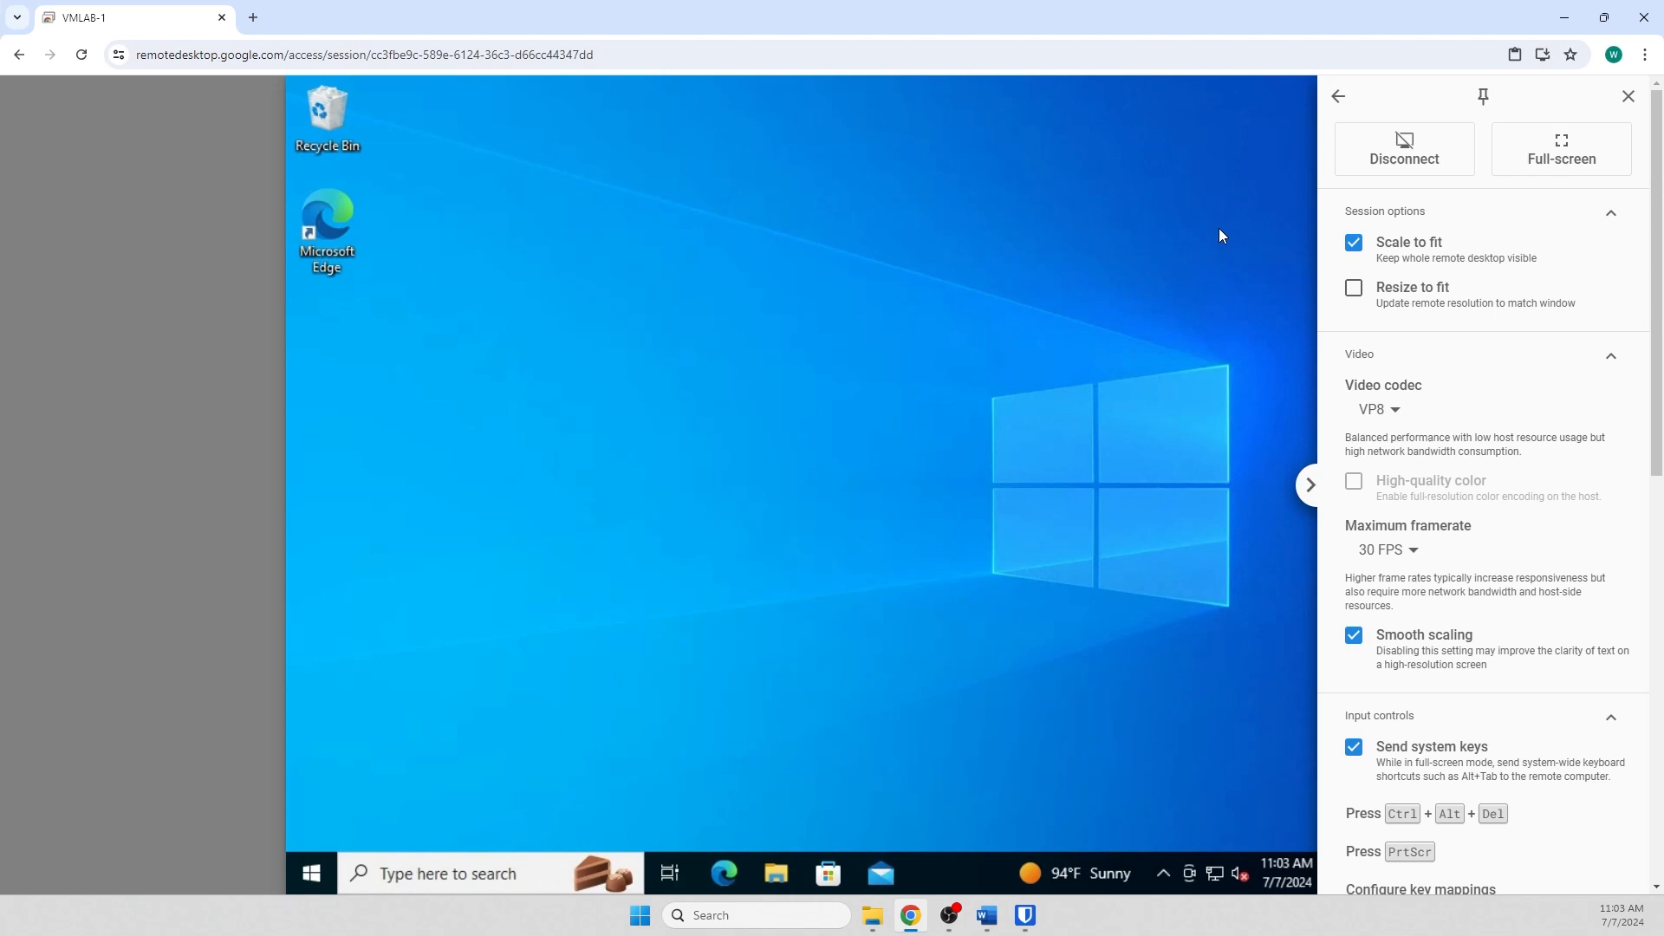
Go full-screen, set the video codec to VP9 and leave high-quality colour off.
left_click(1560, 149)
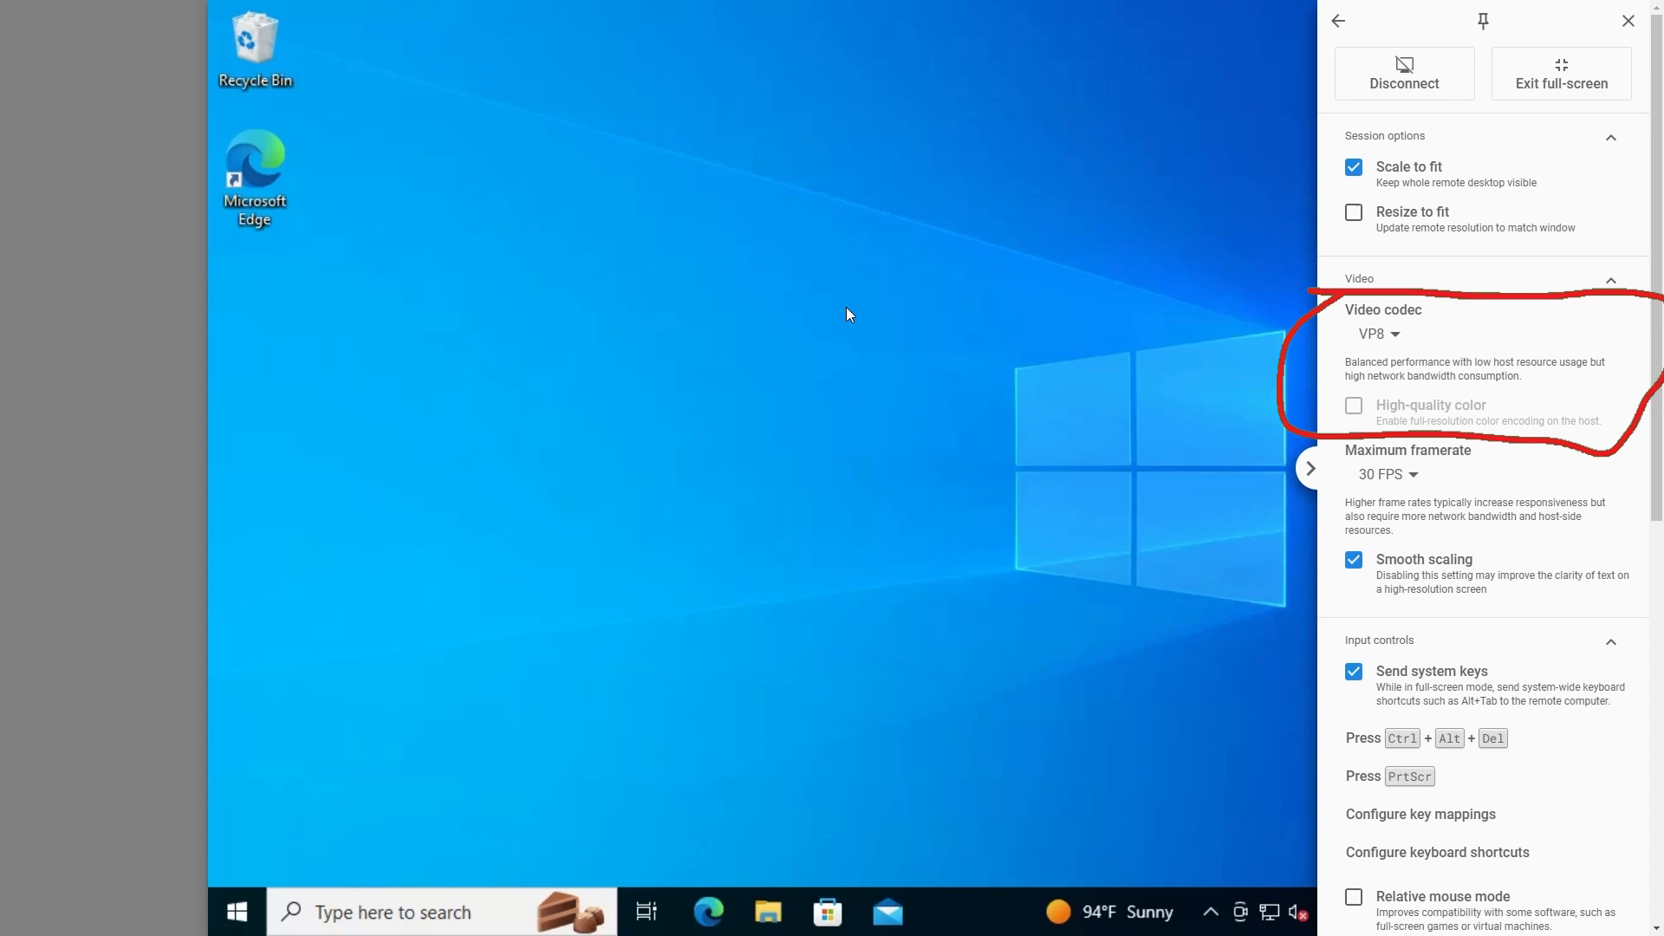
mouse_move(1411, 342)
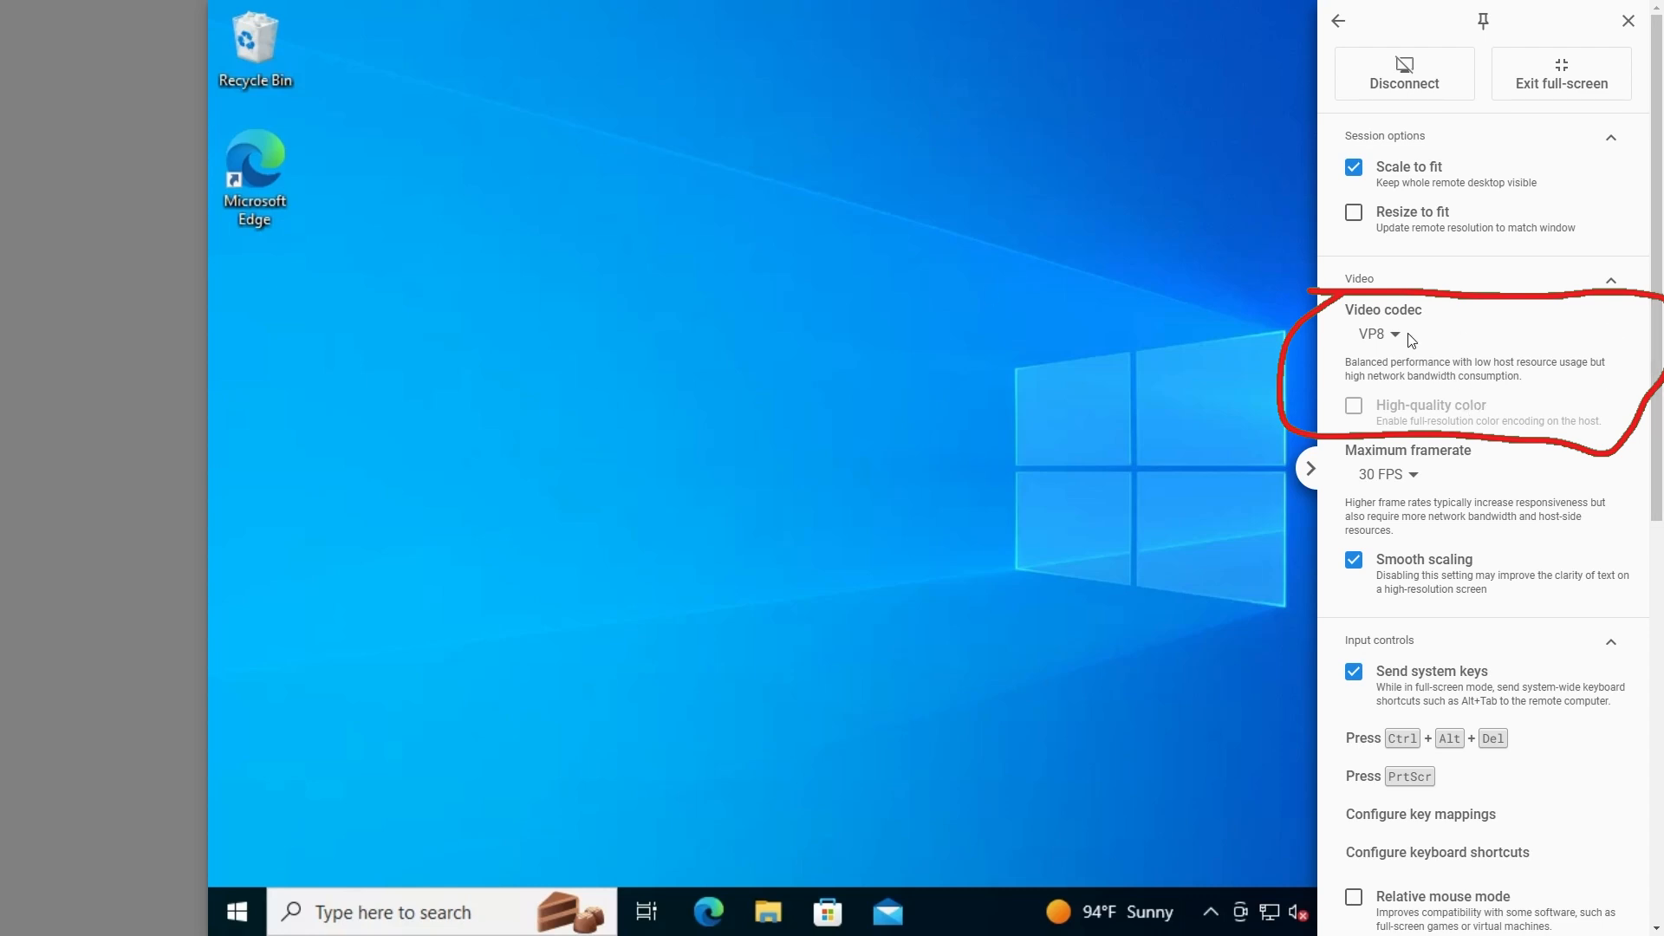
left_click(1380, 335)
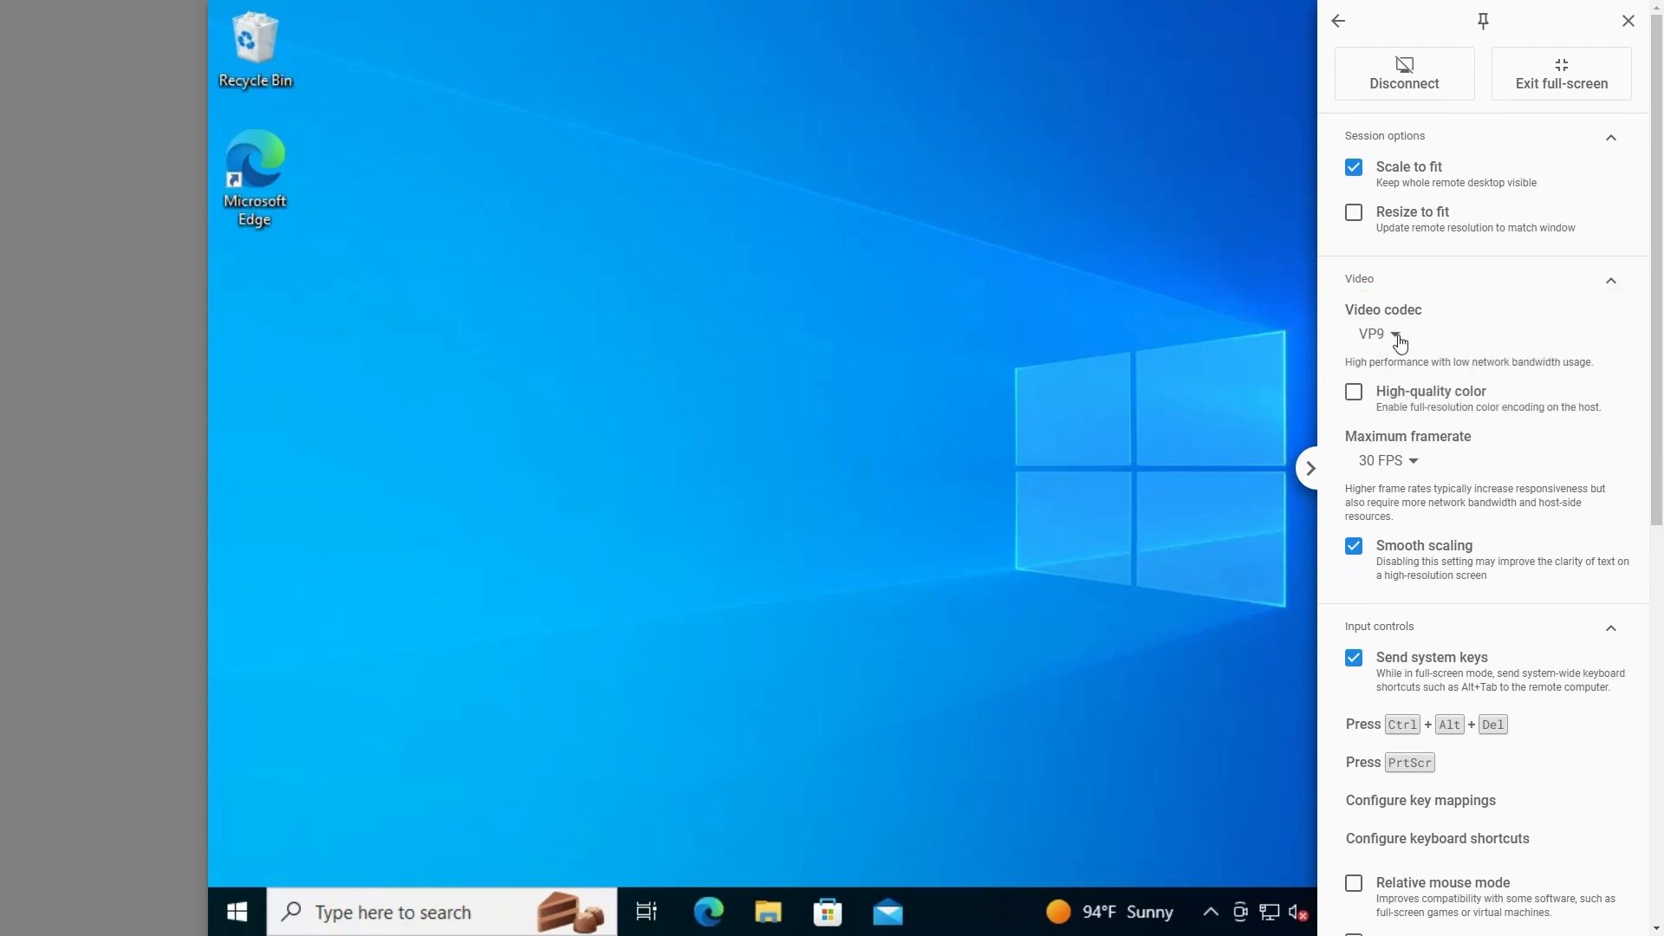
left_click(1380, 333)
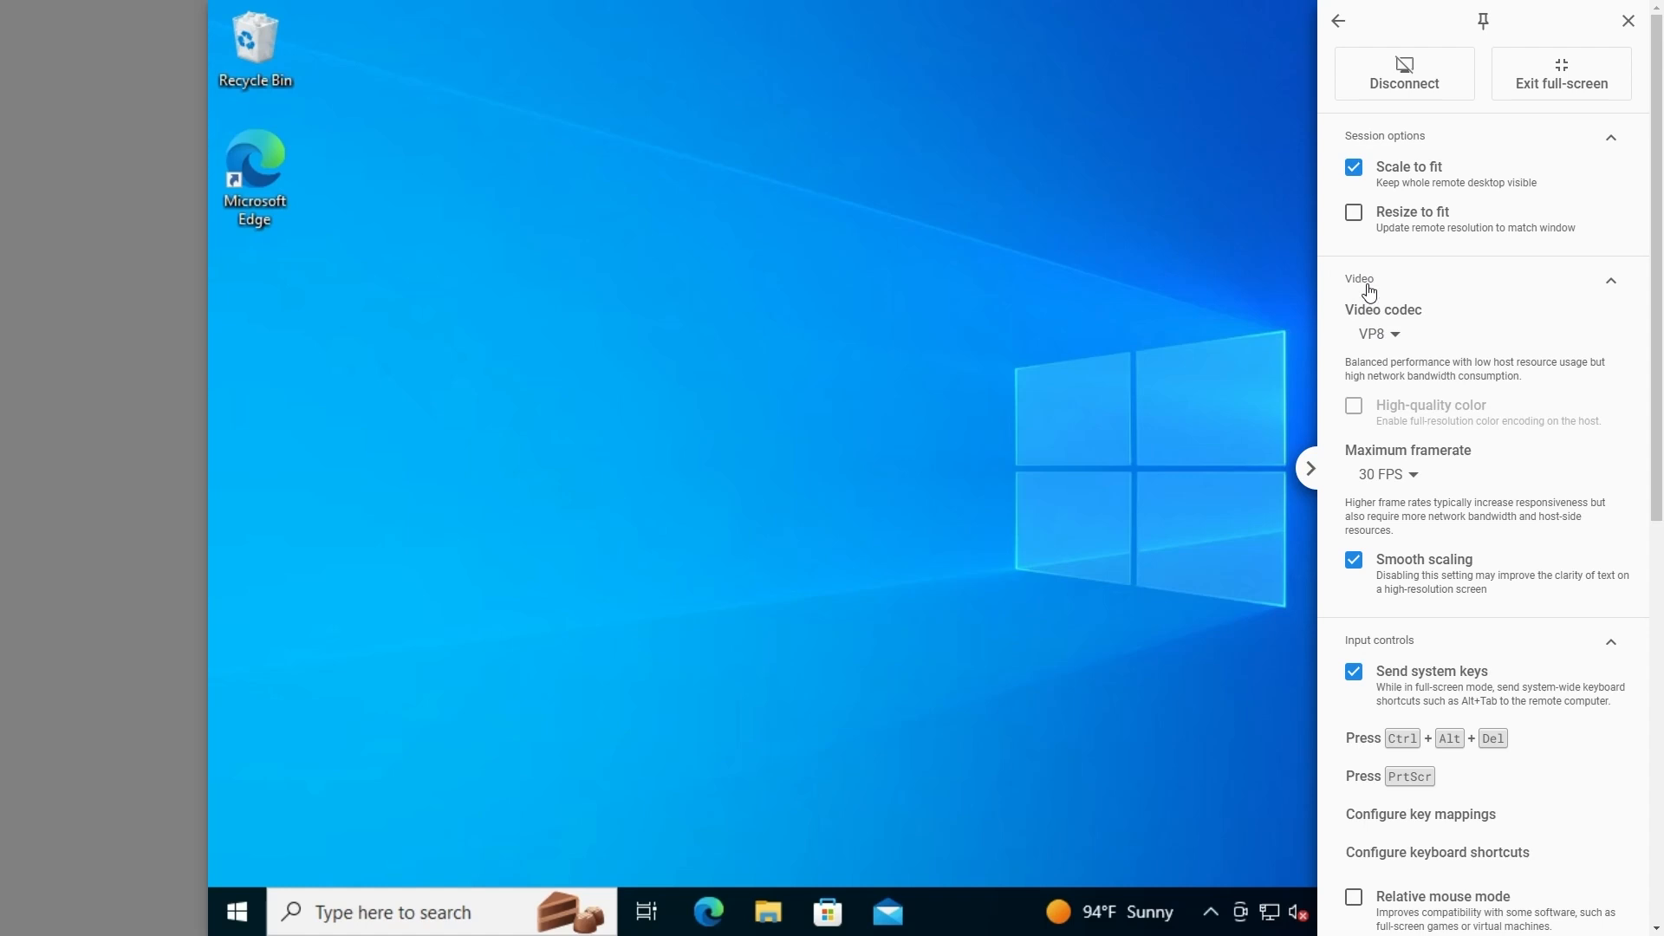
left_click(1377, 333)
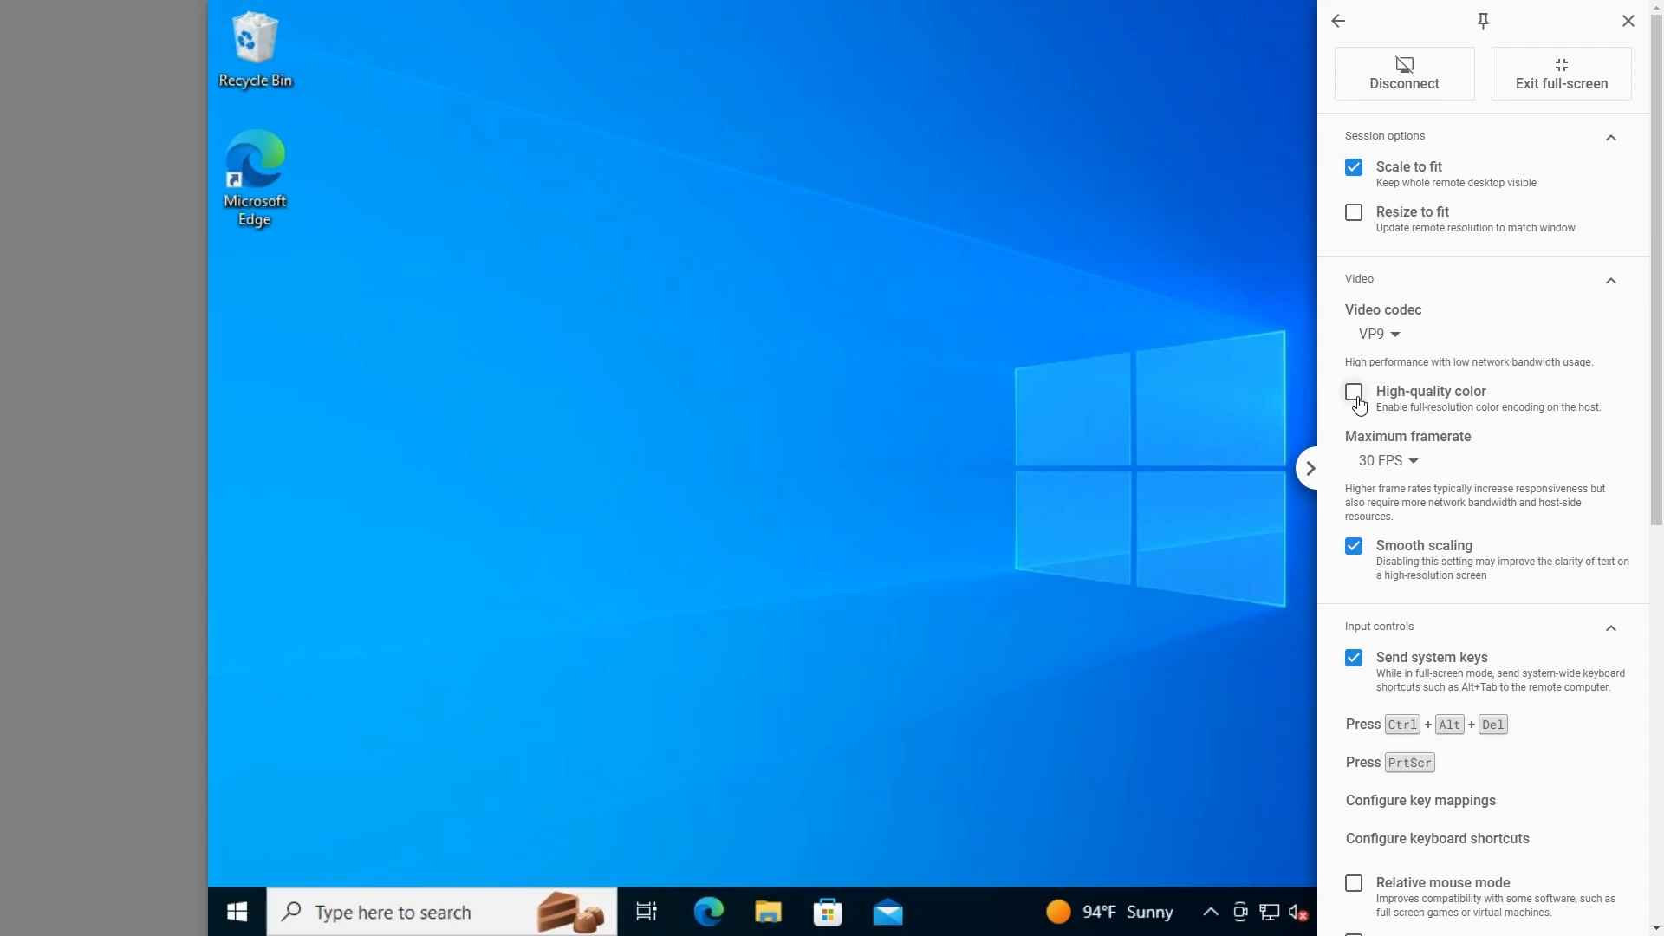
left_click(1354, 391)
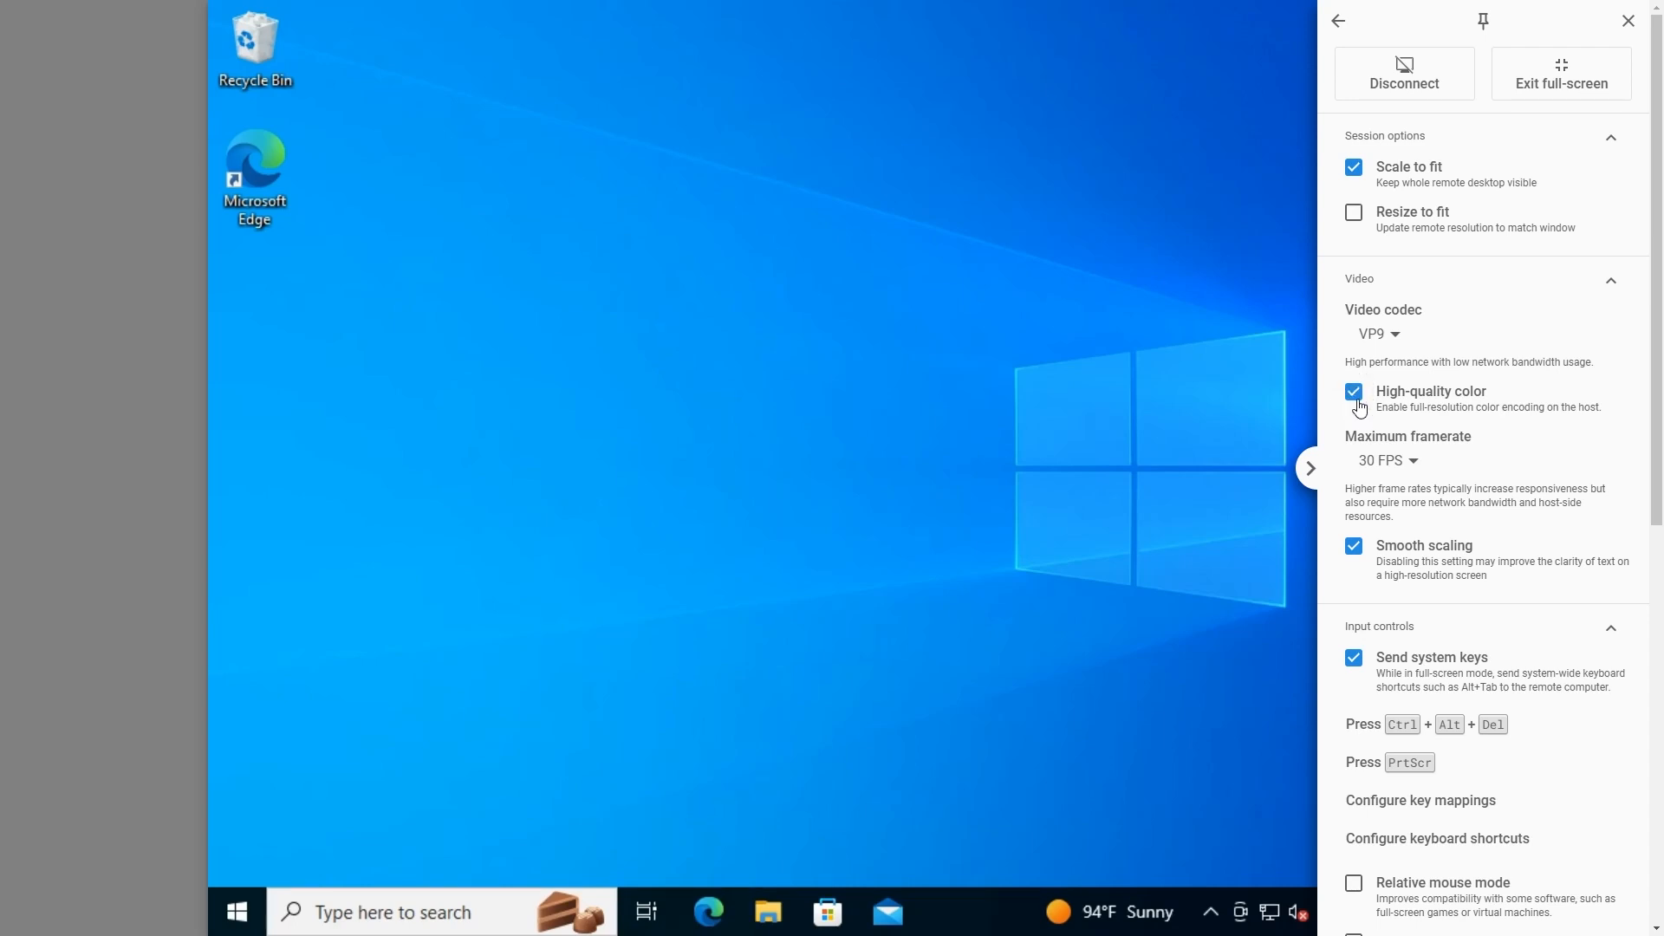
mouse_move(1358, 406)
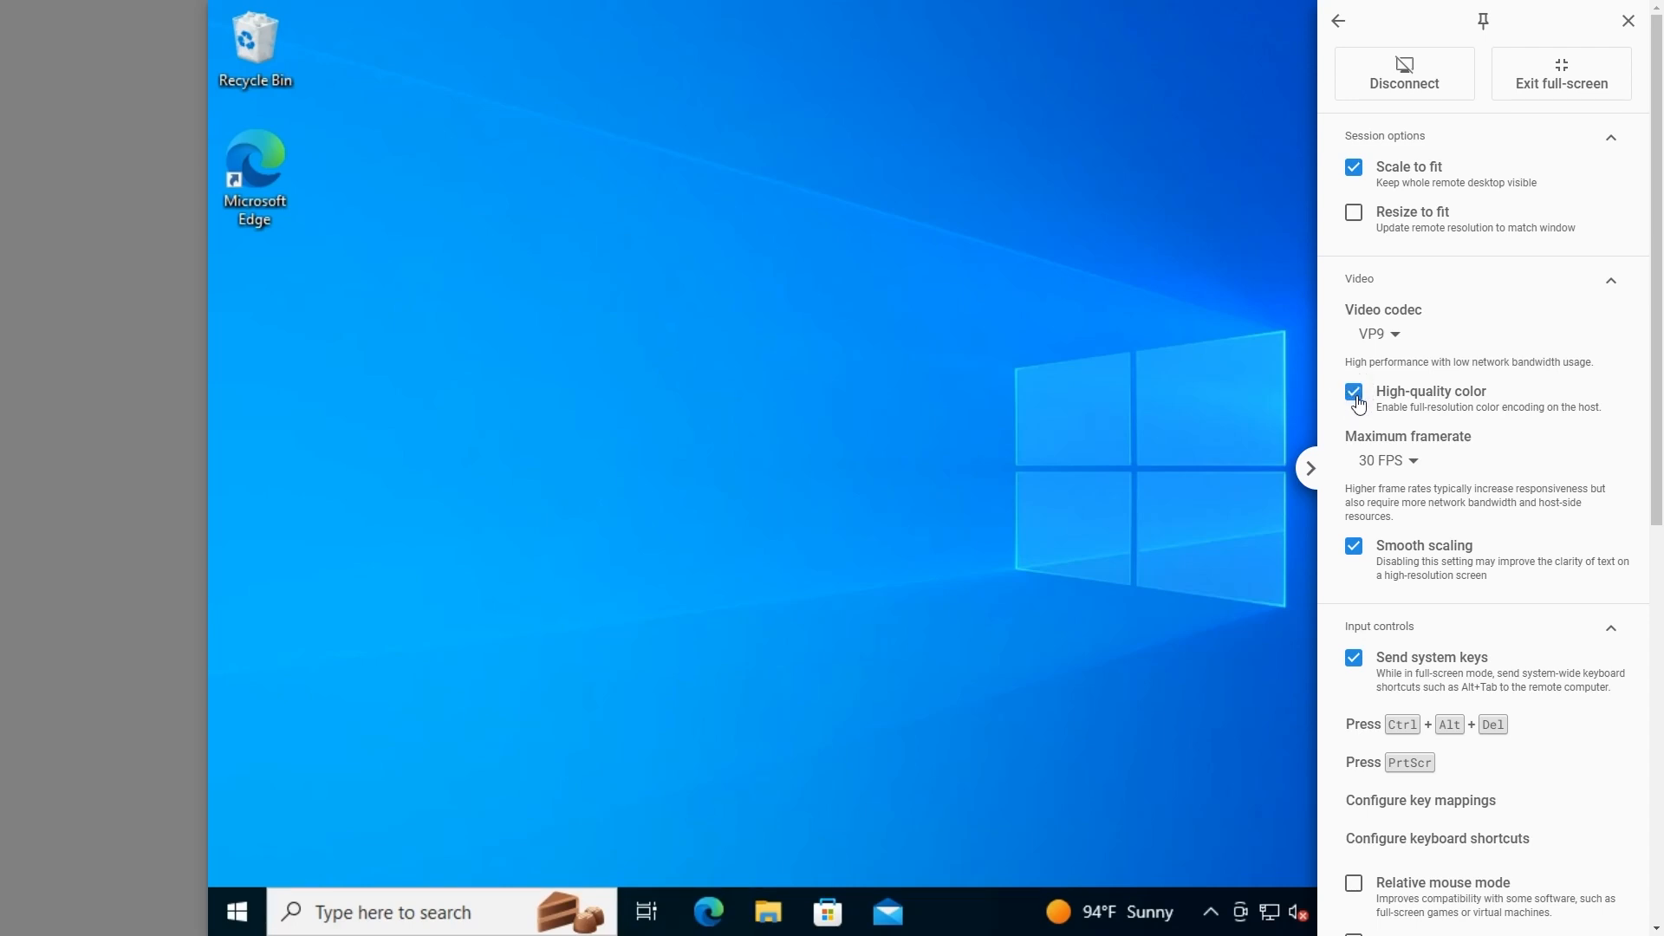
left_click(1354, 392)
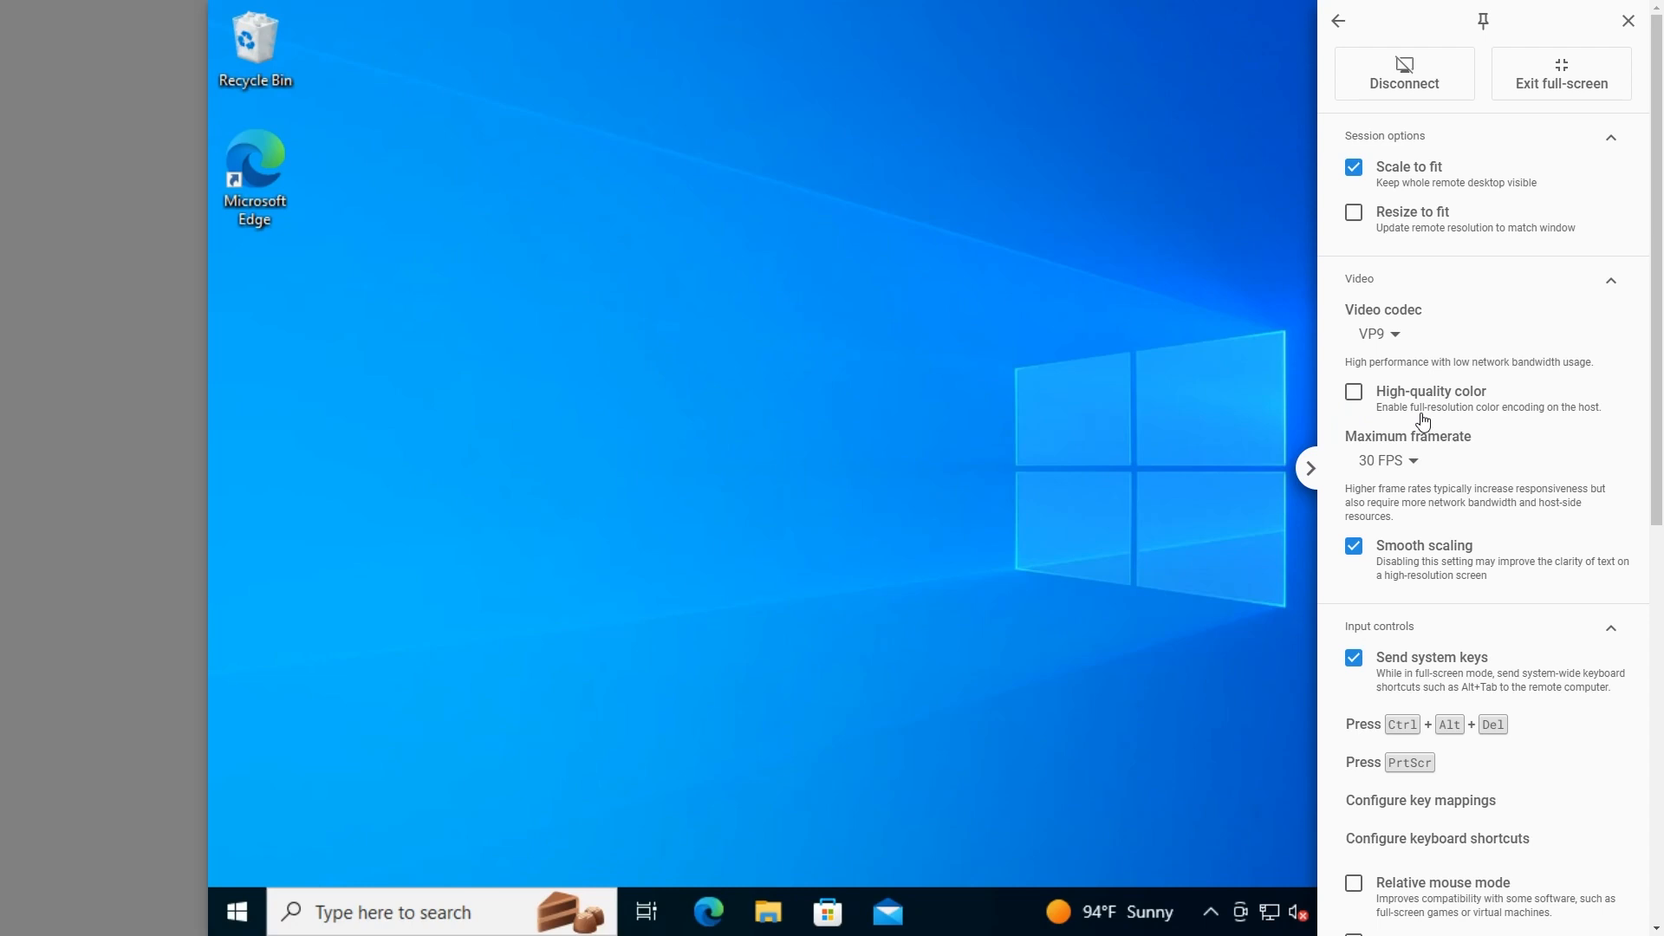
Enable keyboard shortcuts with Ctrl as modifier, send Ctrl+Alt+Del, then dismiss the security screen.
scroll("down", 3)
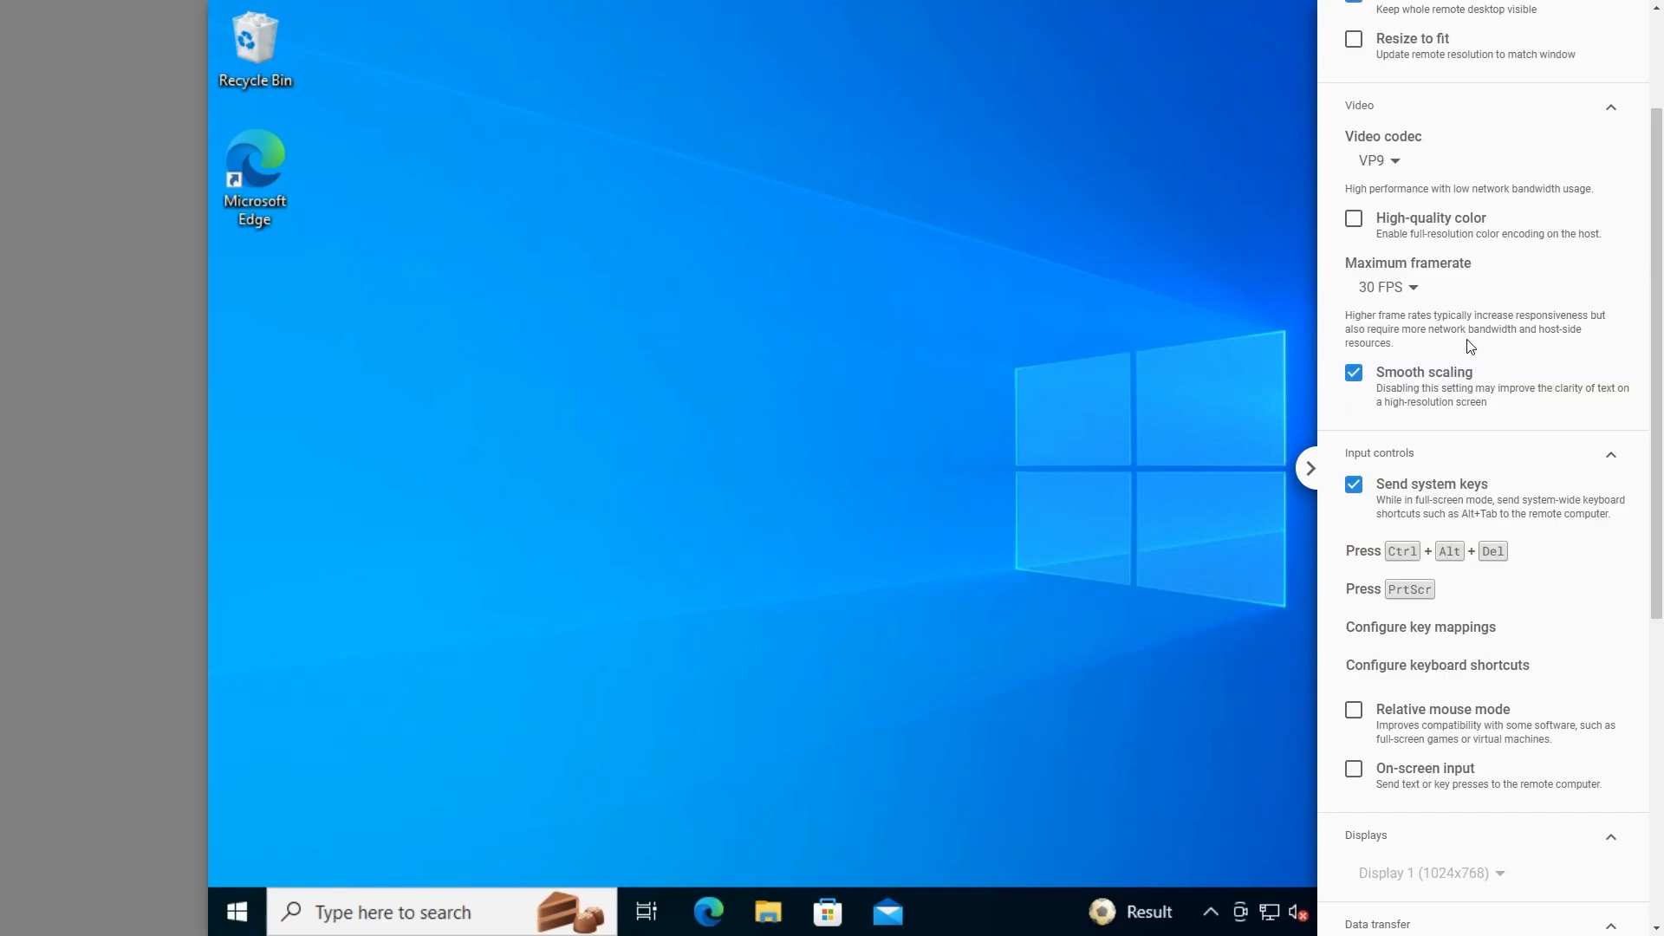
mouse_move(1467, 328)
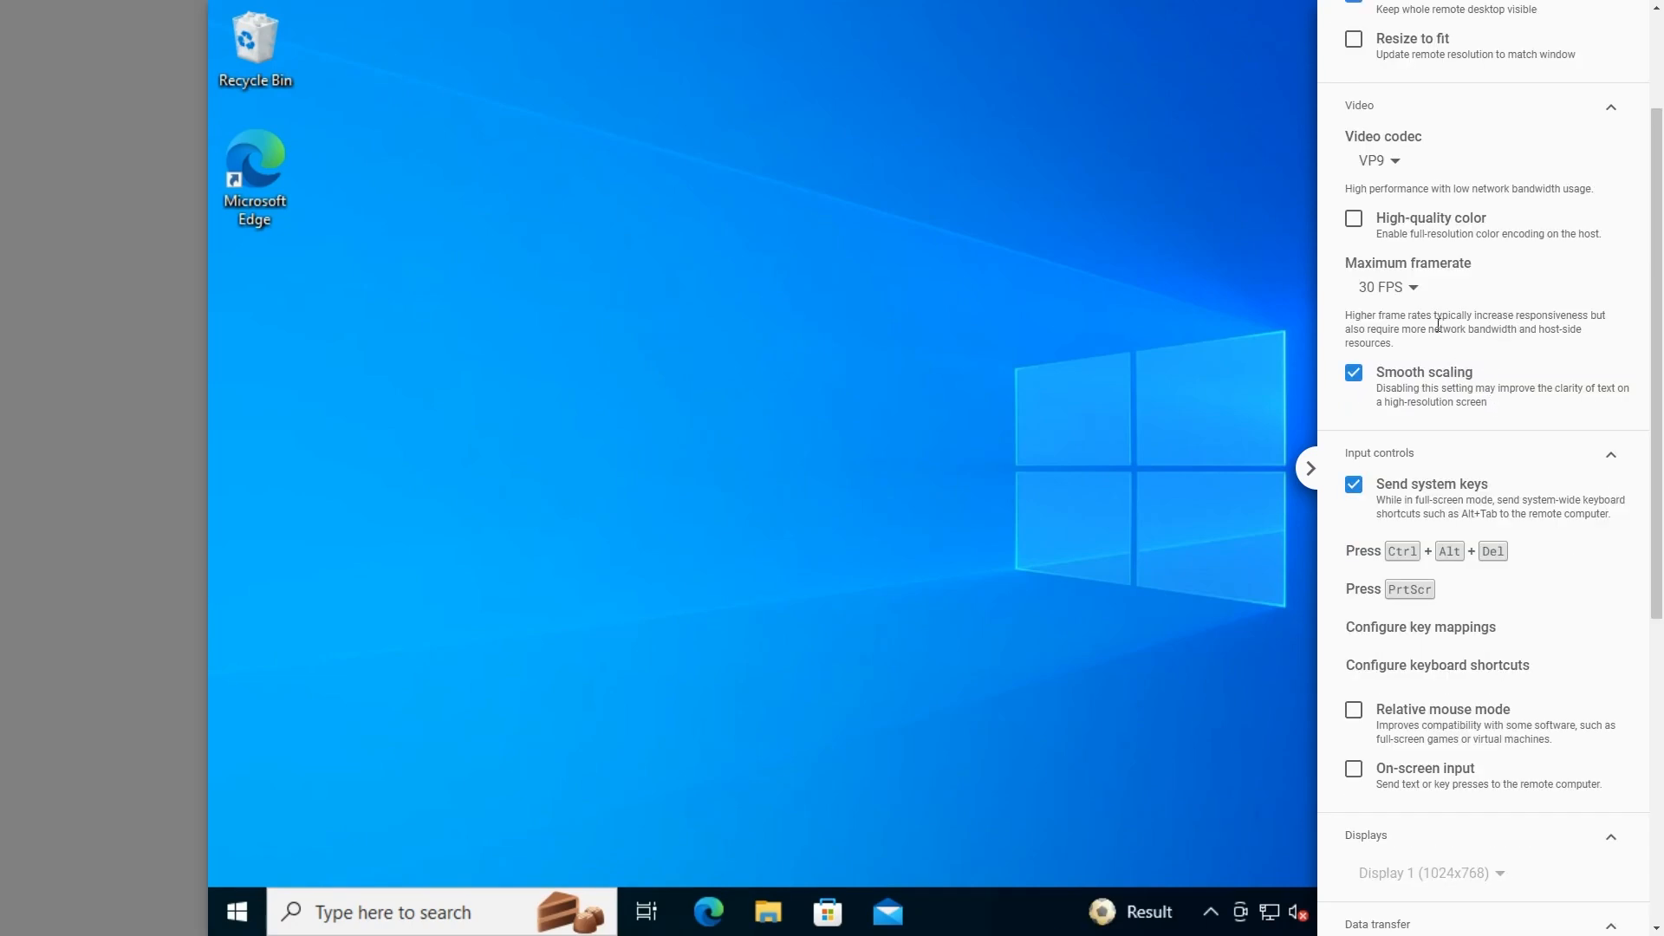
scroll("down", 3)
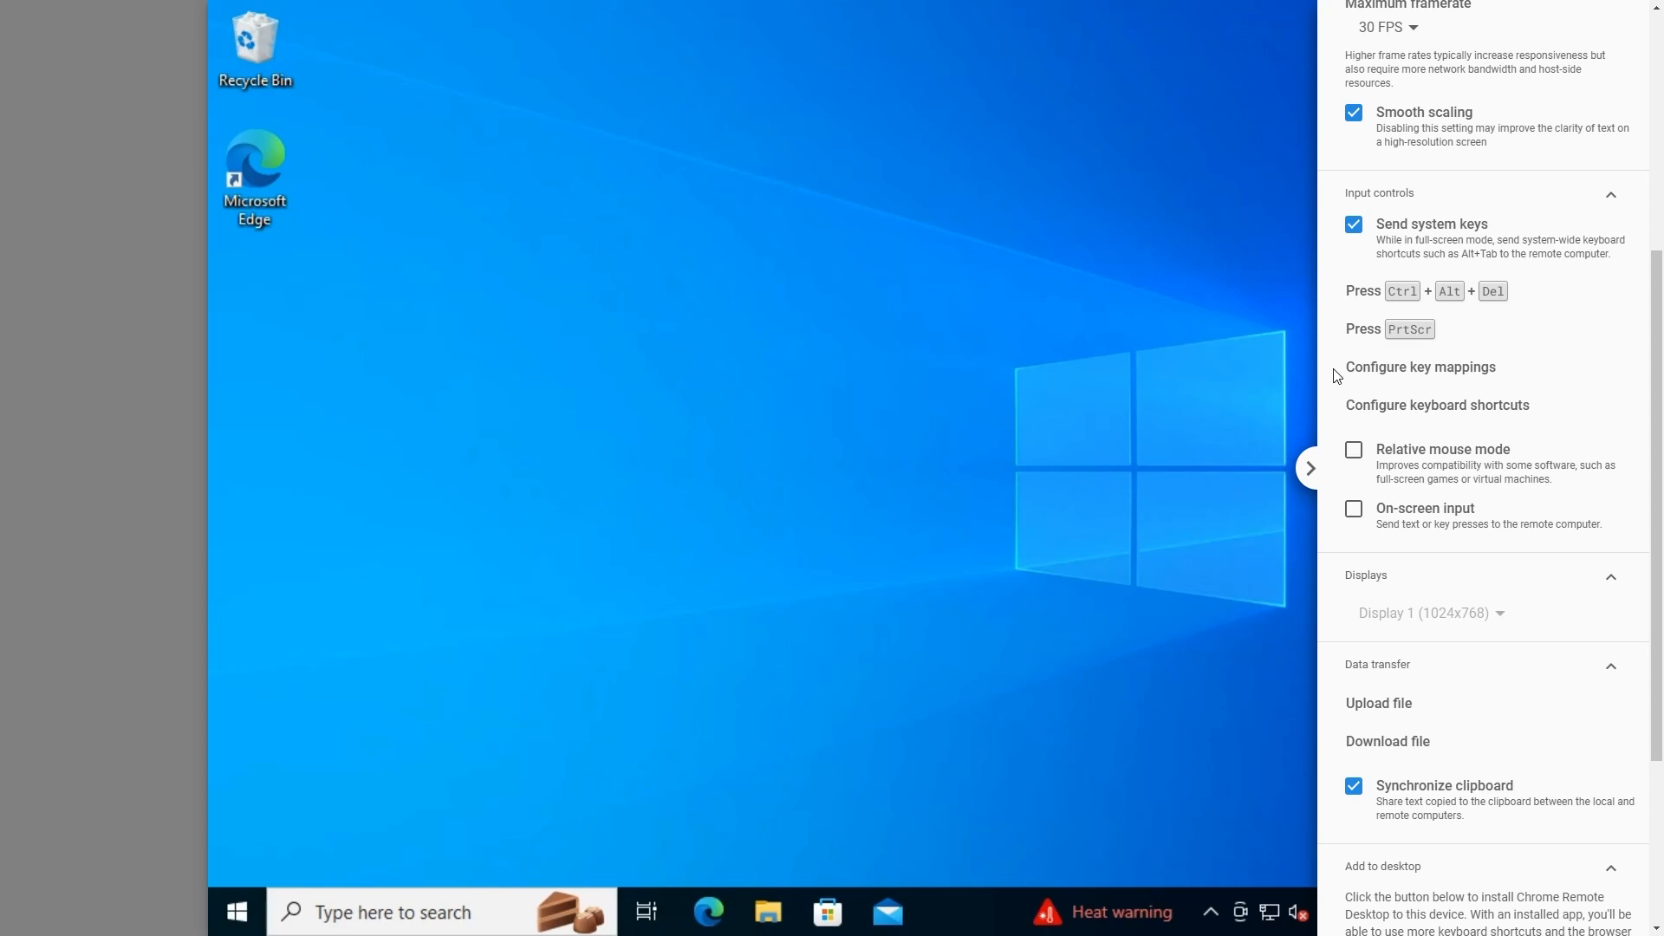
mouse_move(1416, 231)
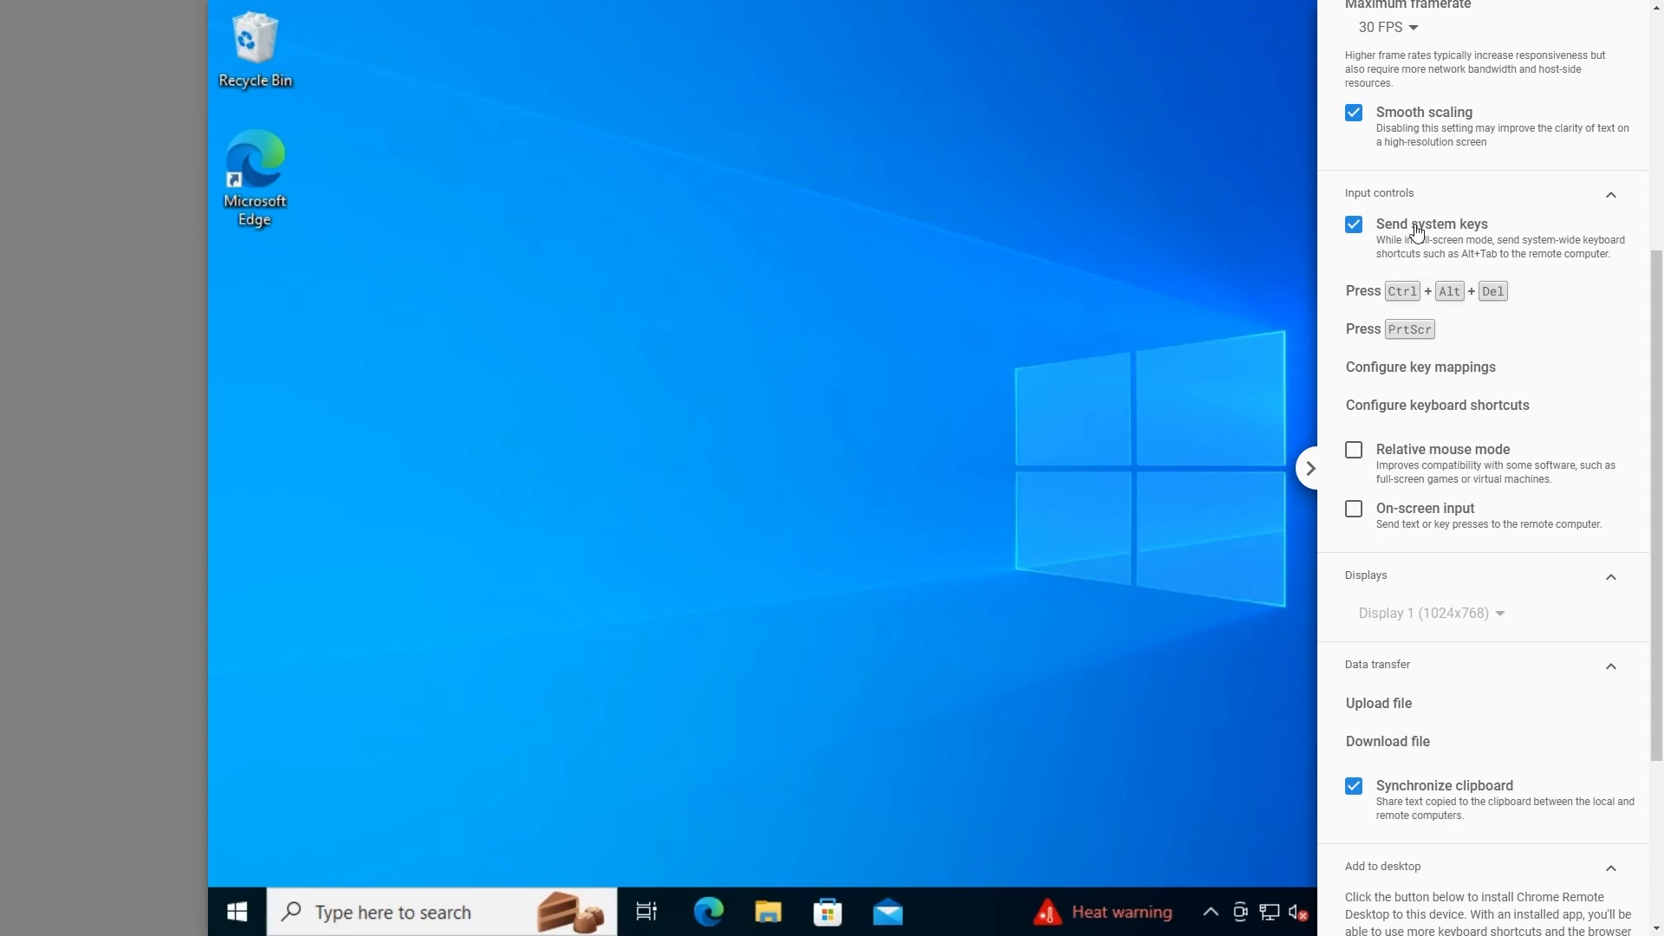
mouse_move(1445, 274)
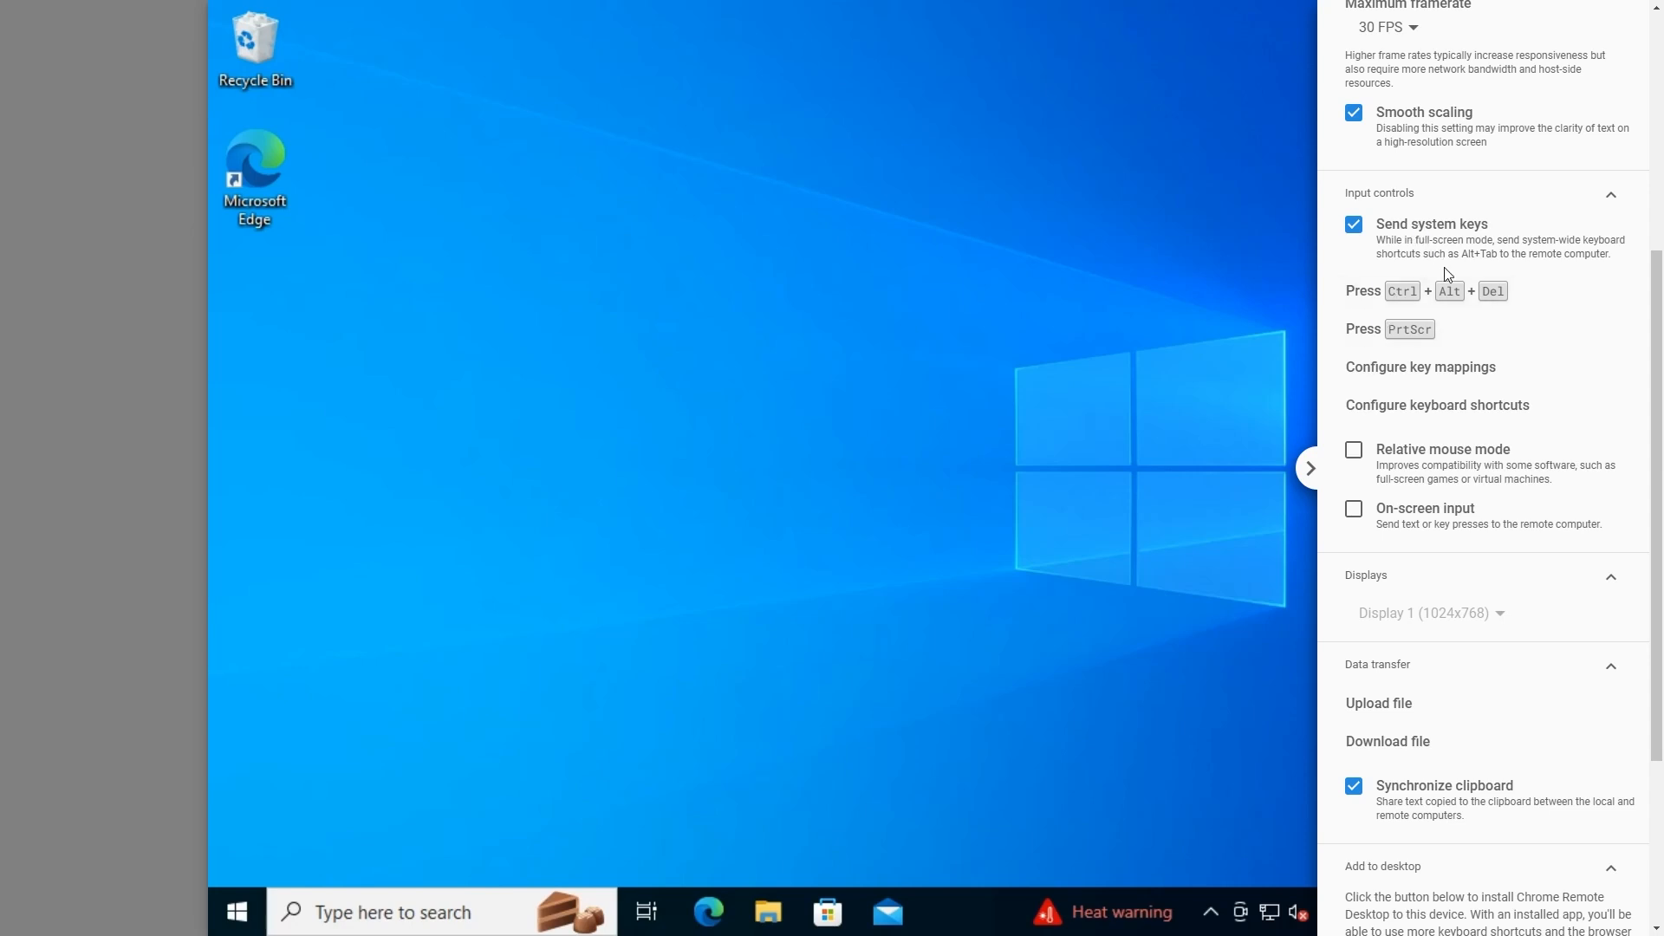
mouse_move(1420, 374)
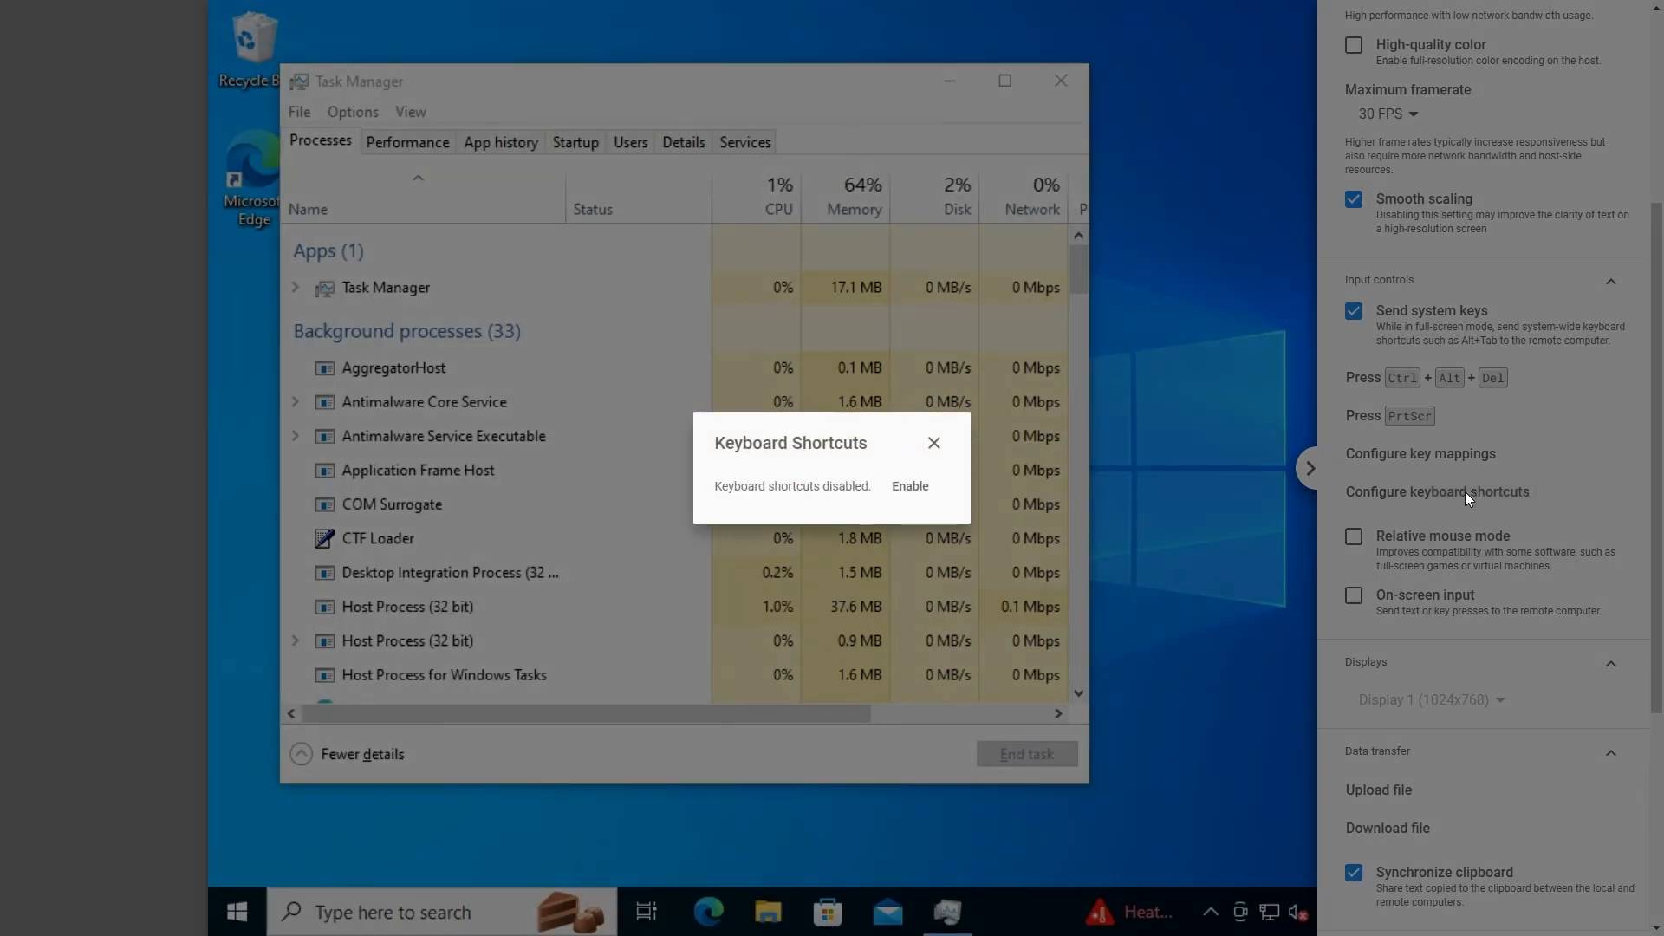
left_click(910, 485)
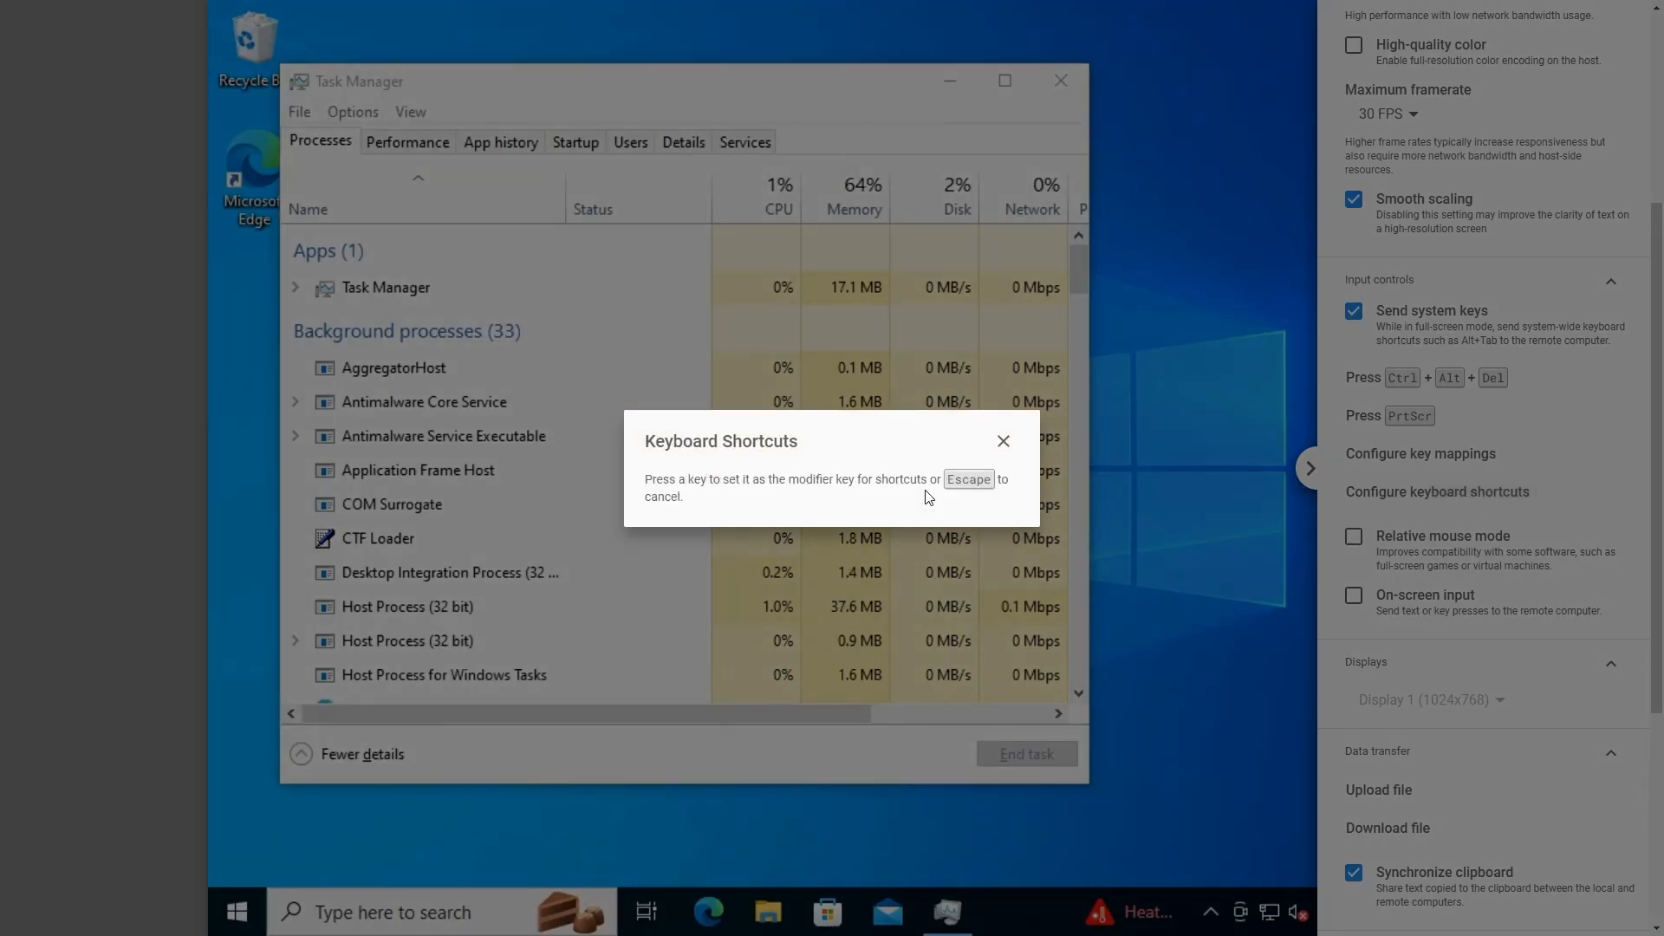
key("Ctrl")
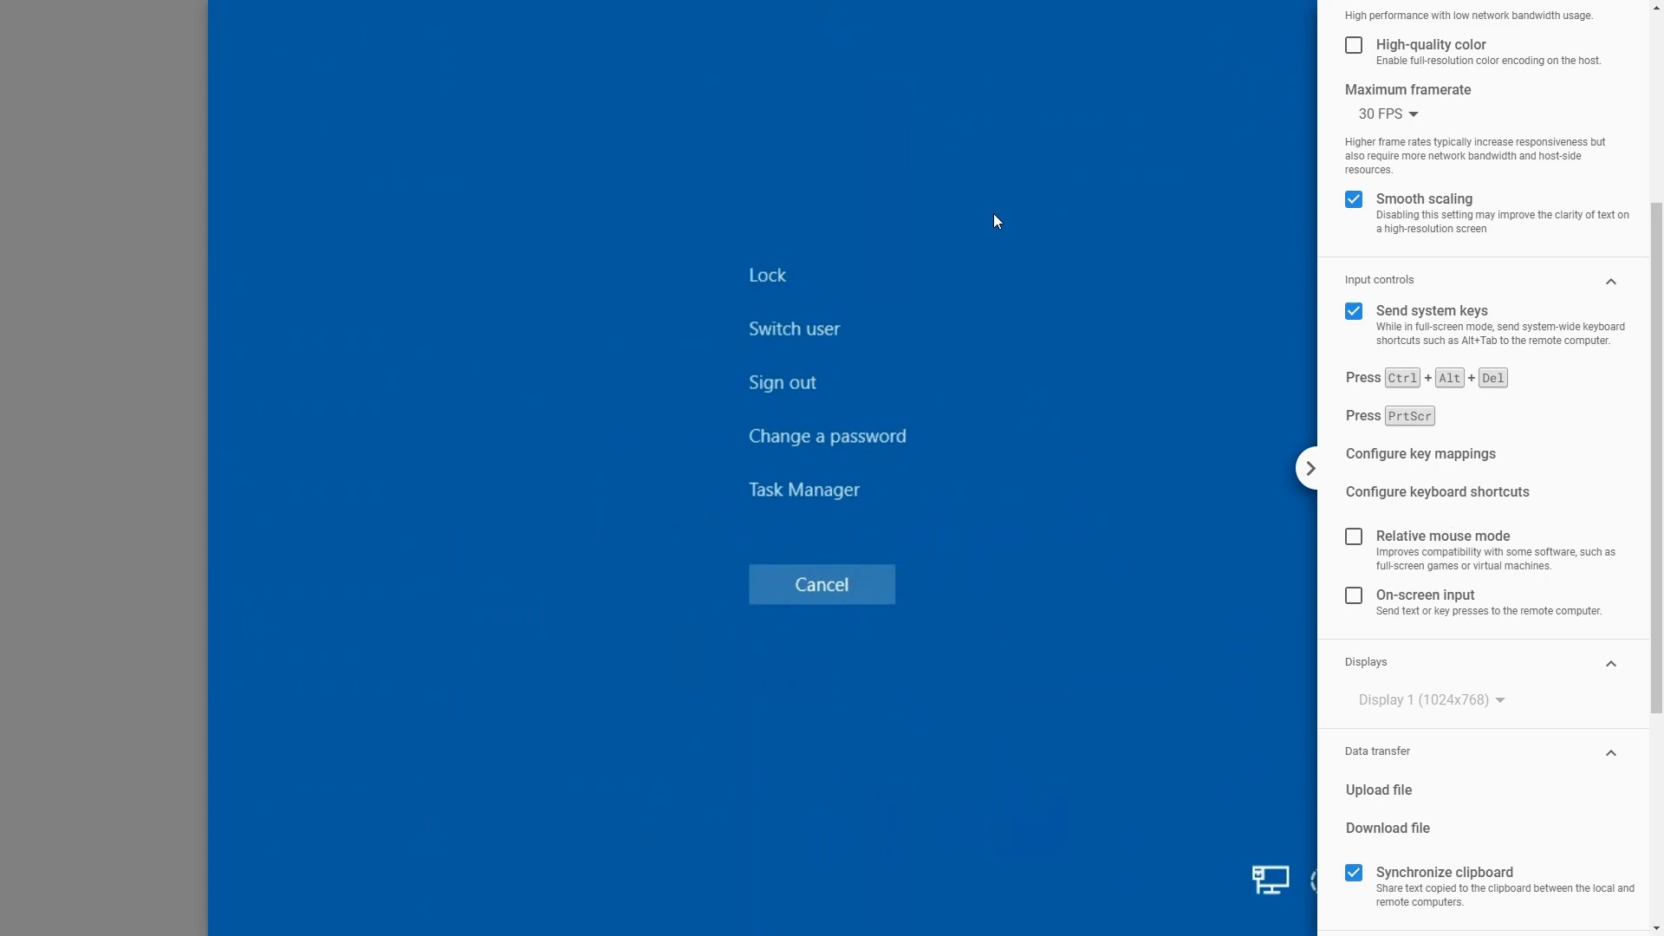
left_click(803, 489)
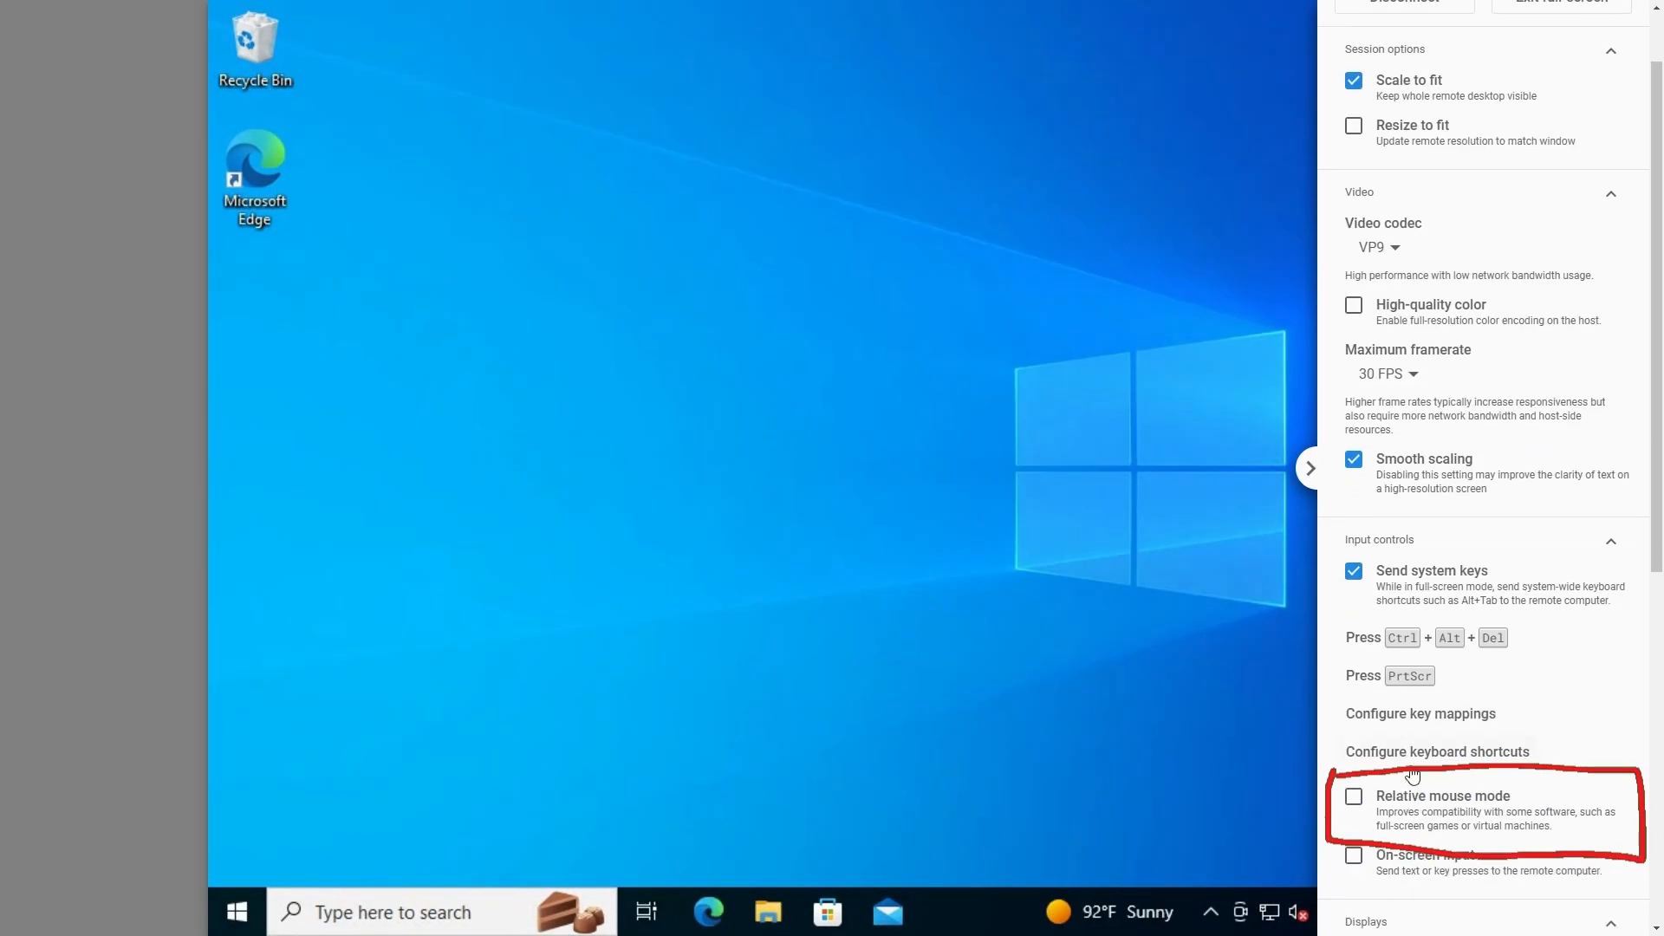
Turn on relative mouse mode, exit full-screen and reshow the session options.
left_click(1310, 468)
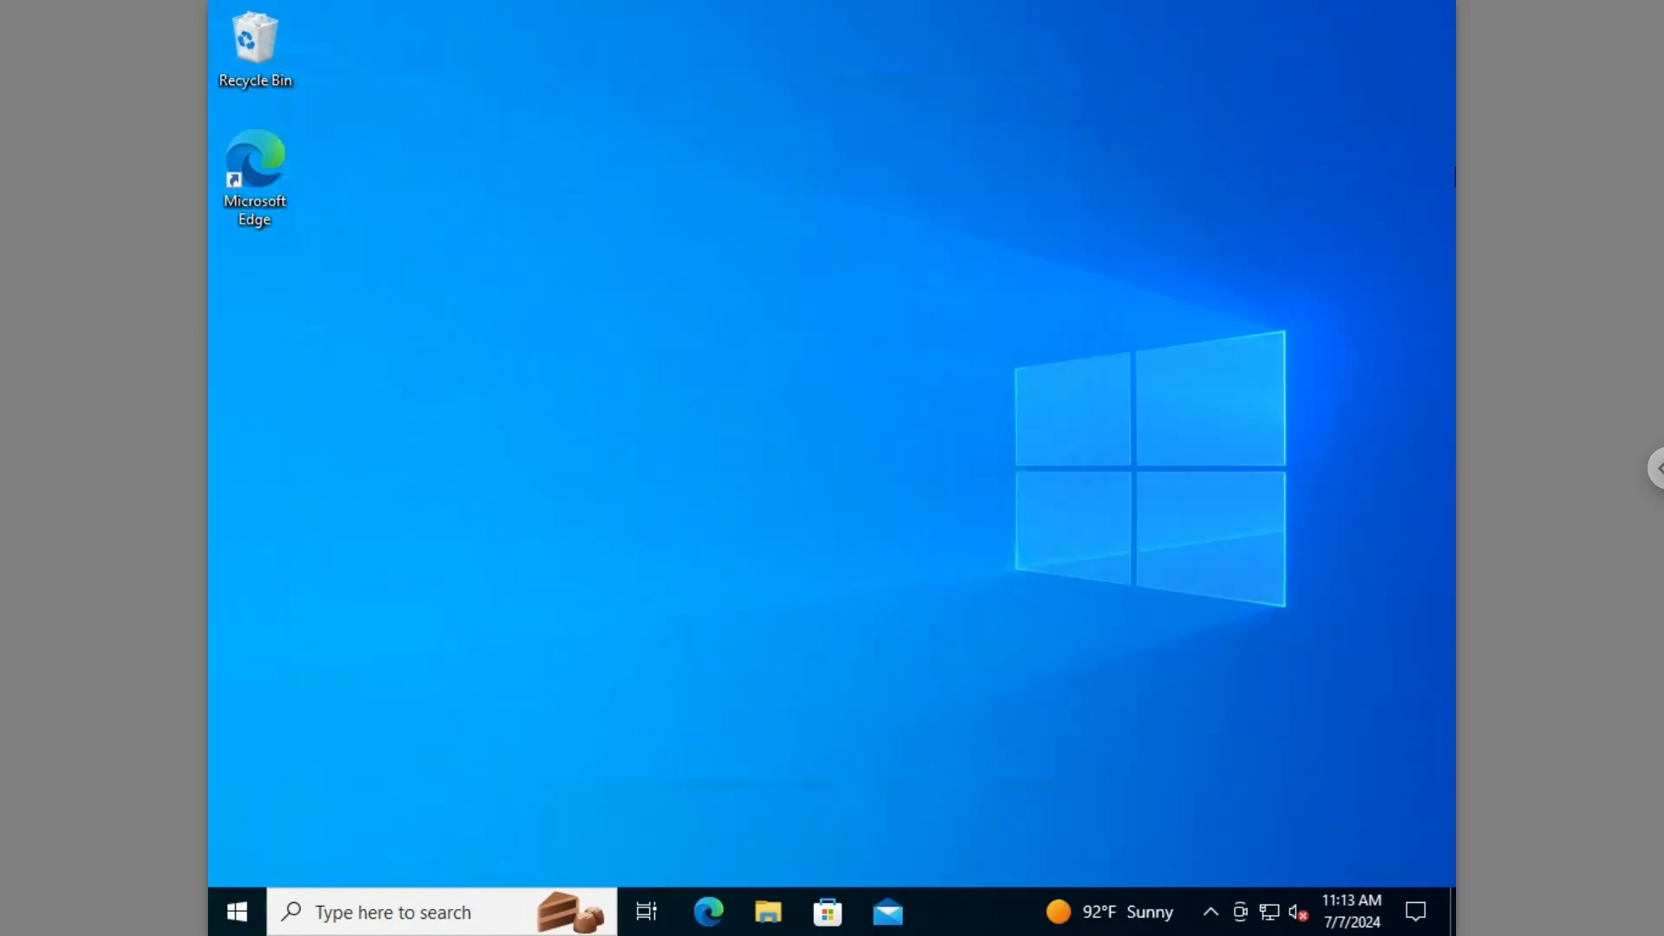
mouse_move(213, 414)
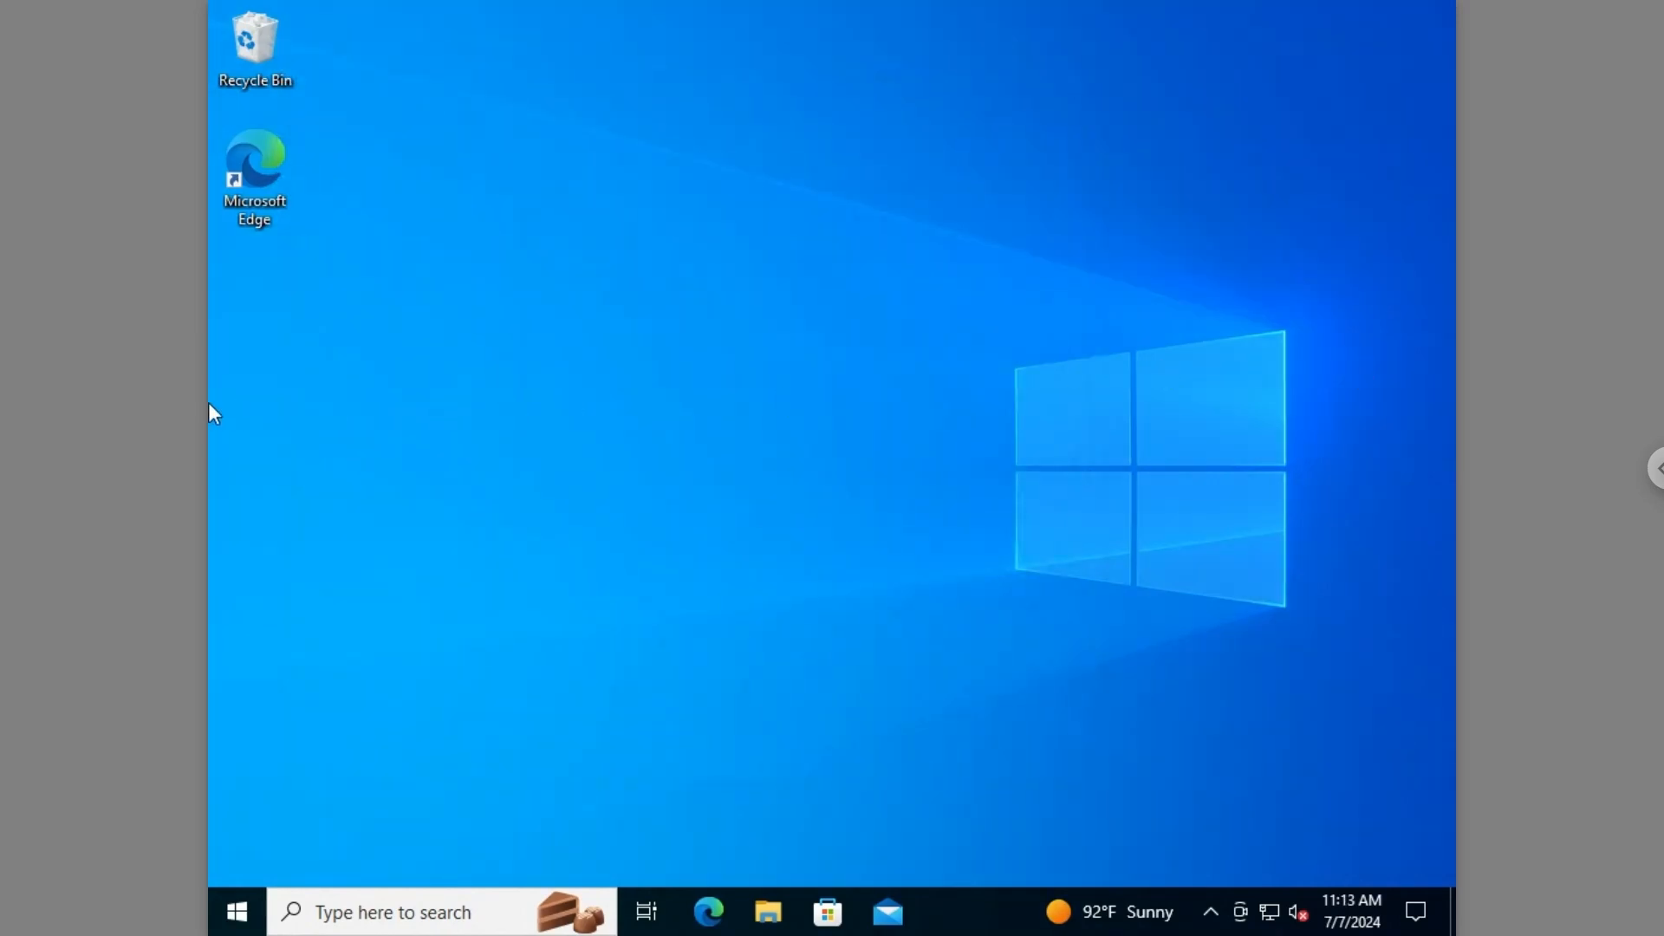
mouse_move(631, 750)
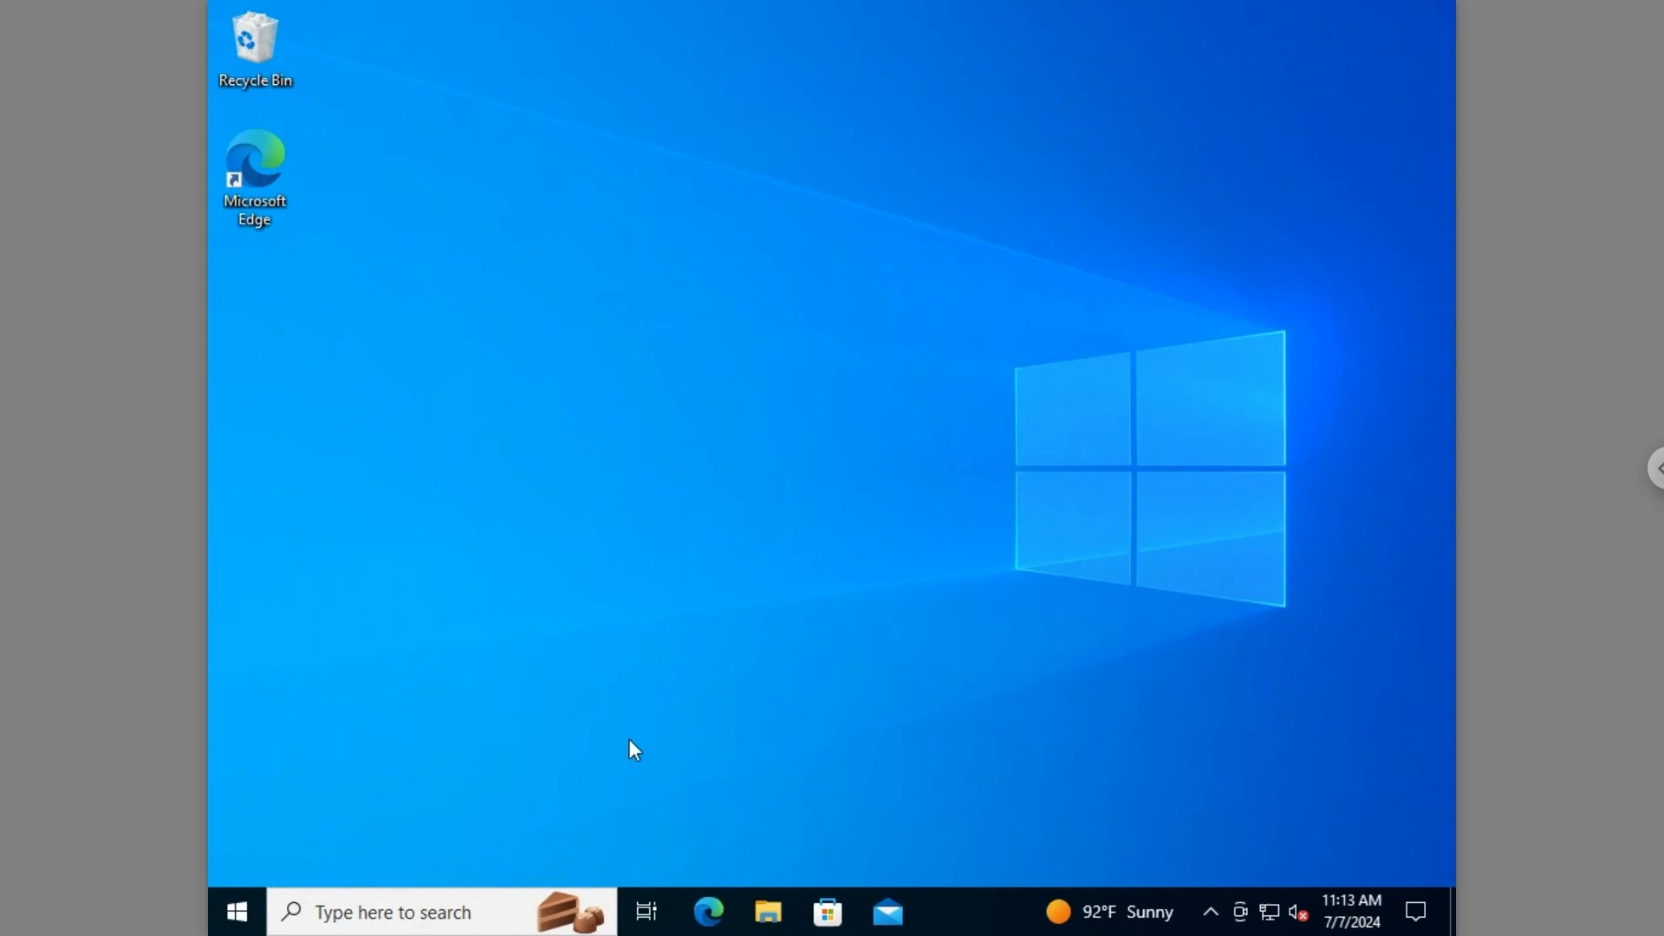
mouse_move(1135, 805)
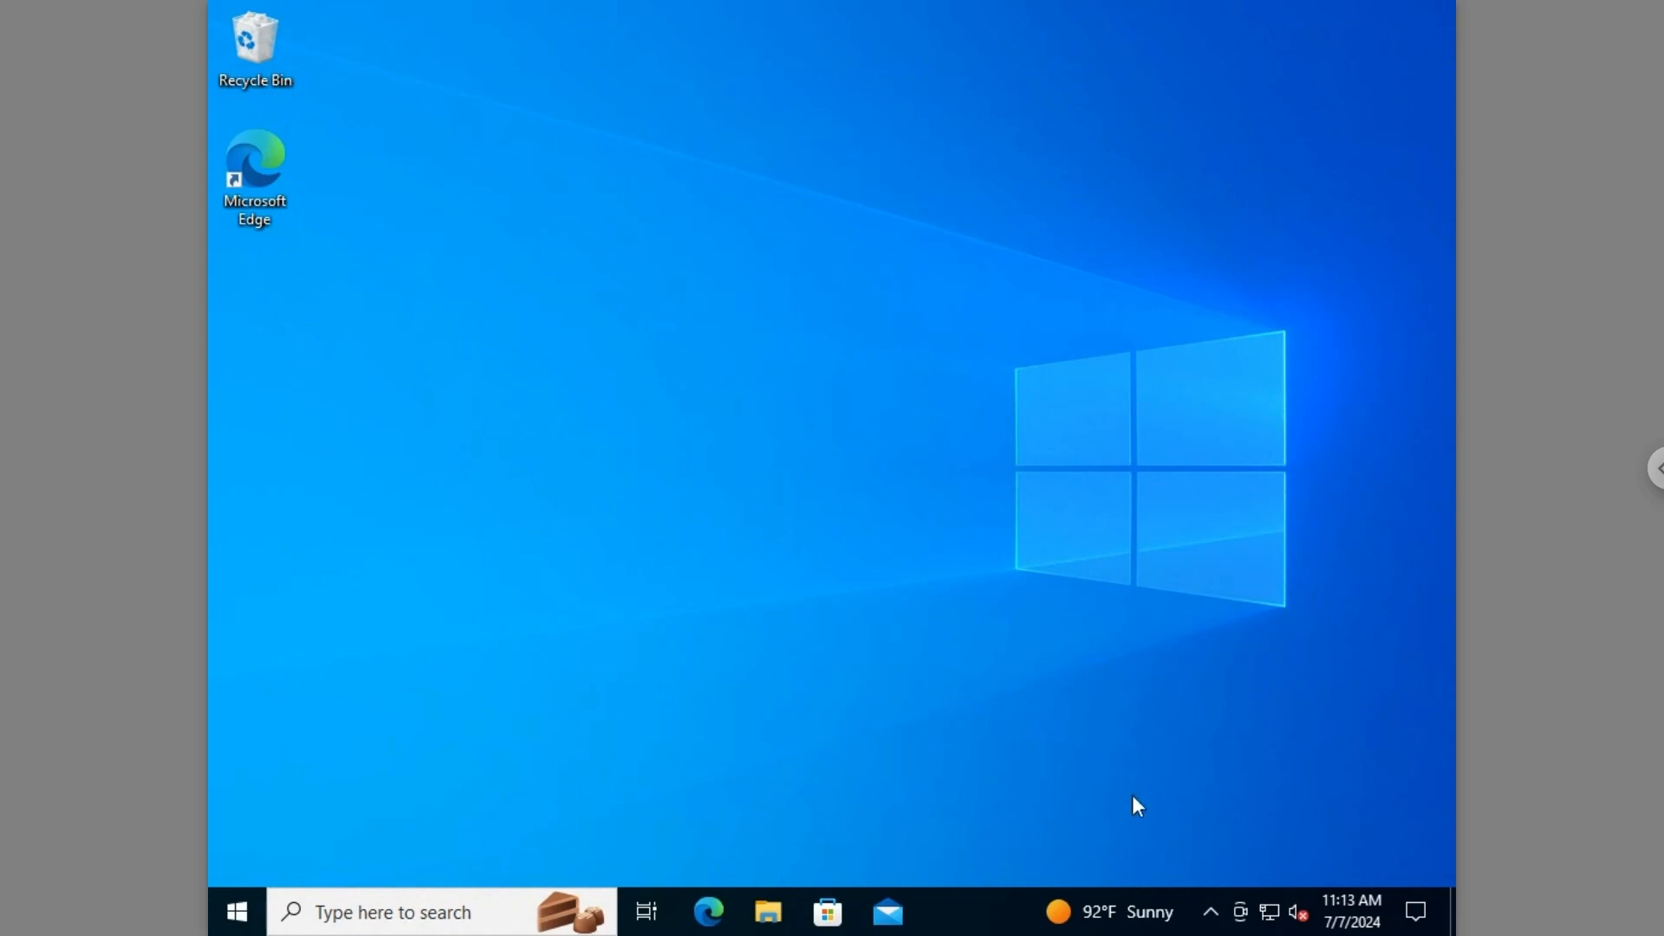
mouse_move(1271, 589)
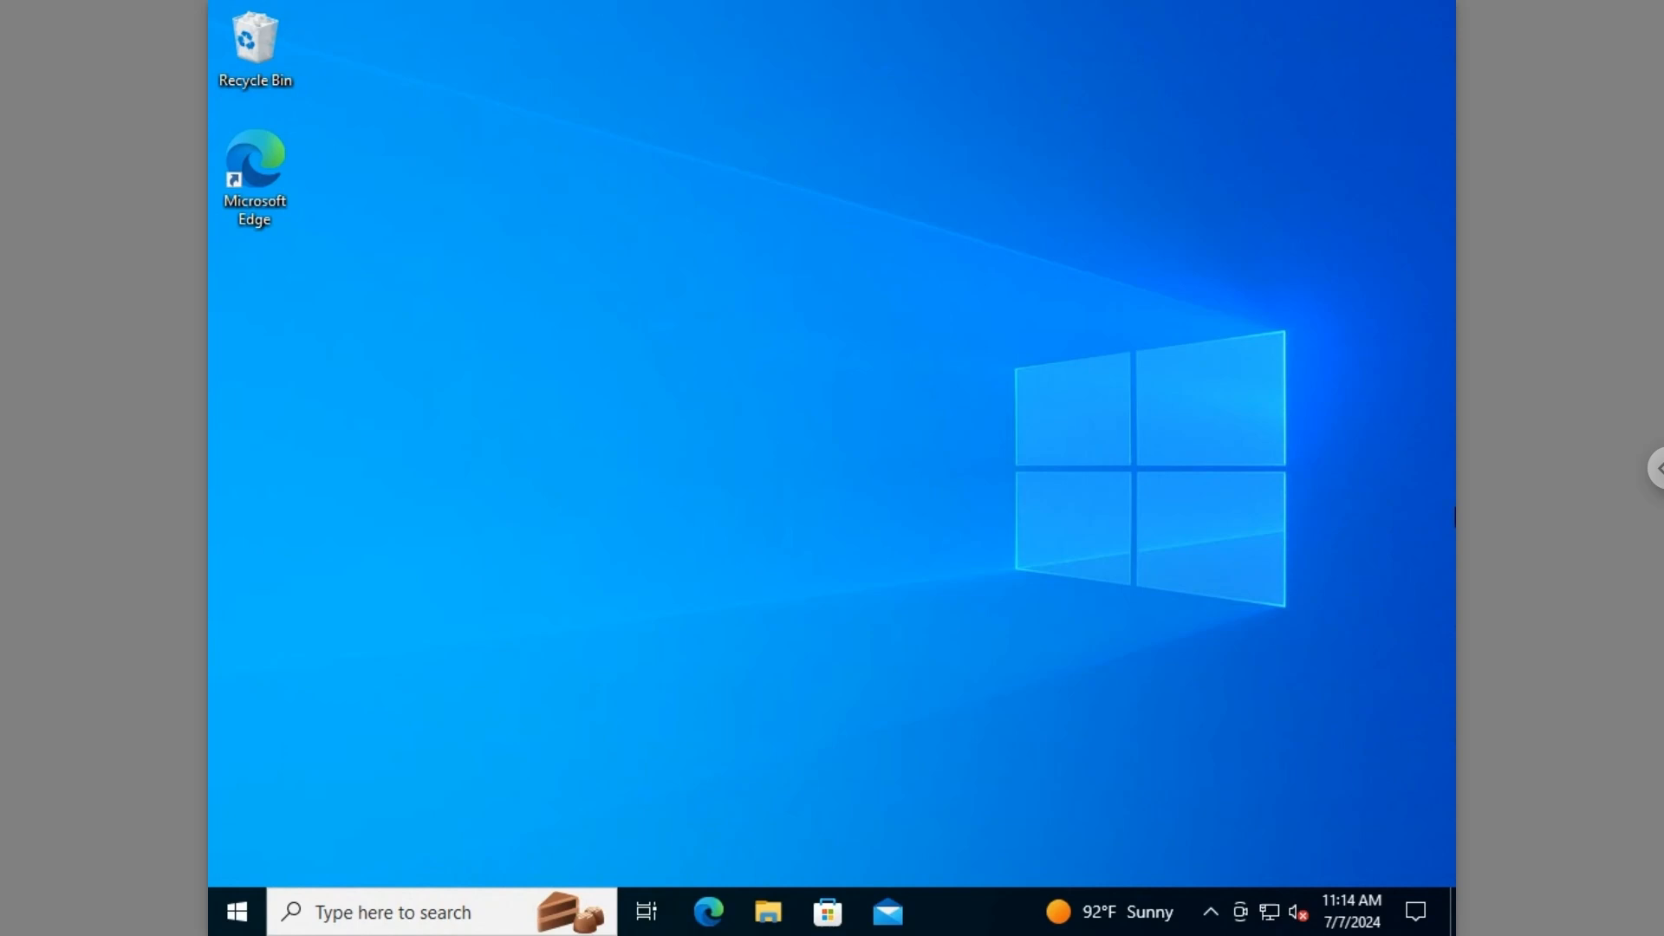
mouse_move(269, 338)
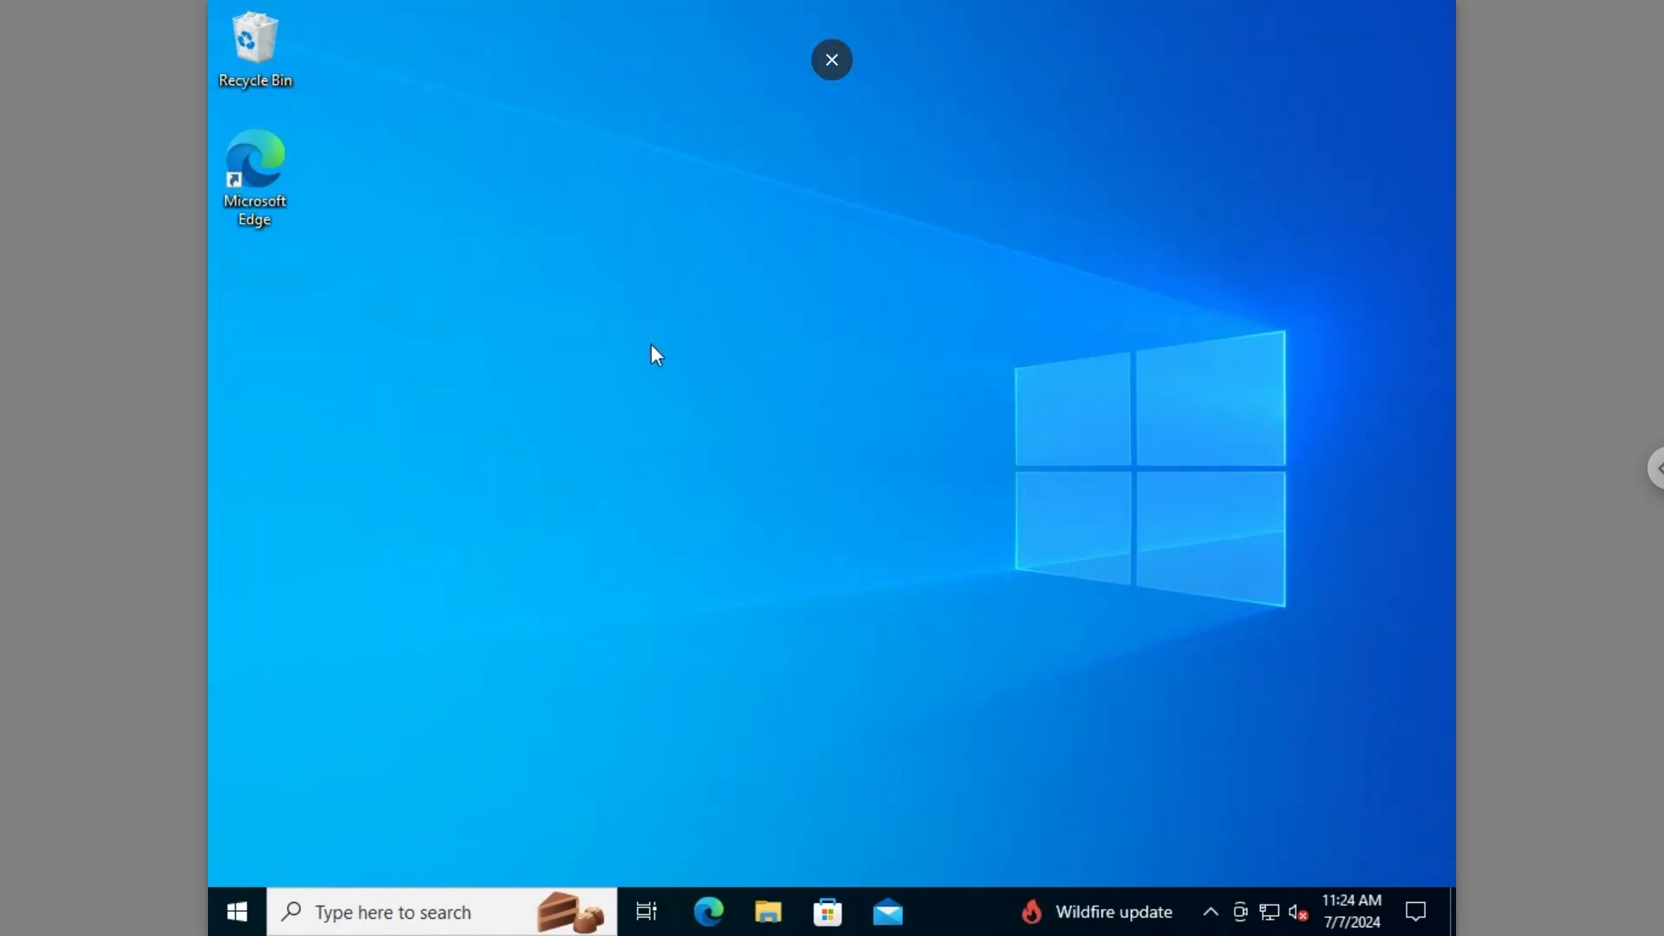
left_click(830, 59)
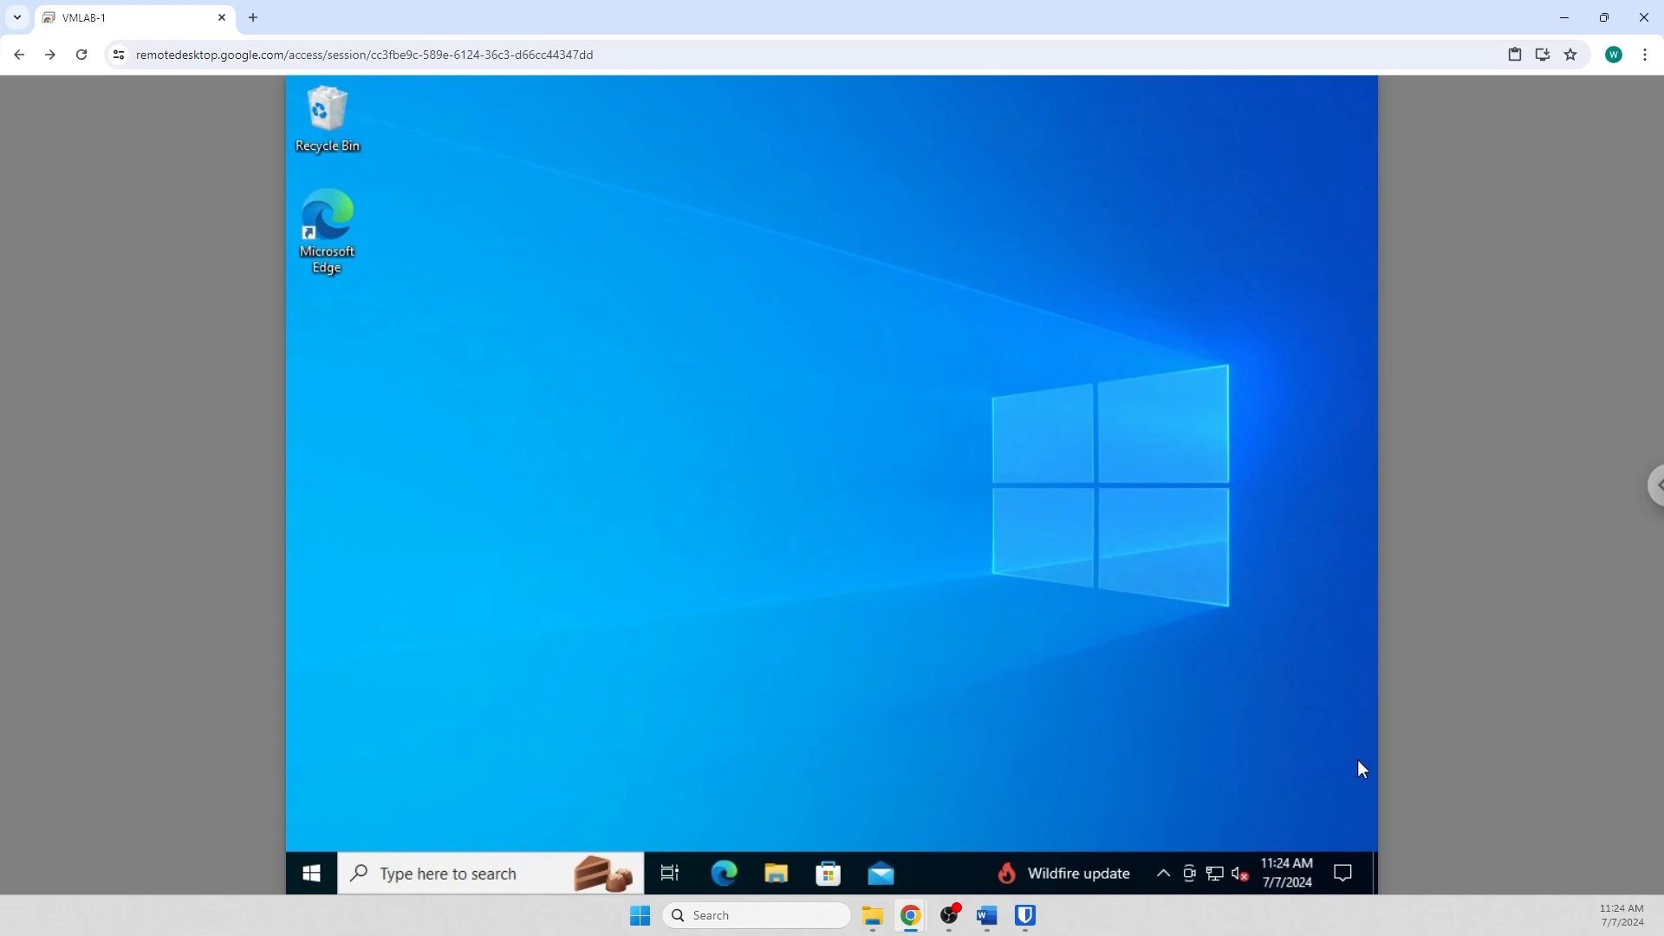
left_click(1652, 486)
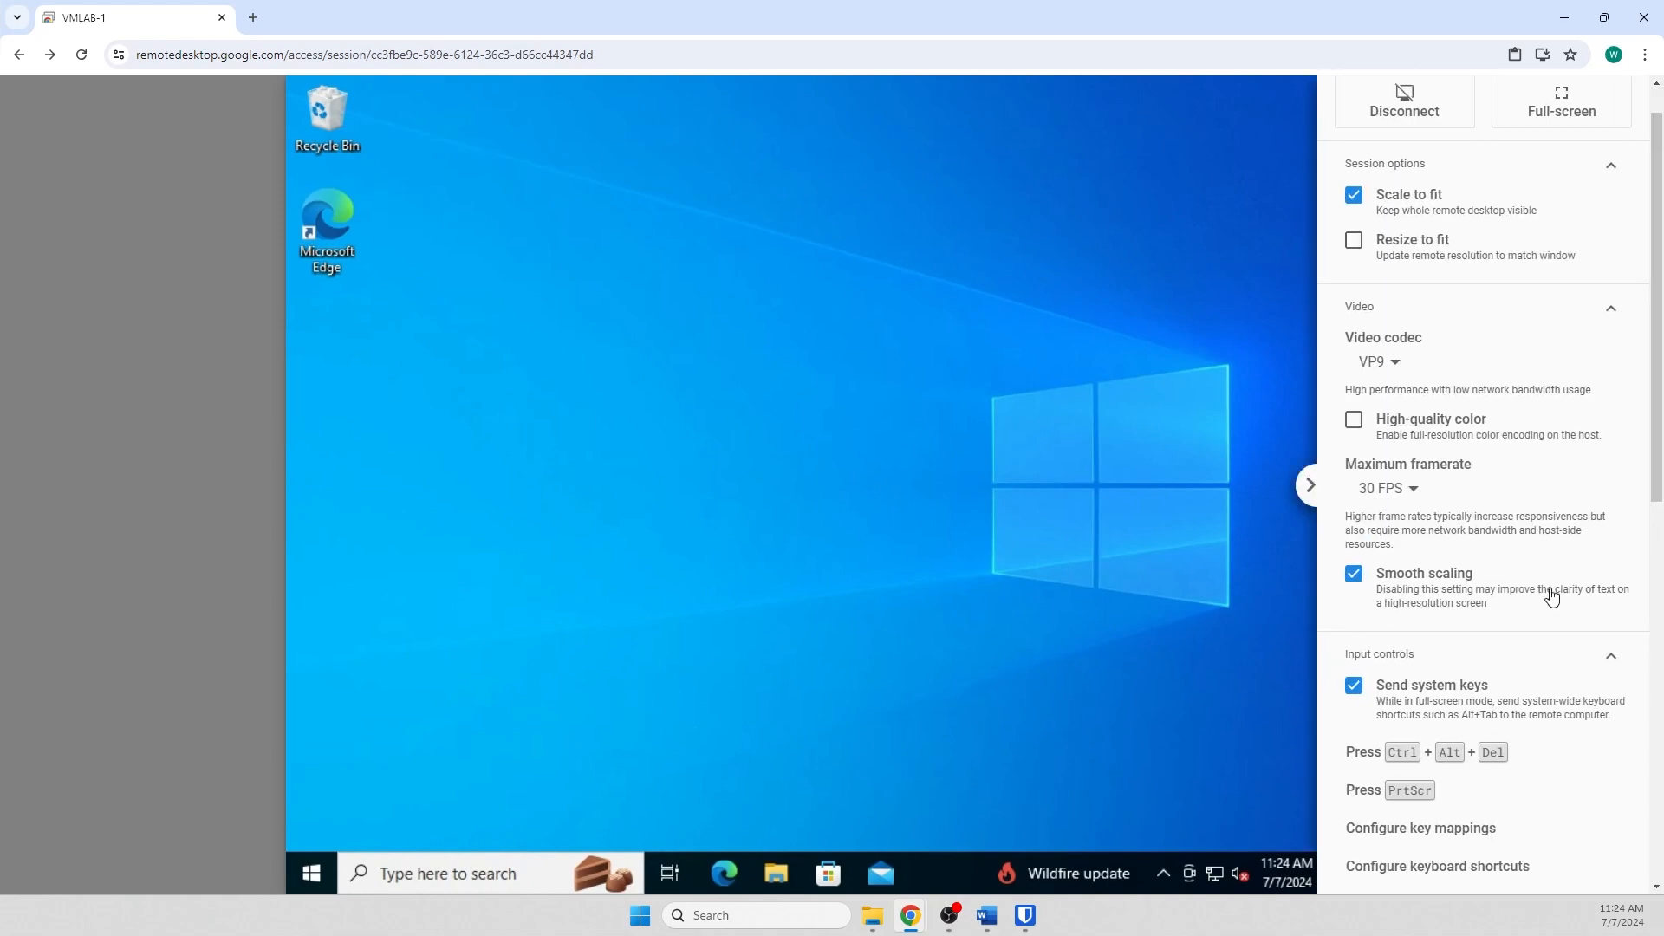
Upload the BibleNIV1984 PDF to the VMLAB-1 desktop.
scroll("down", 3)
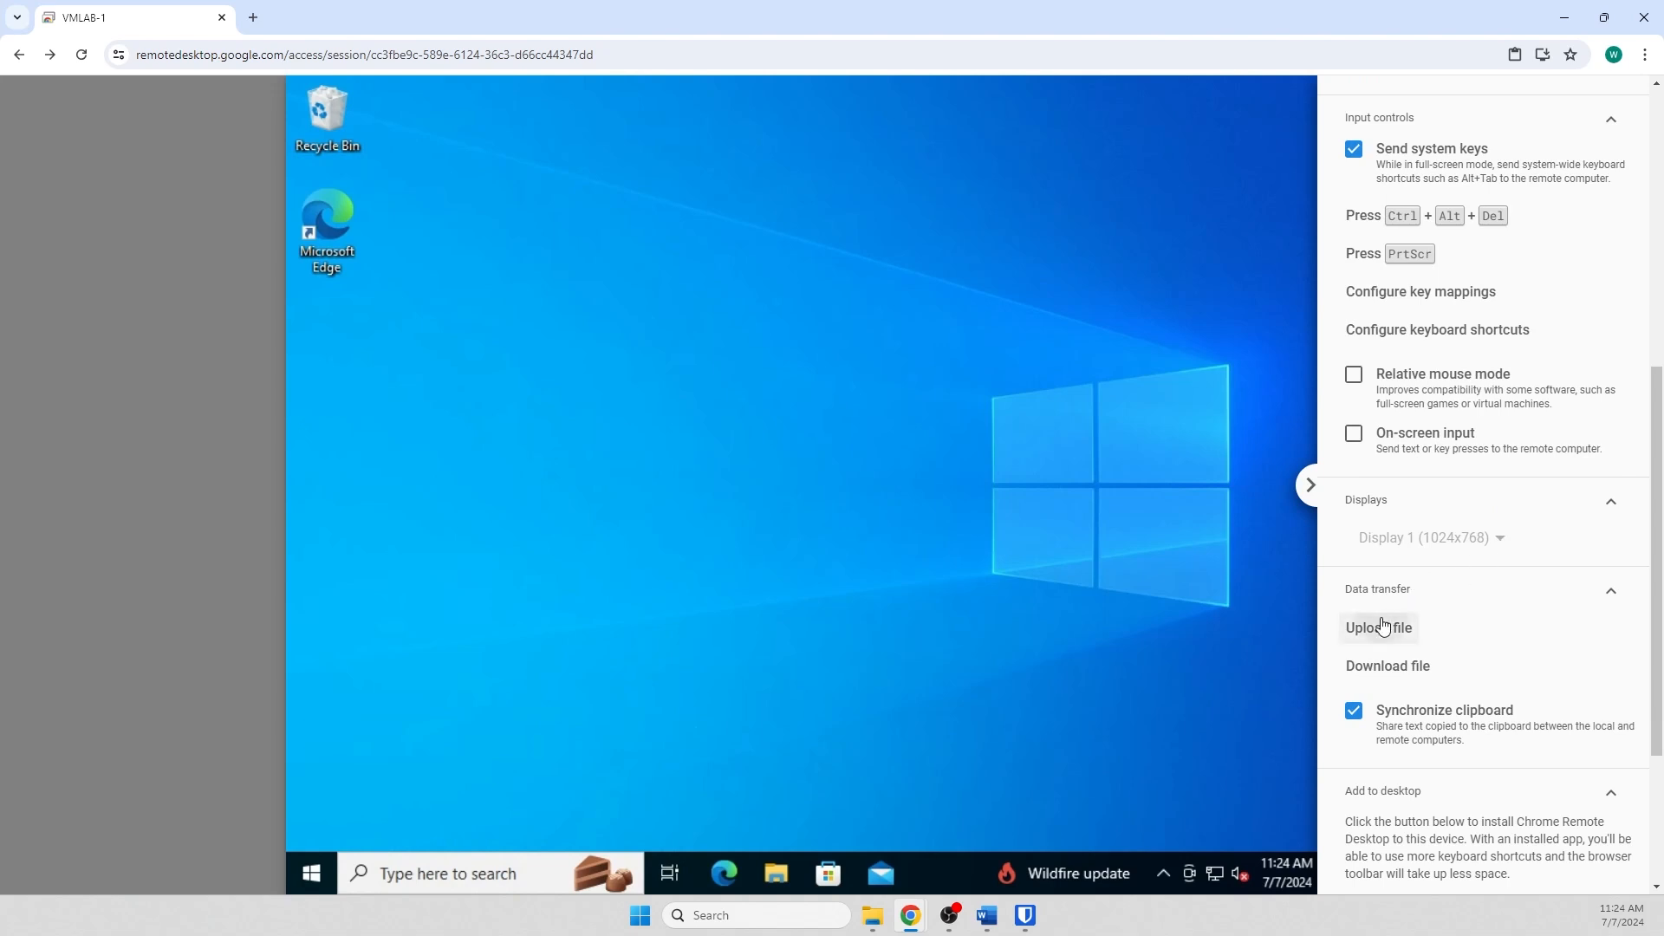
left_click(1378, 627)
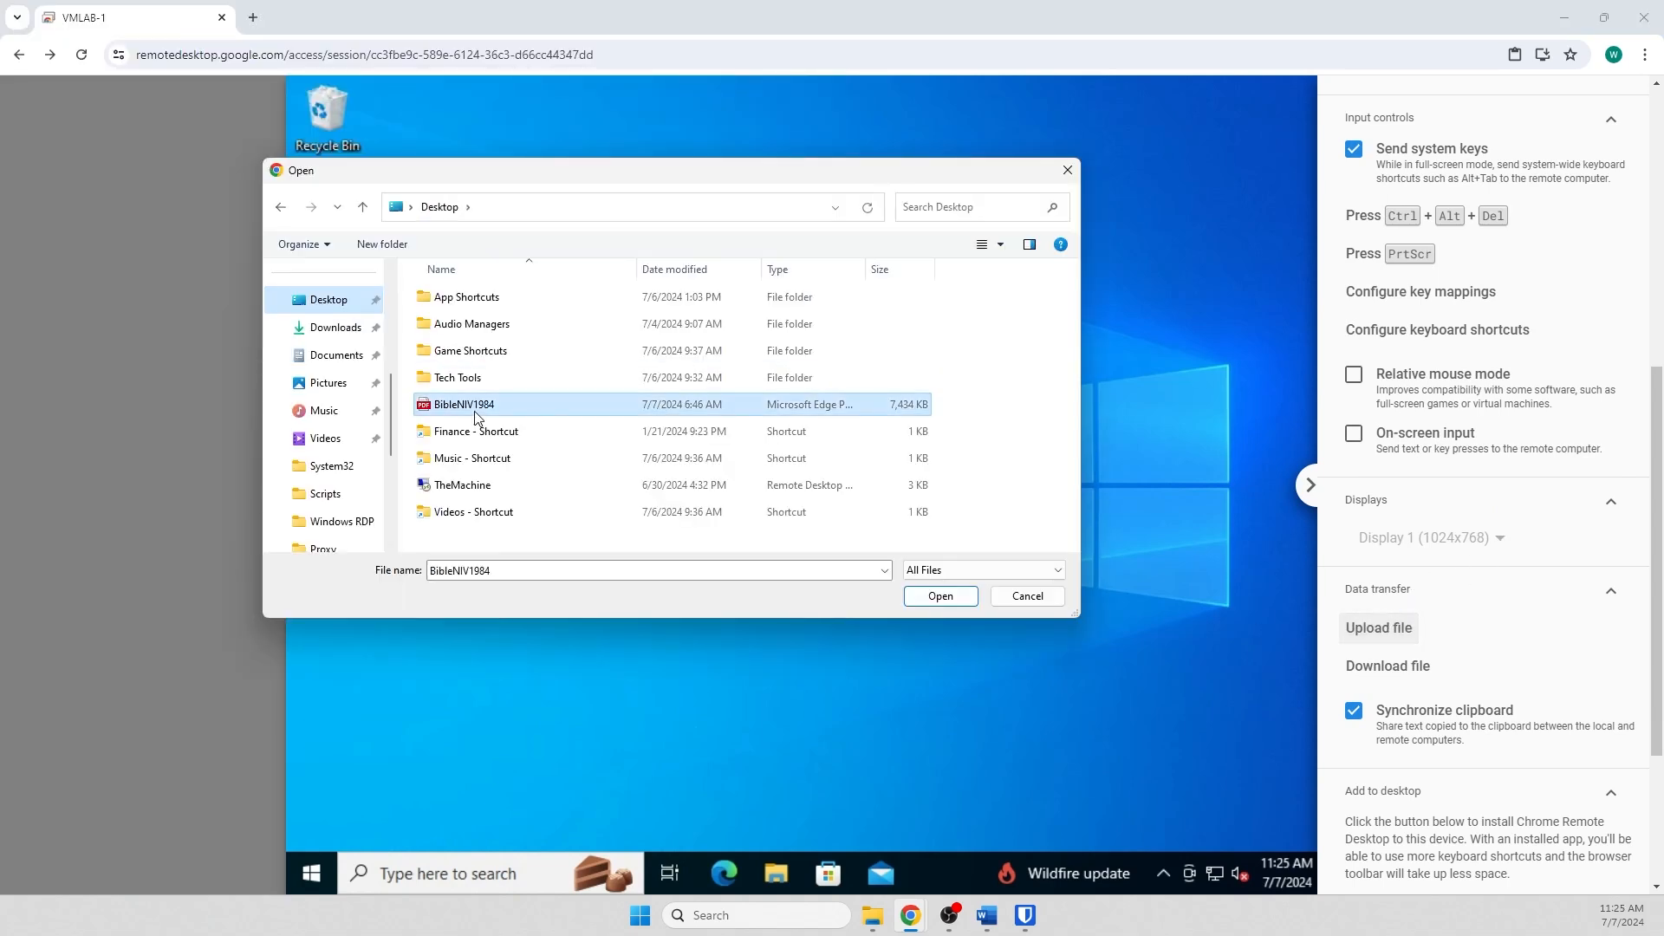
left_click(937, 594)
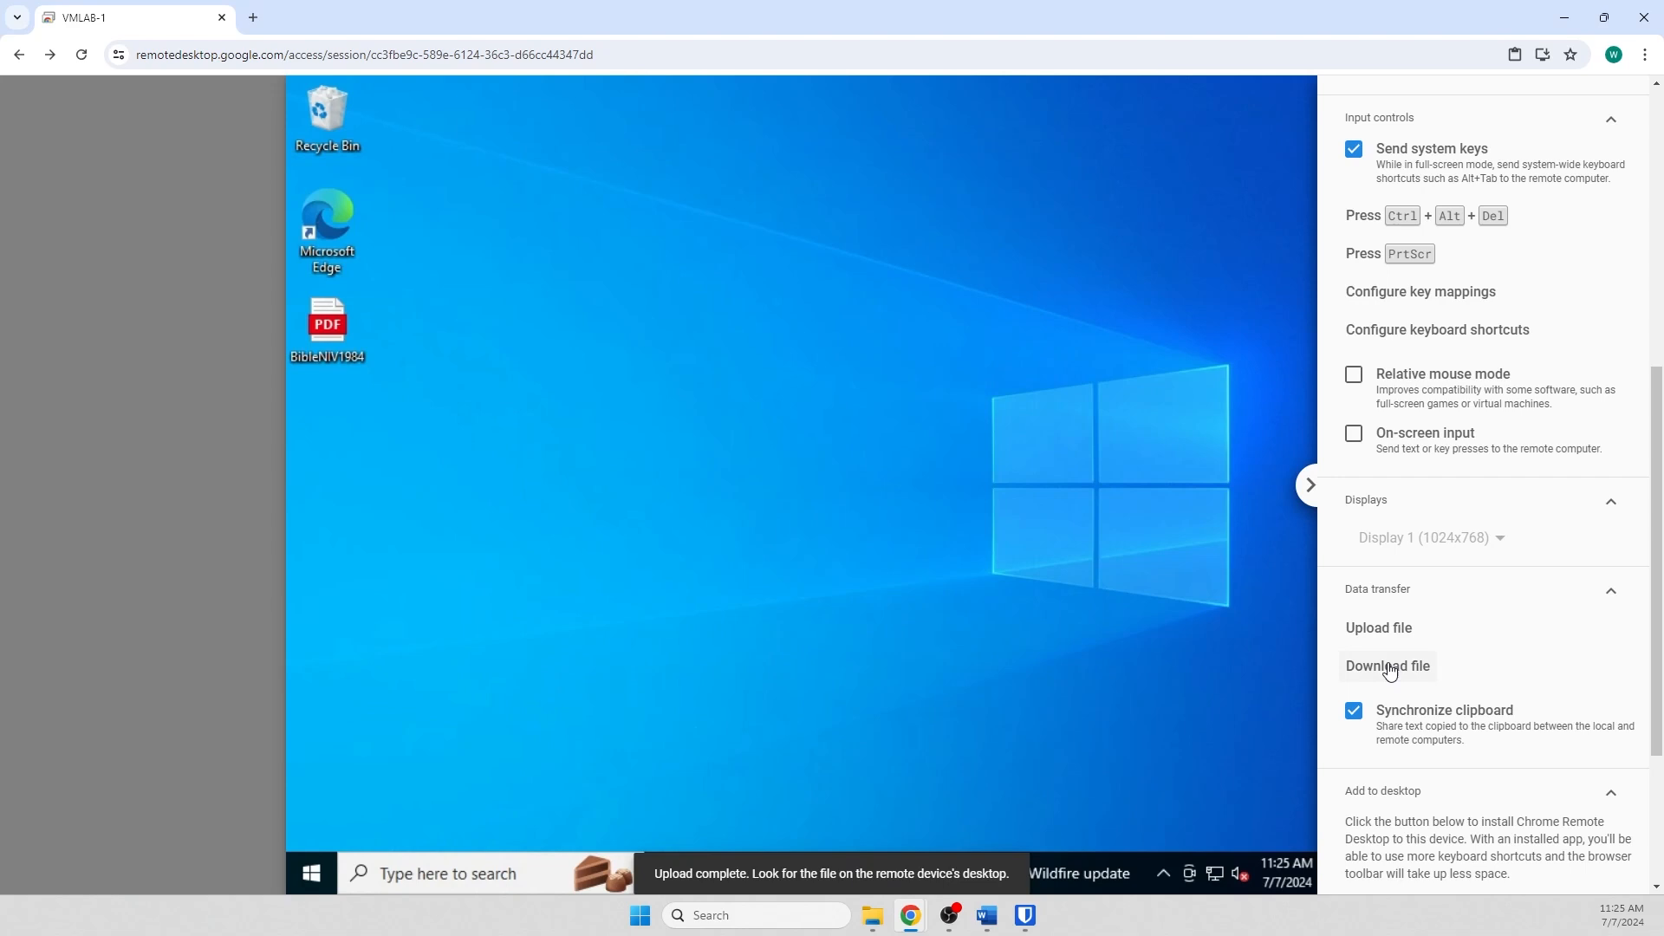
Browse the remote Downloads folder in the Download file chooser.
left_click(1386, 666)
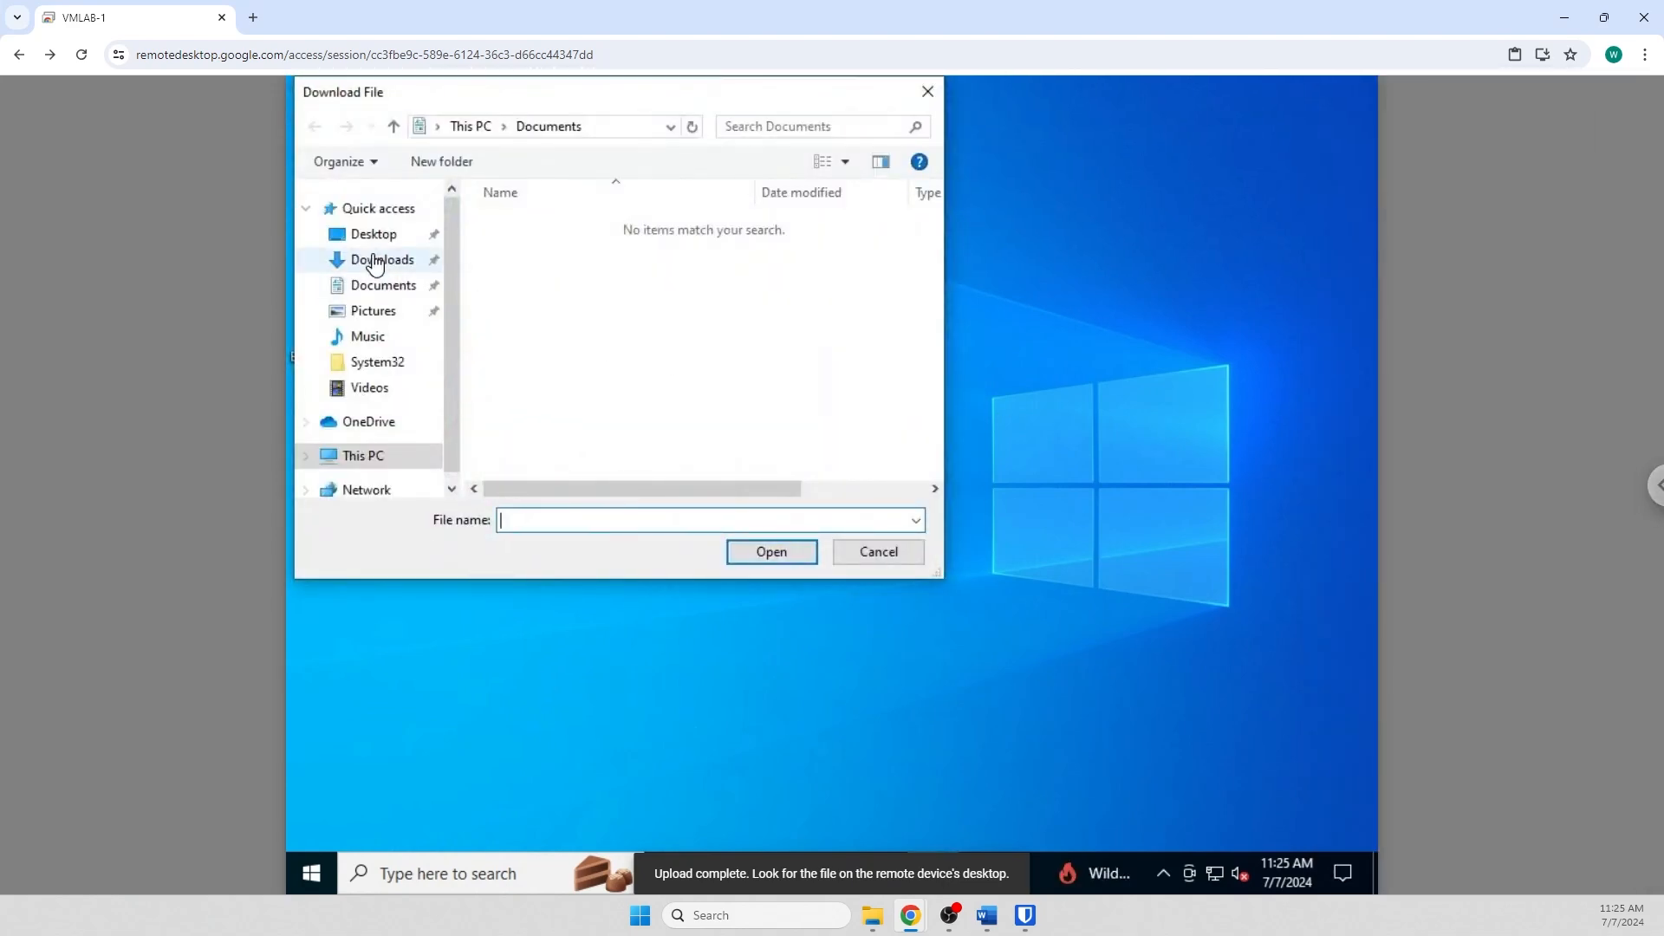
left_click(373, 234)
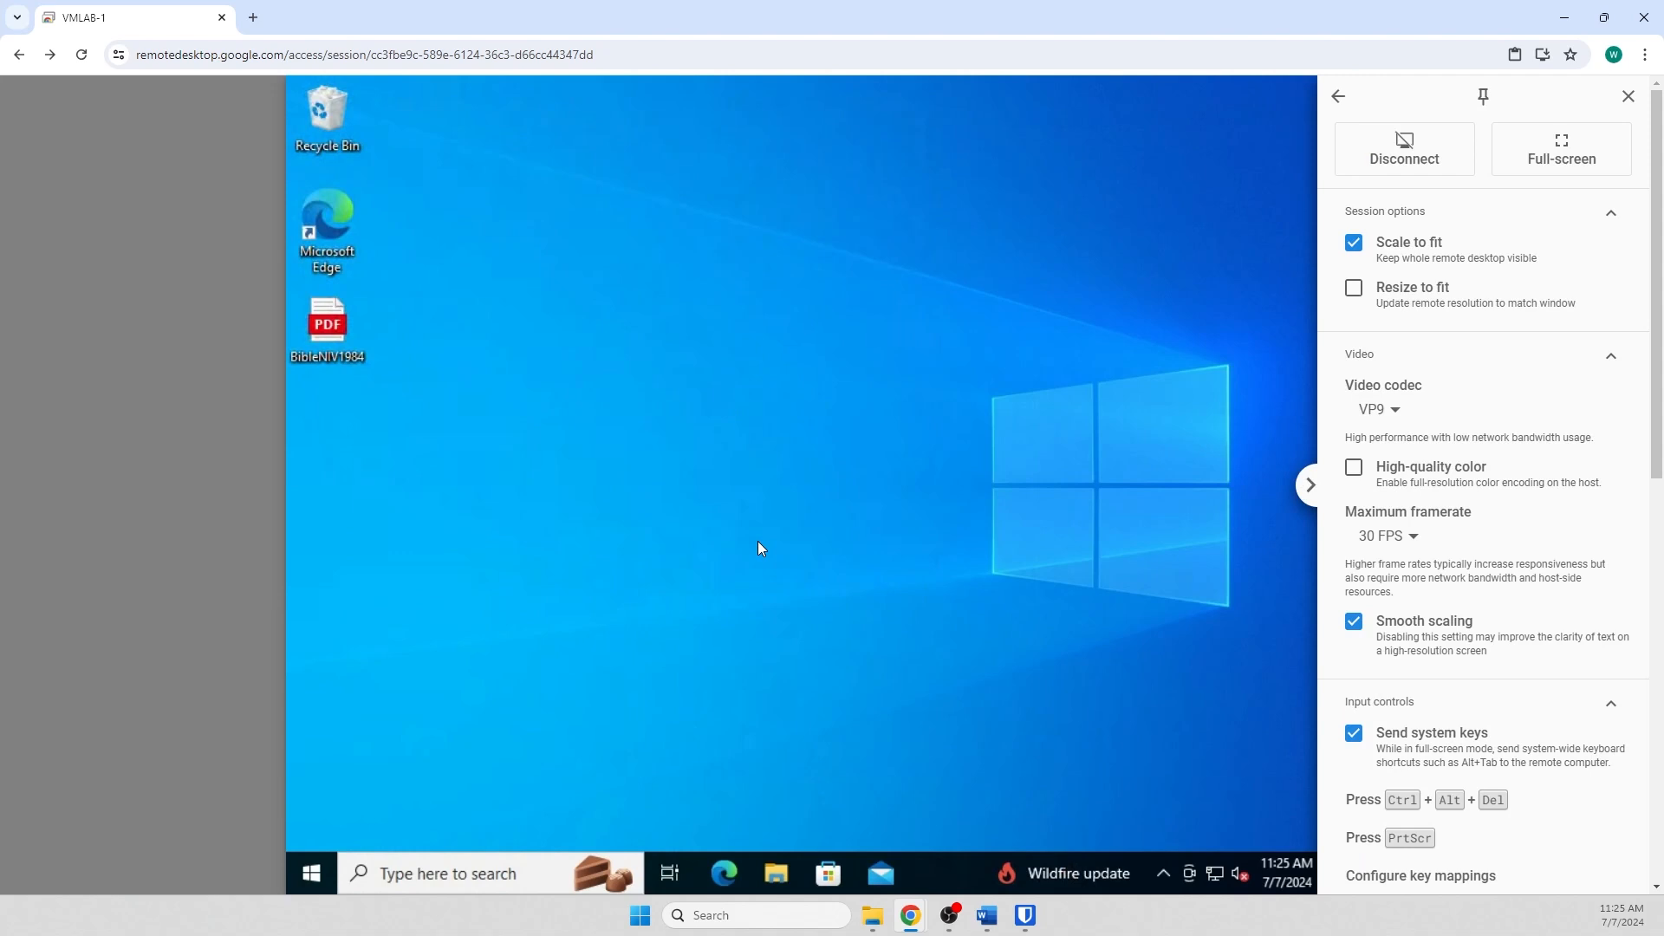
mouse_move(872, 915)
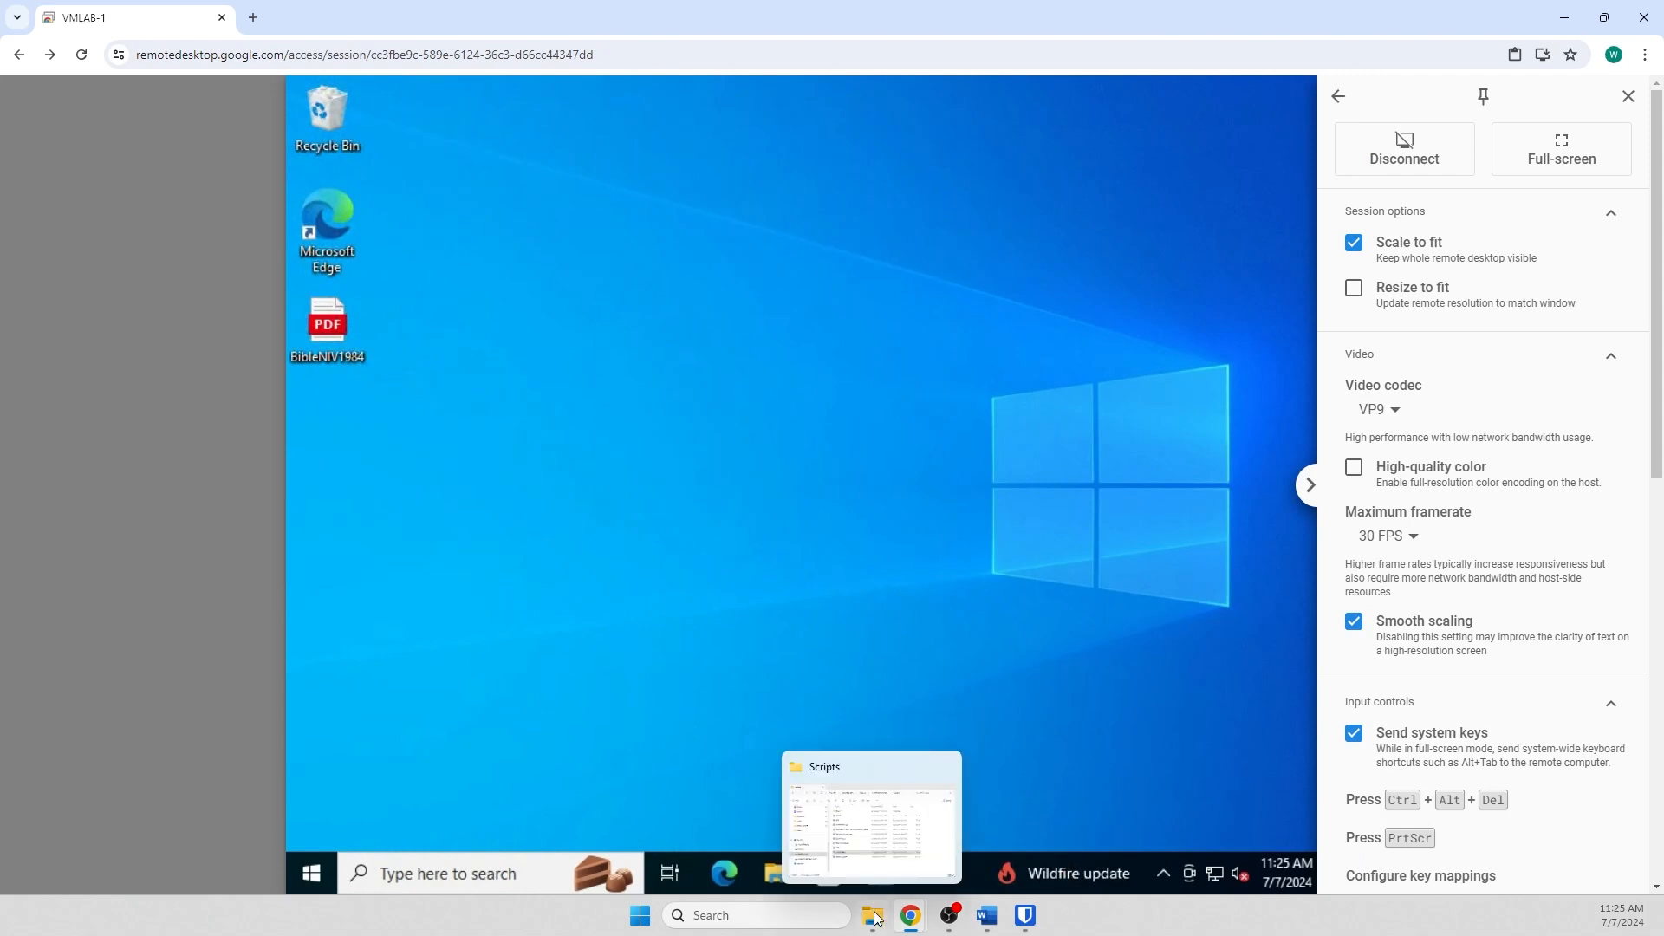
scroll("down", 3)
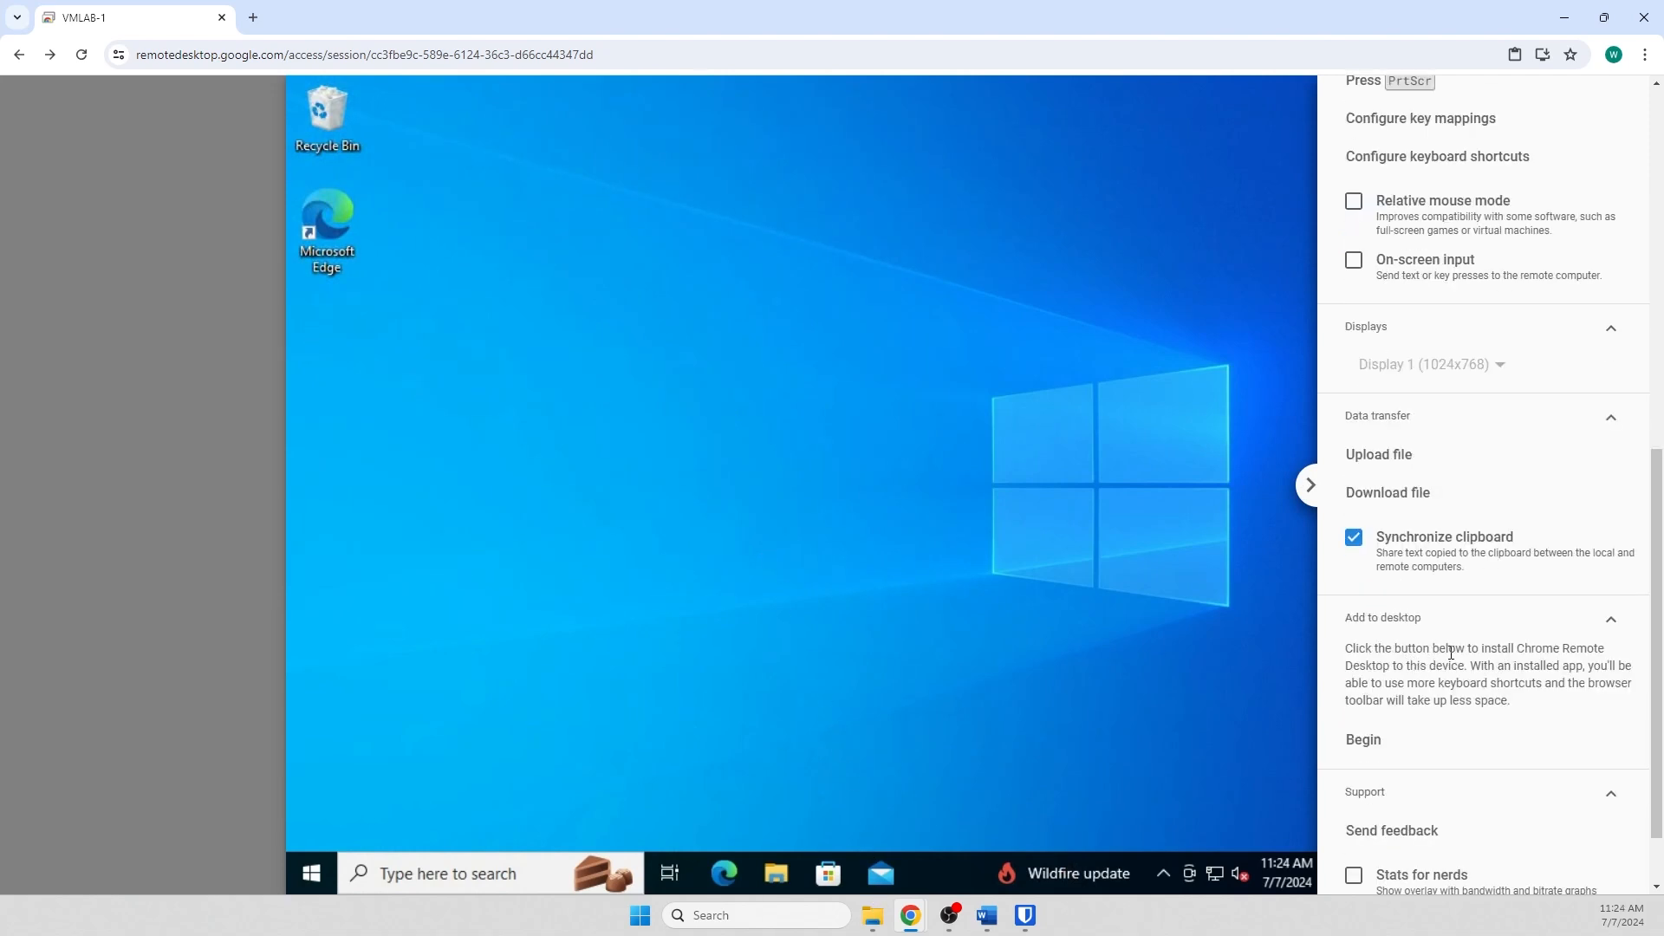
mouse_move(1499, 647)
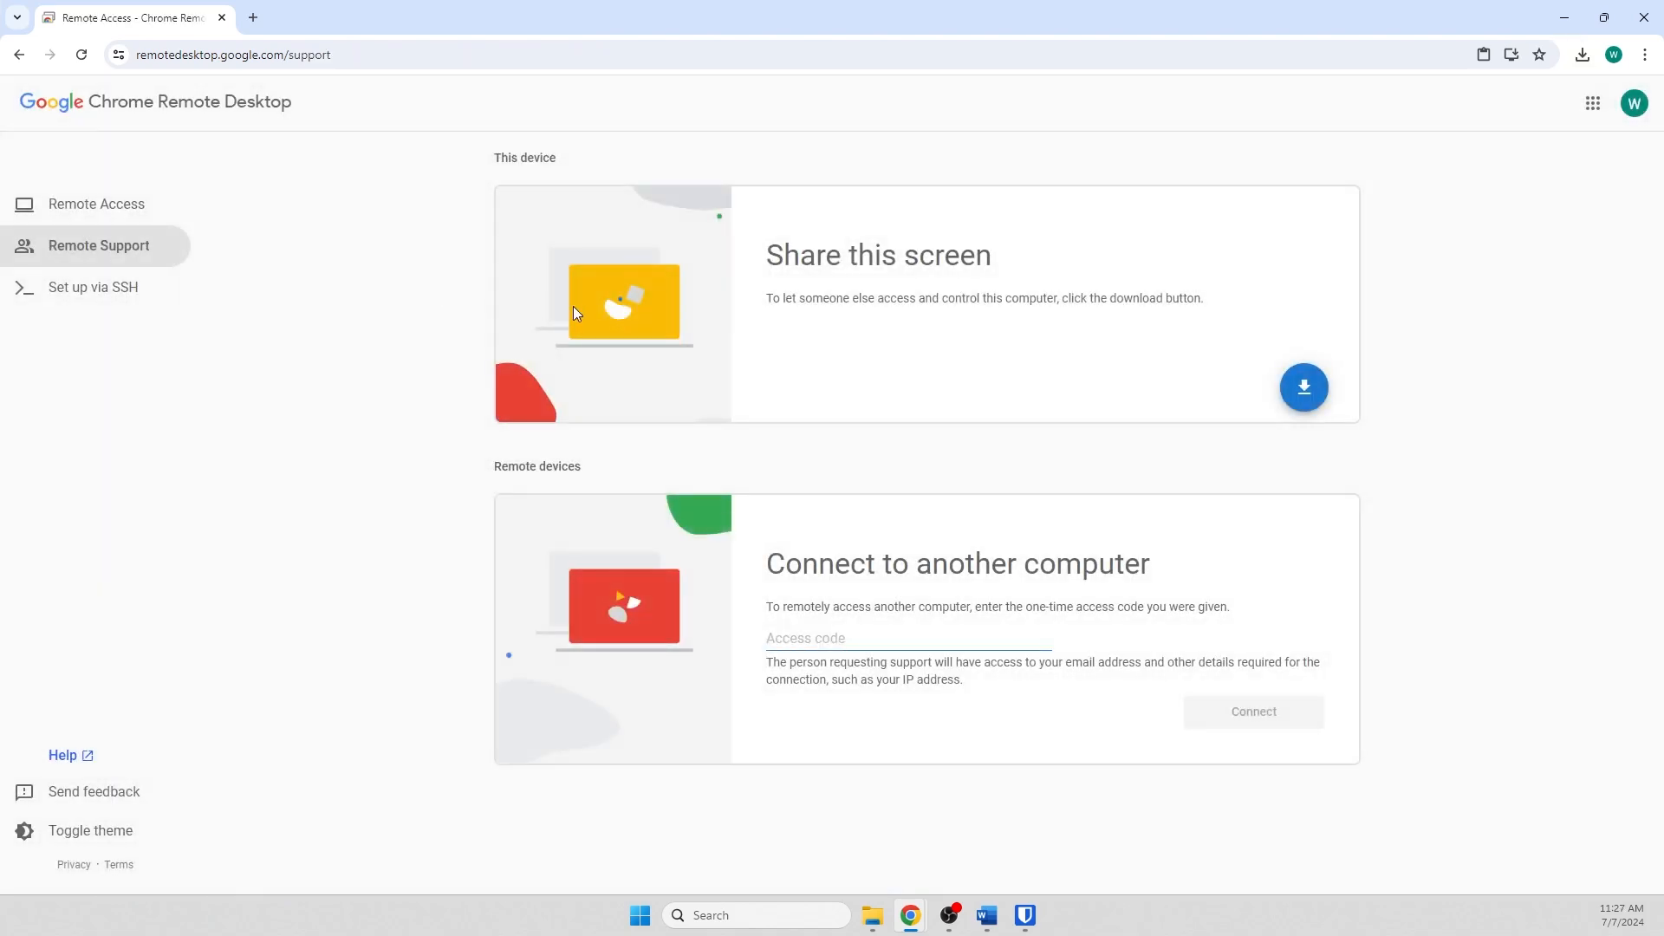
mouse_move(570, 308)
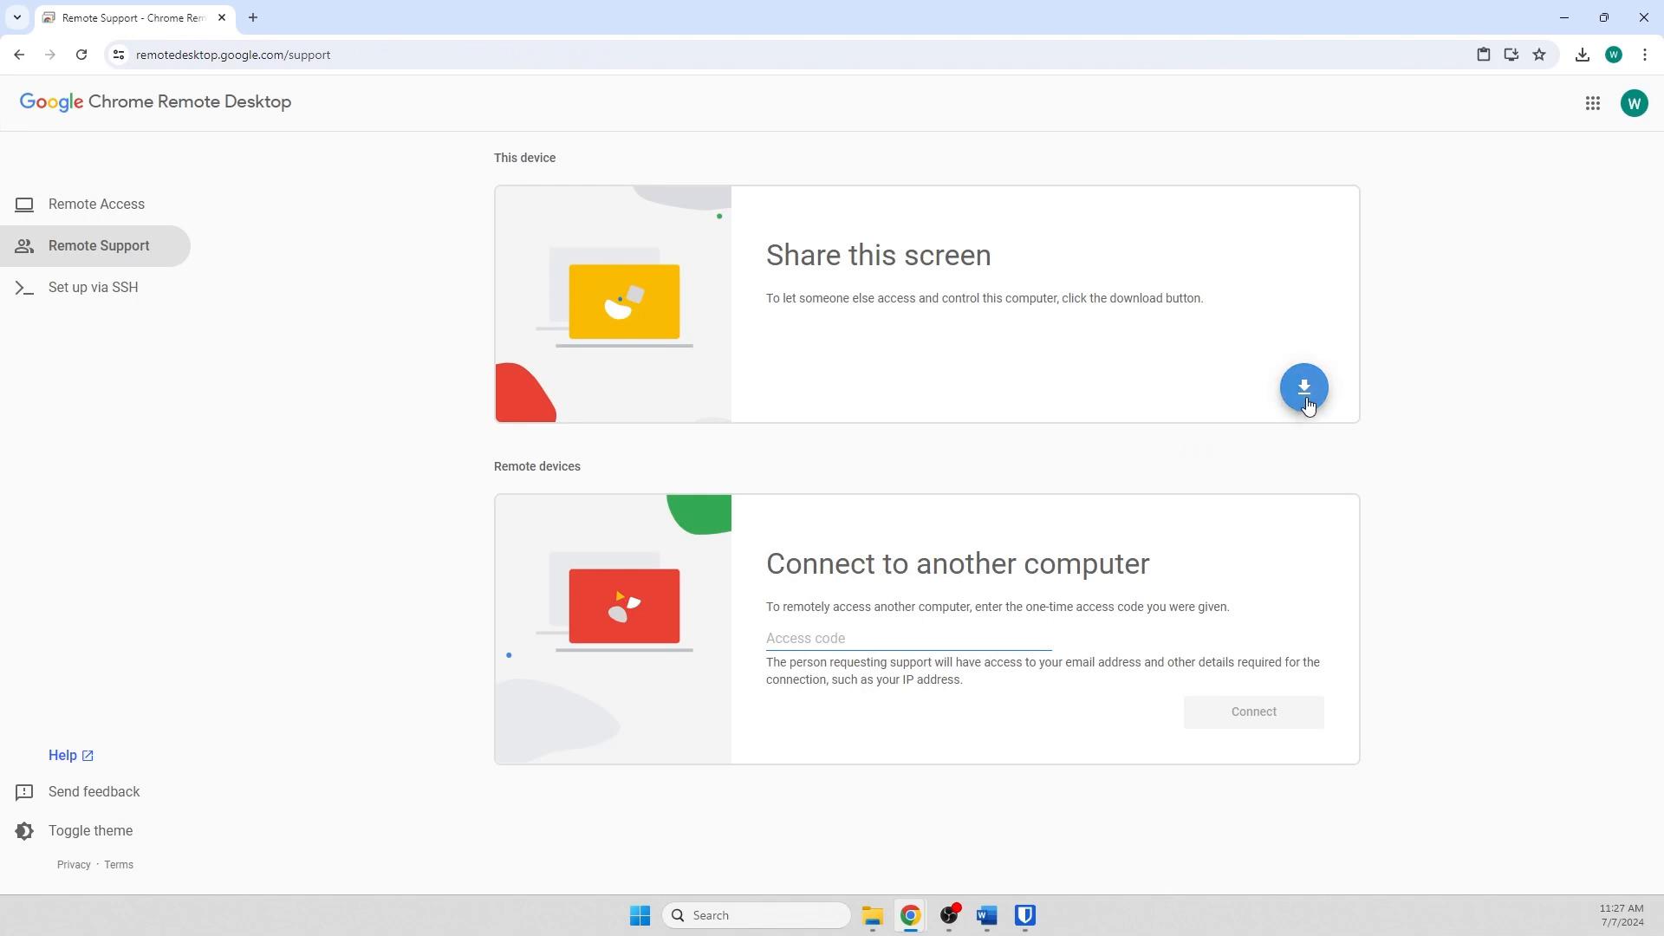
Download and Accept & Install the screen-sharing support software, dismissing the app install prompt.
left_click(1304, 387)
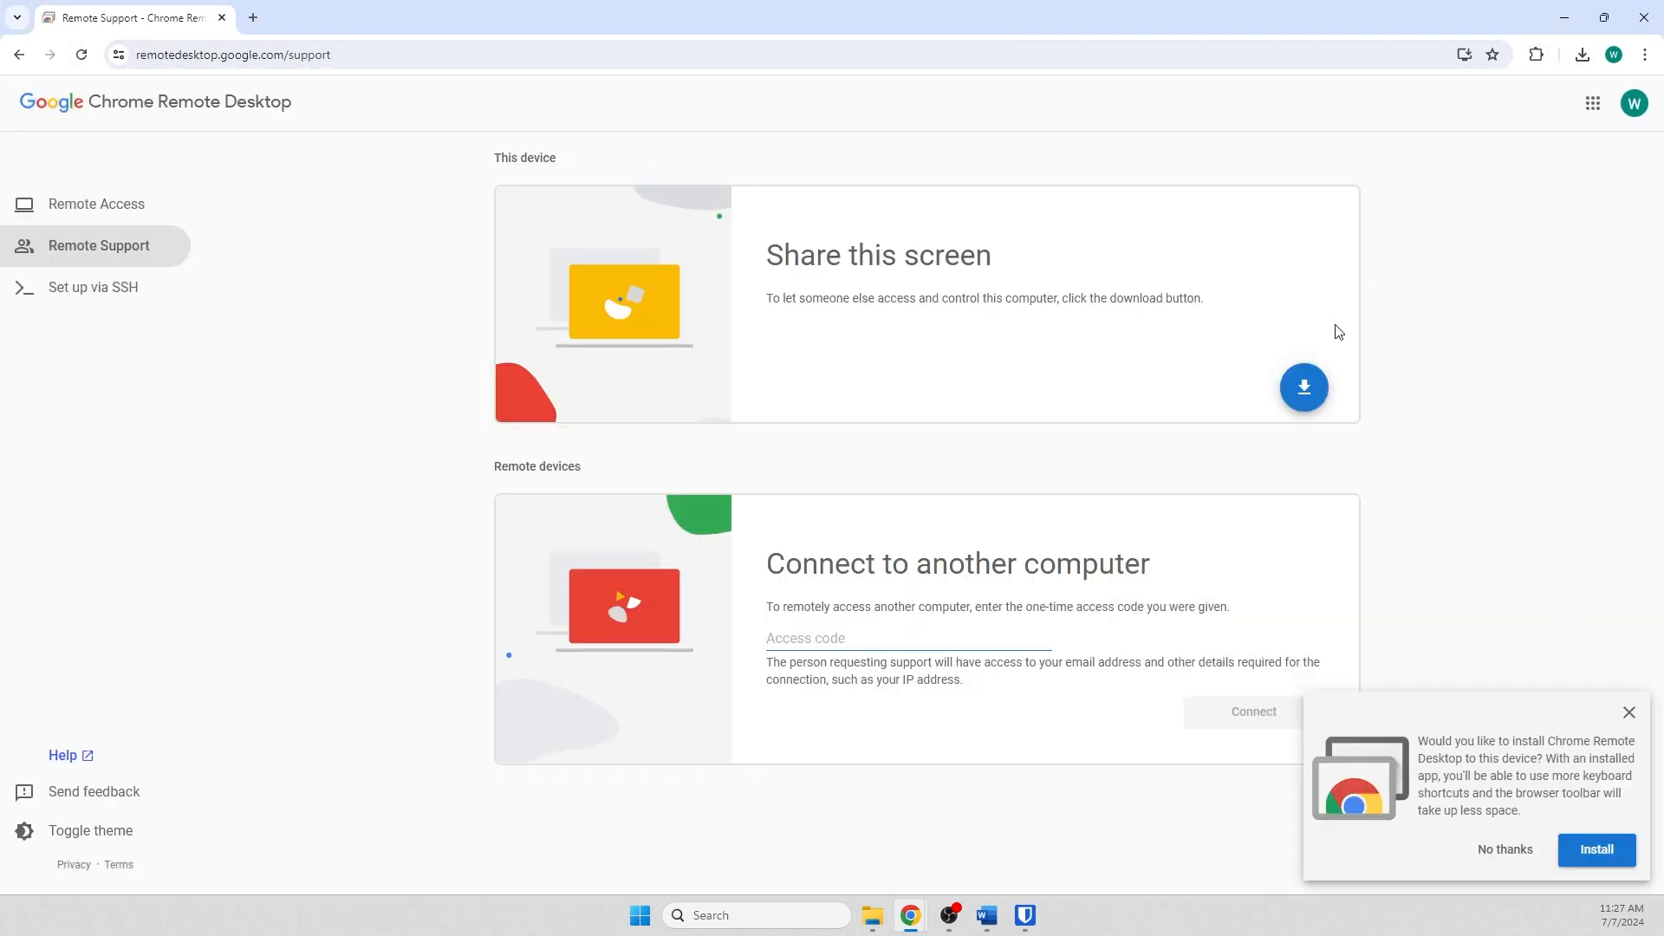
left_click(1303, 387)
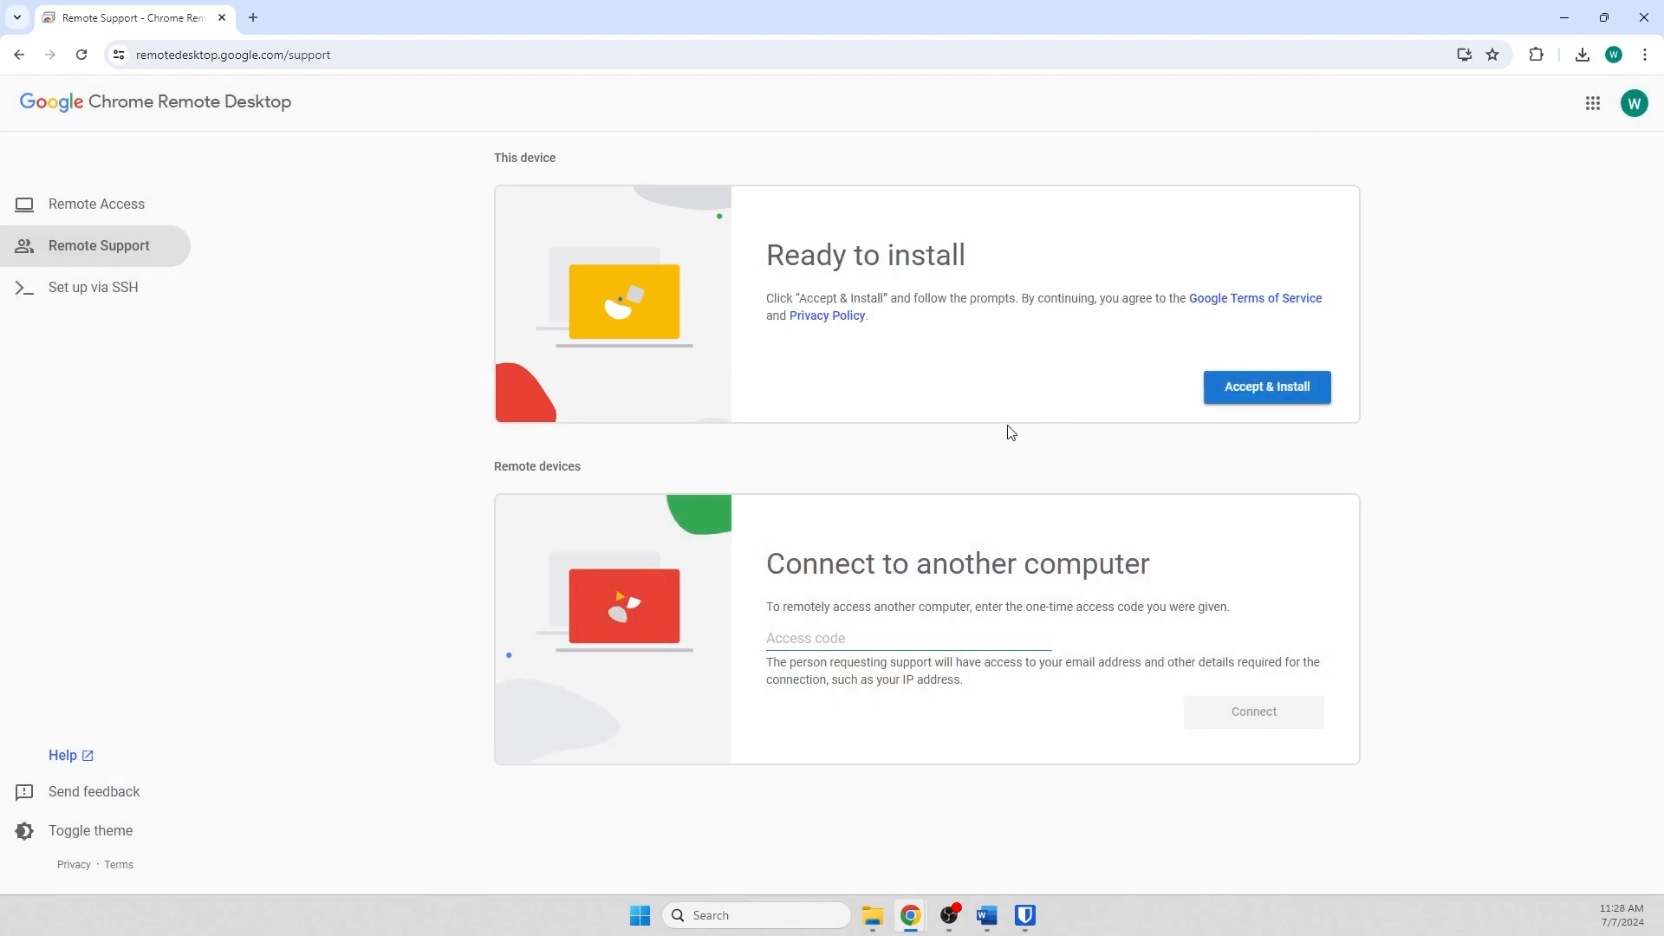
left_click(1265, 386)
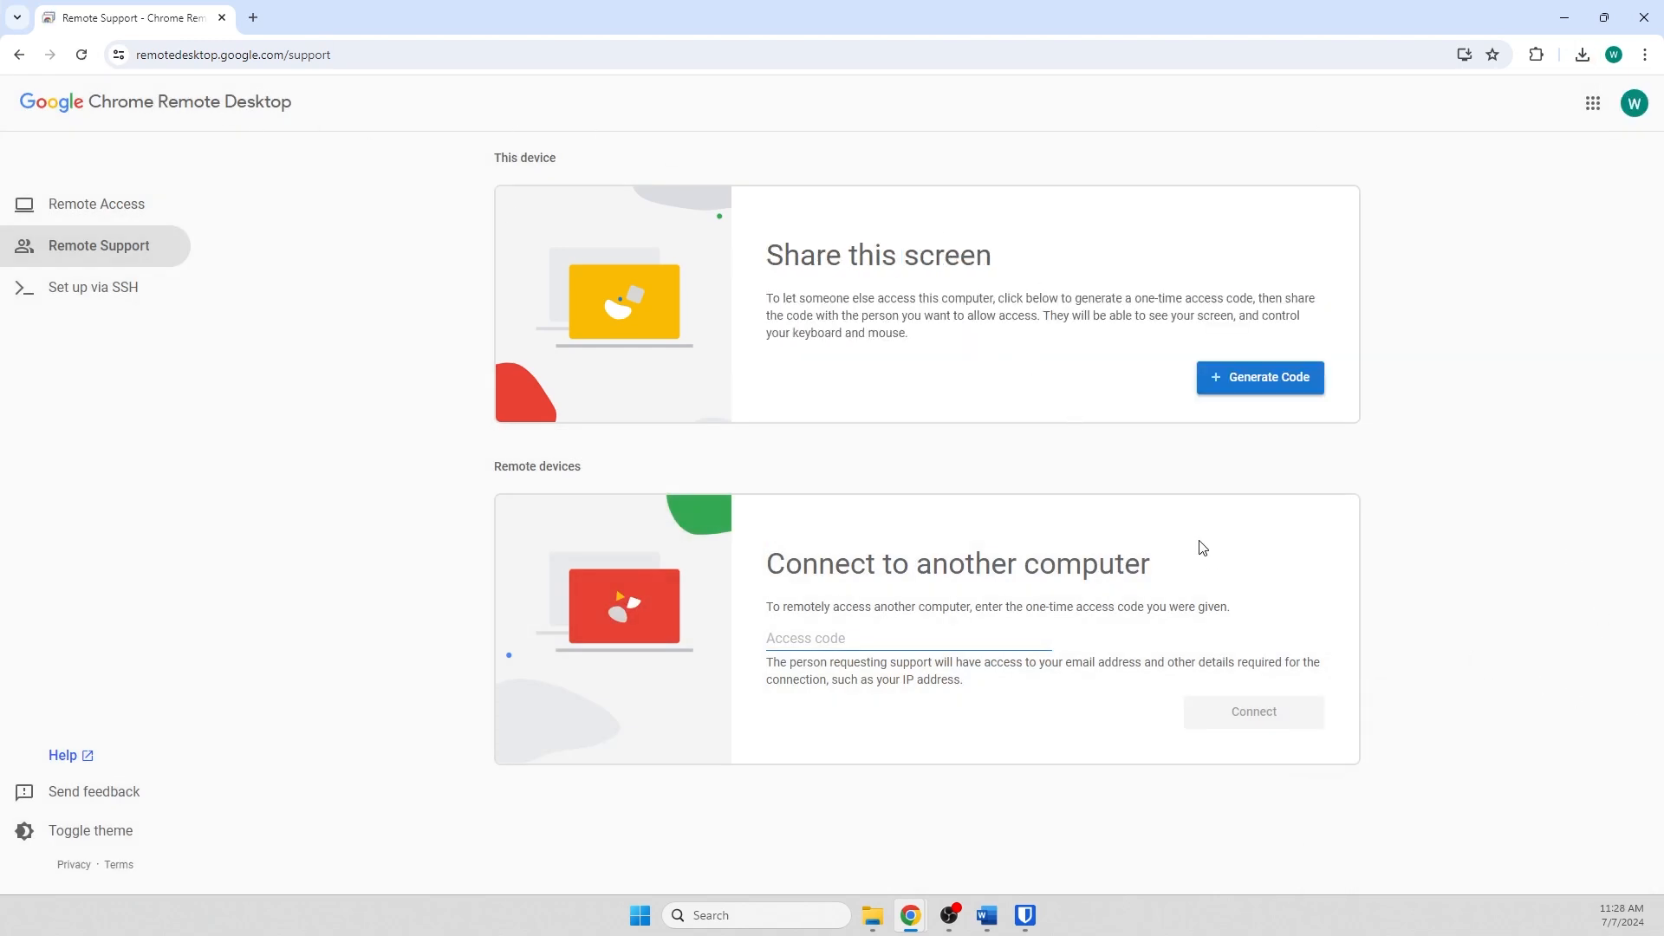
Generate a one-time access code and connect to the other computer using it.
left_click(1259, 376)
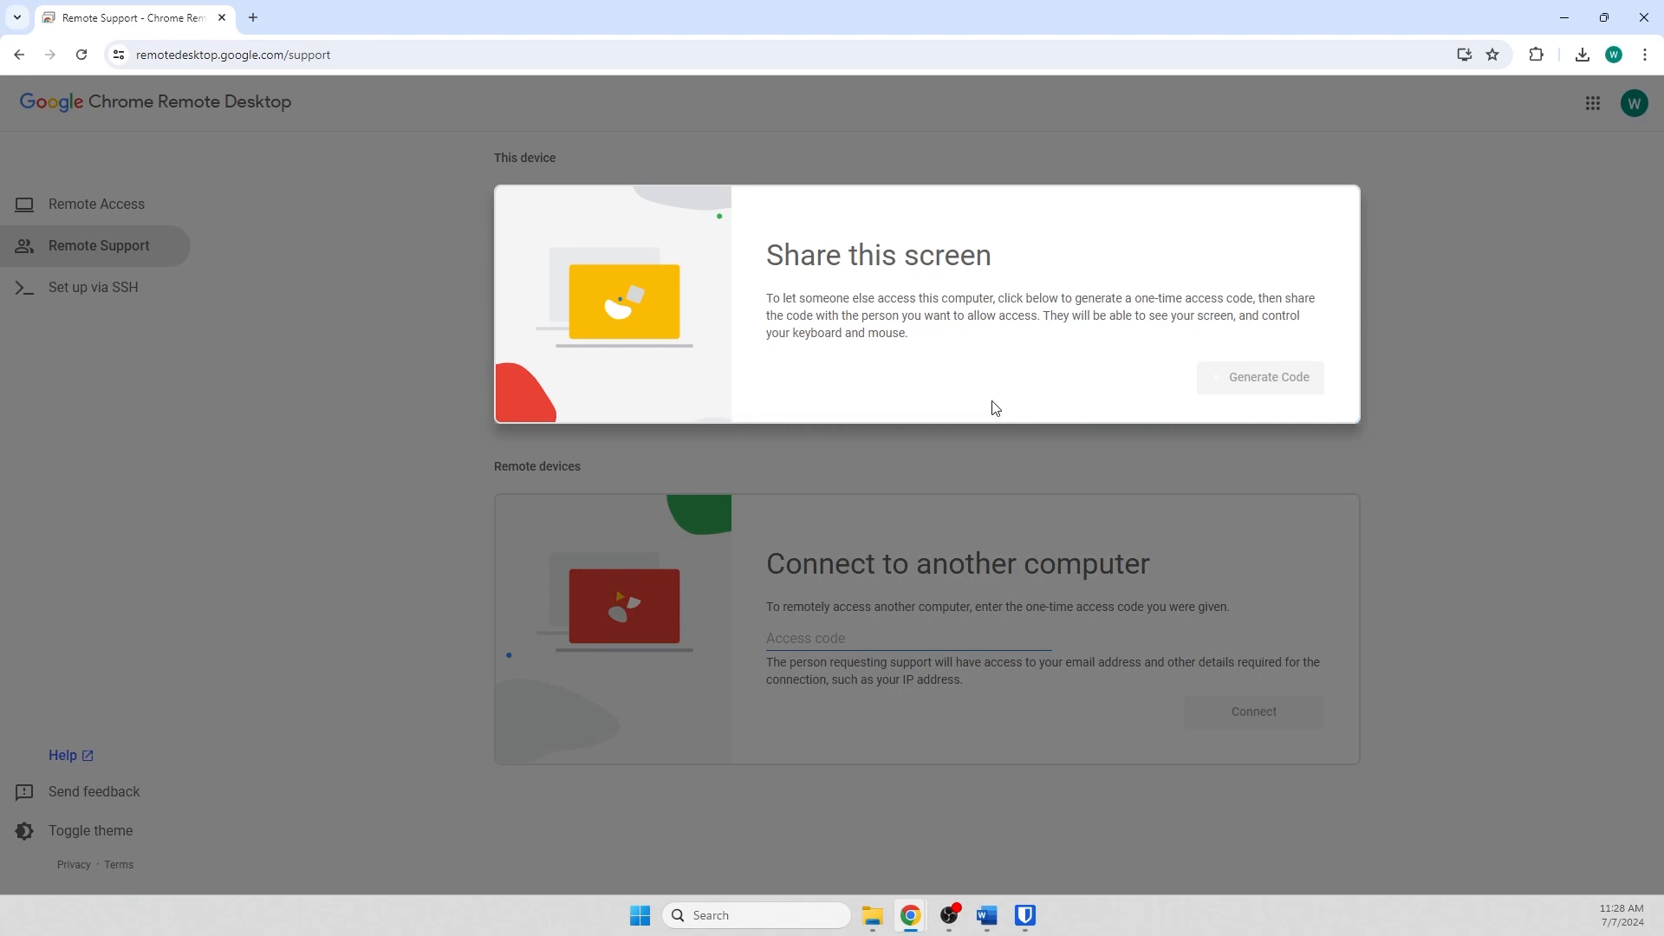
left_click(1265, 376)
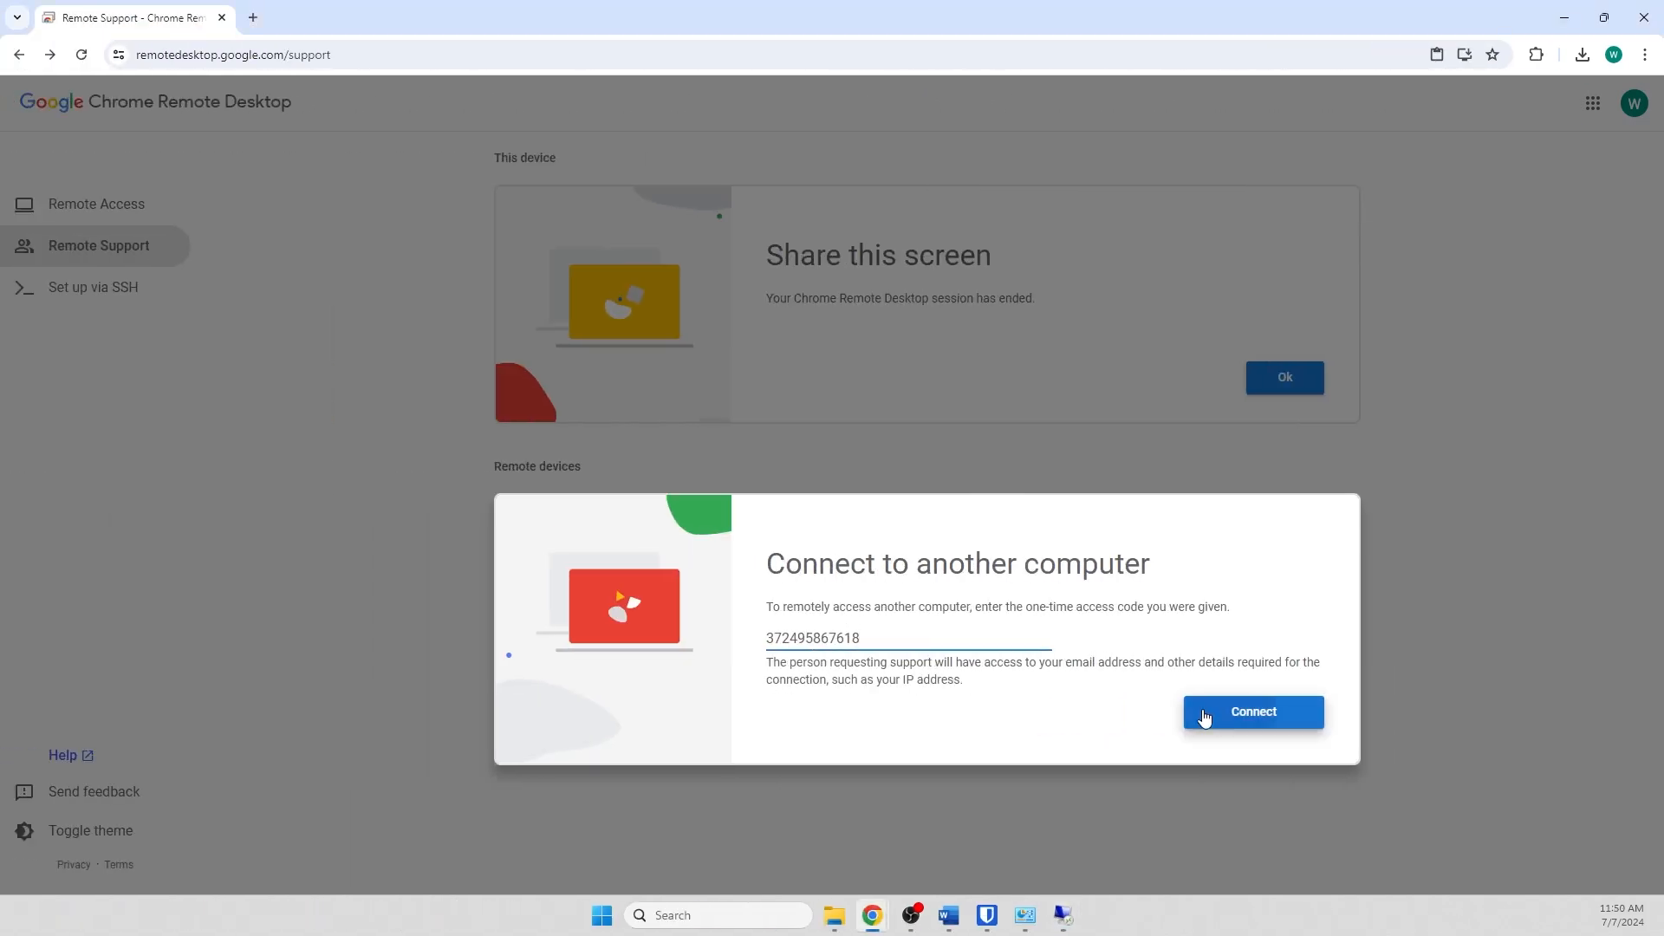
left_click(1251, 710)
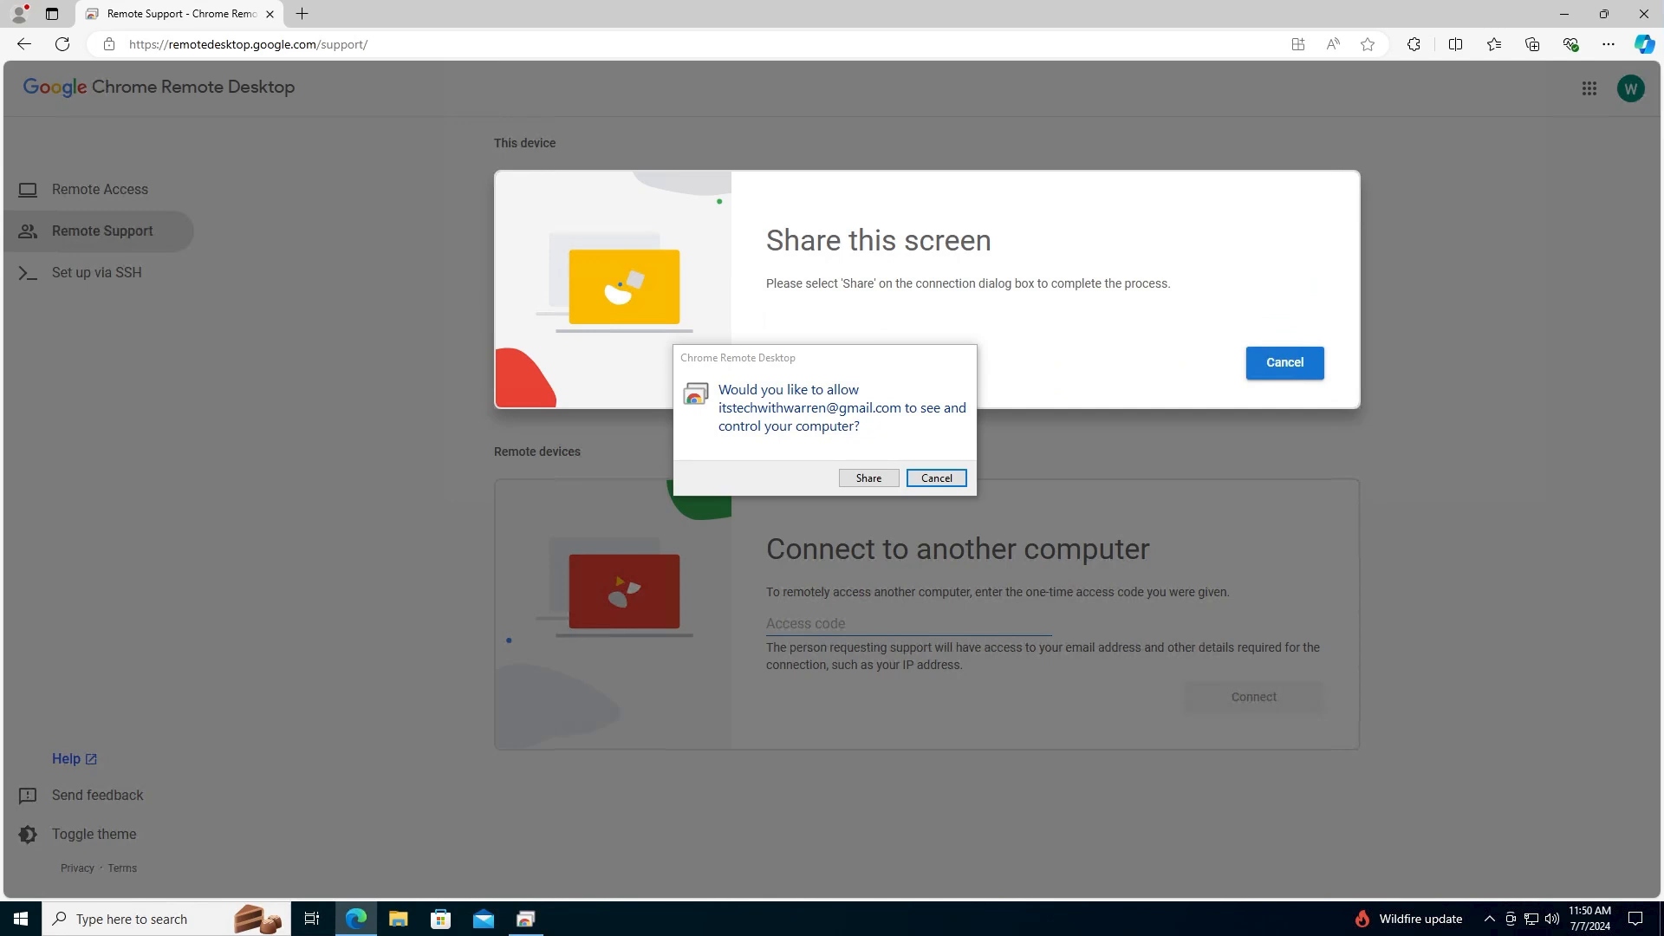
mouse_move(879, 475)
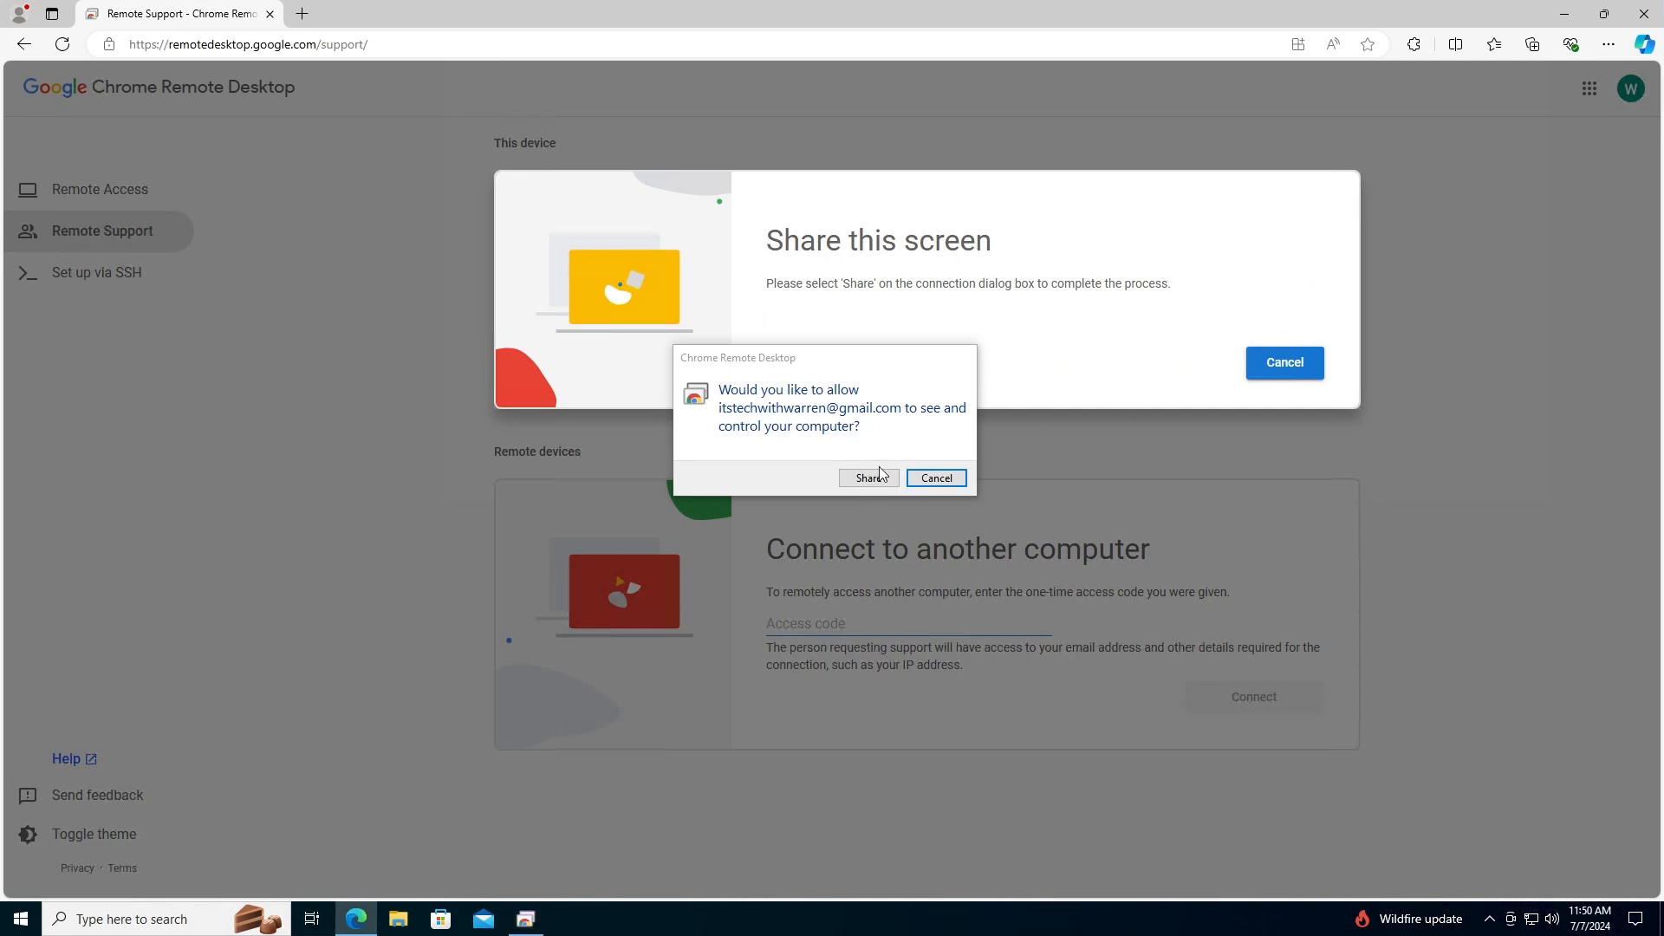
Share this computer, allowing the helper to see and control it.
left_click(867, 476)
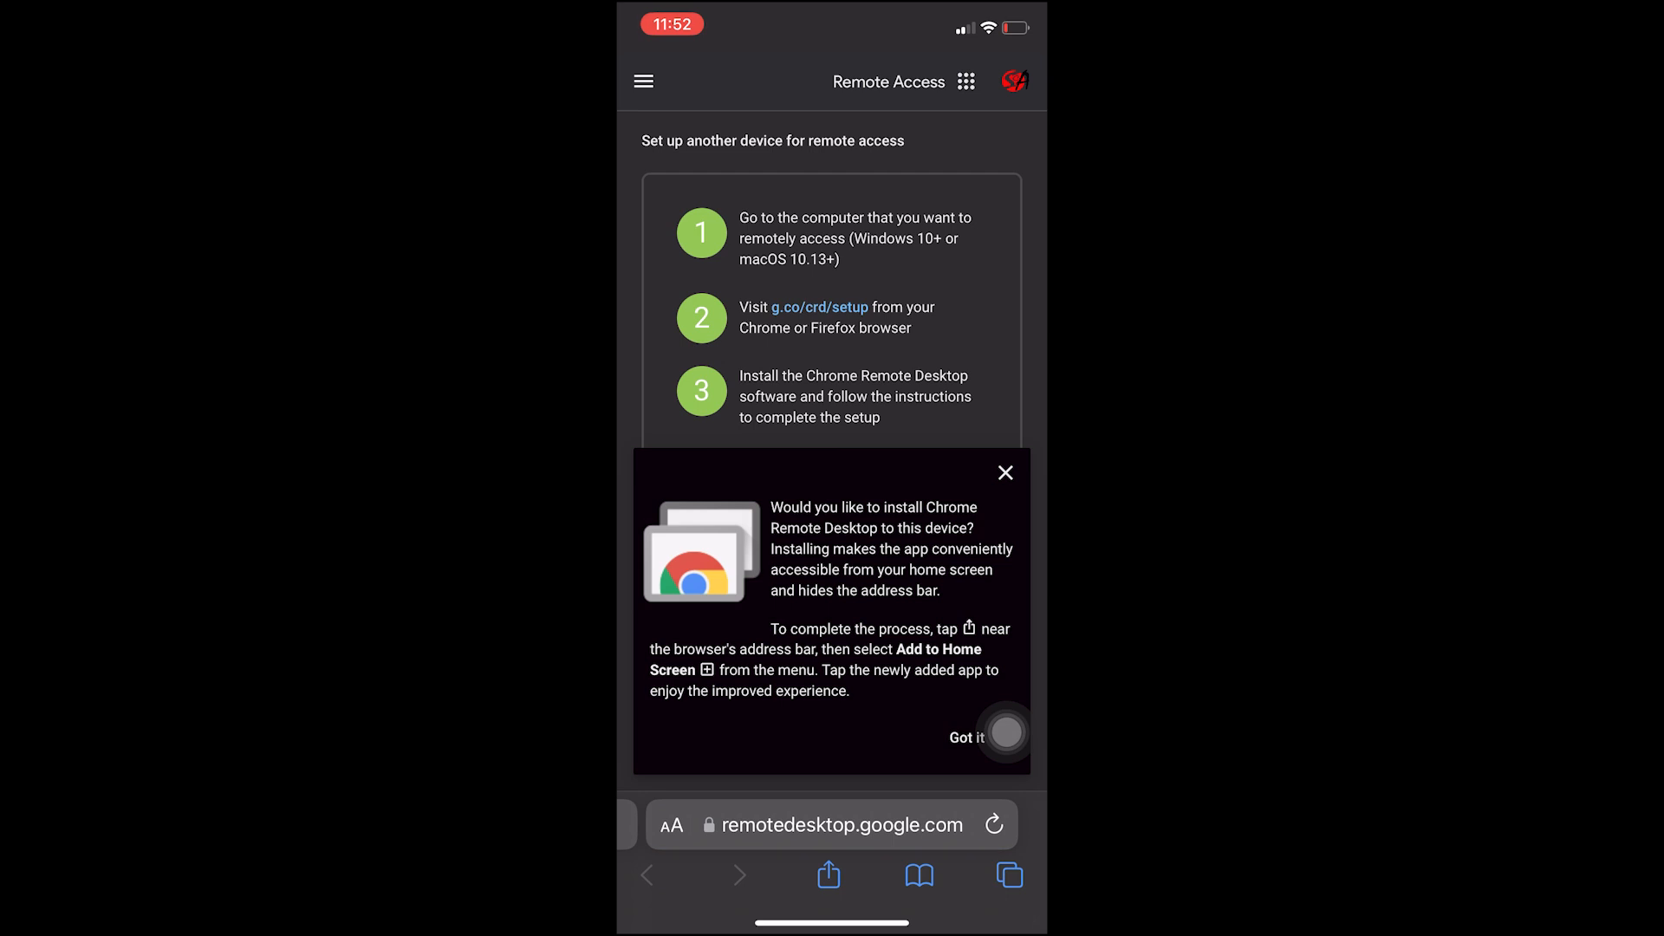
left_click(643, 82)
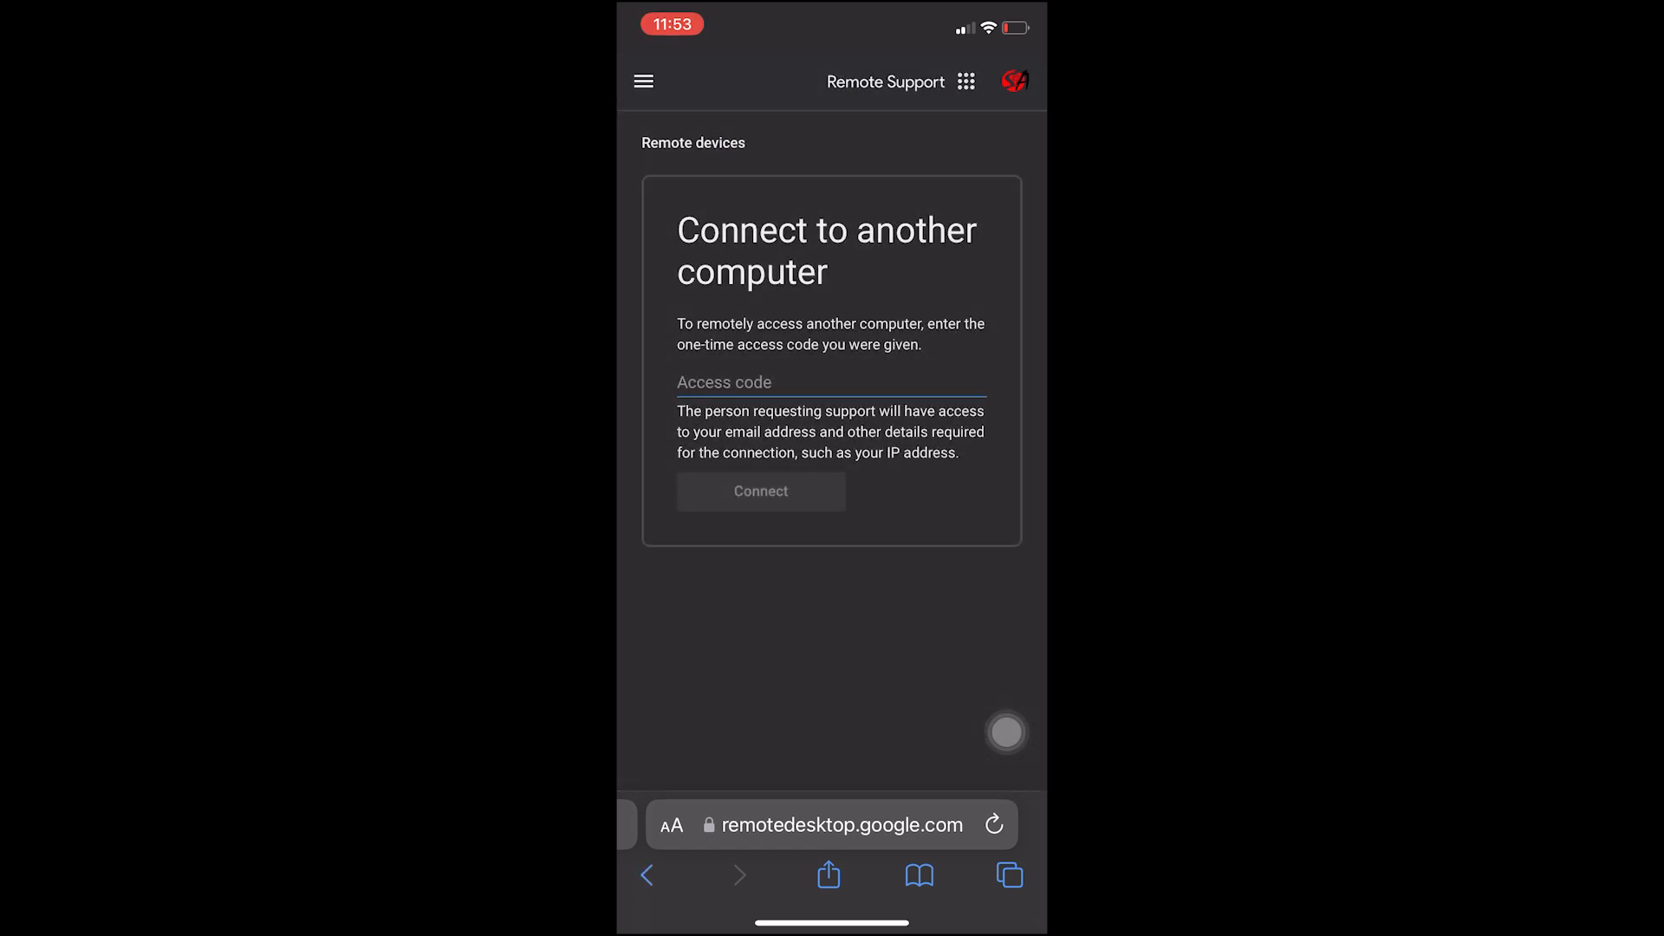
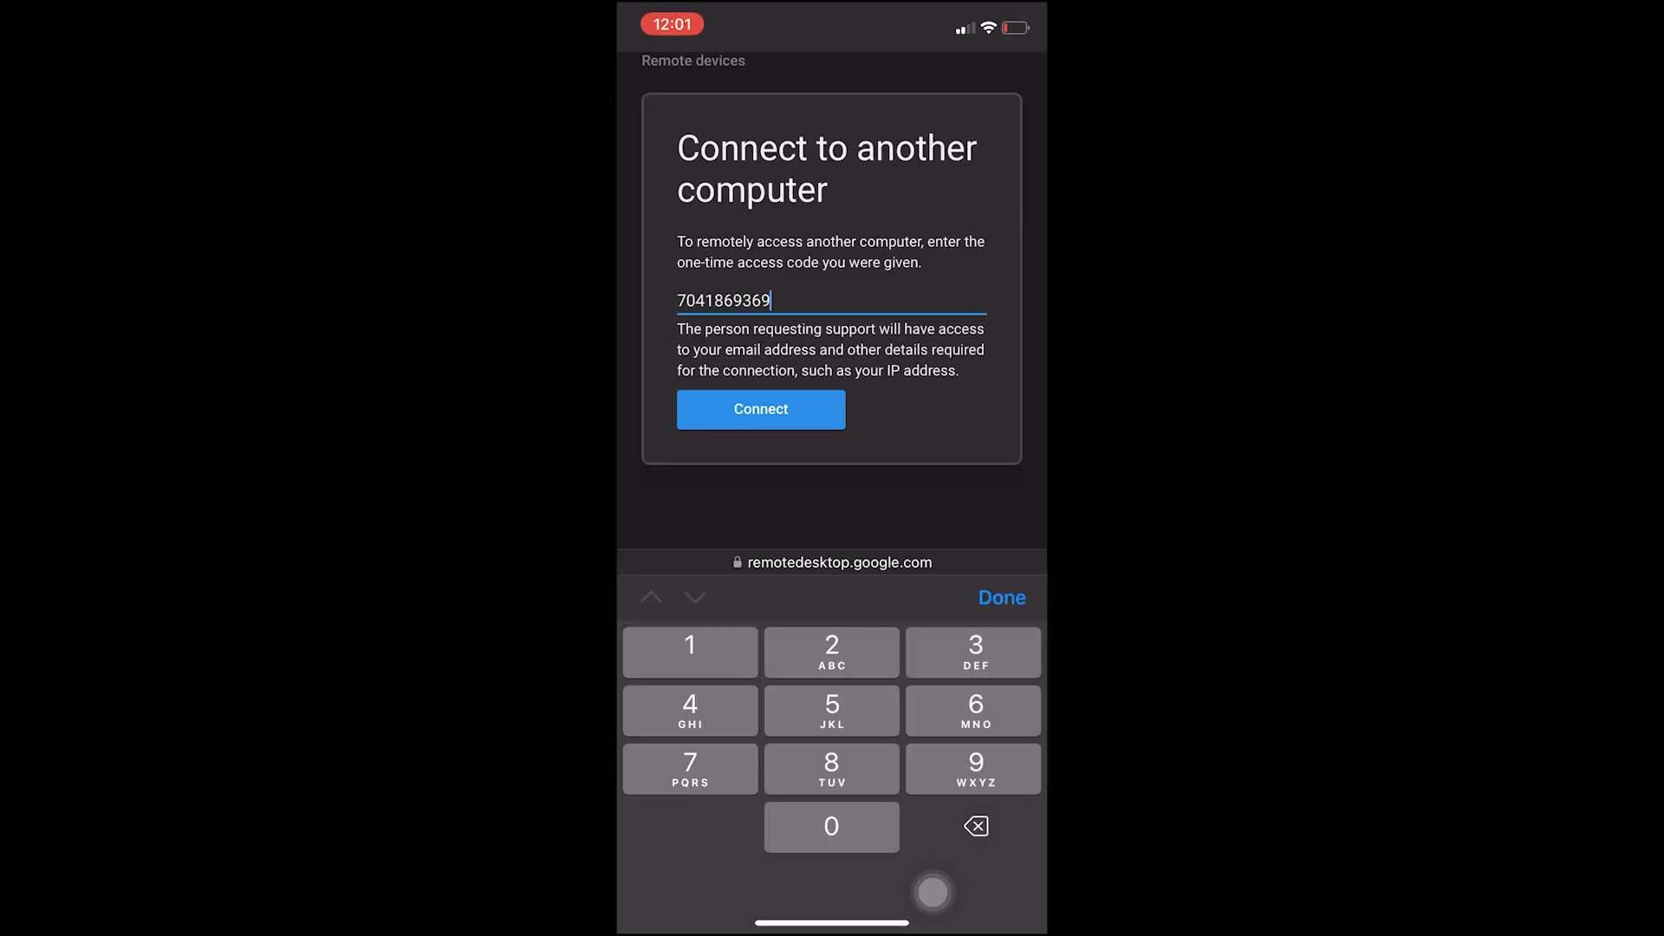
left_click(759, 409)
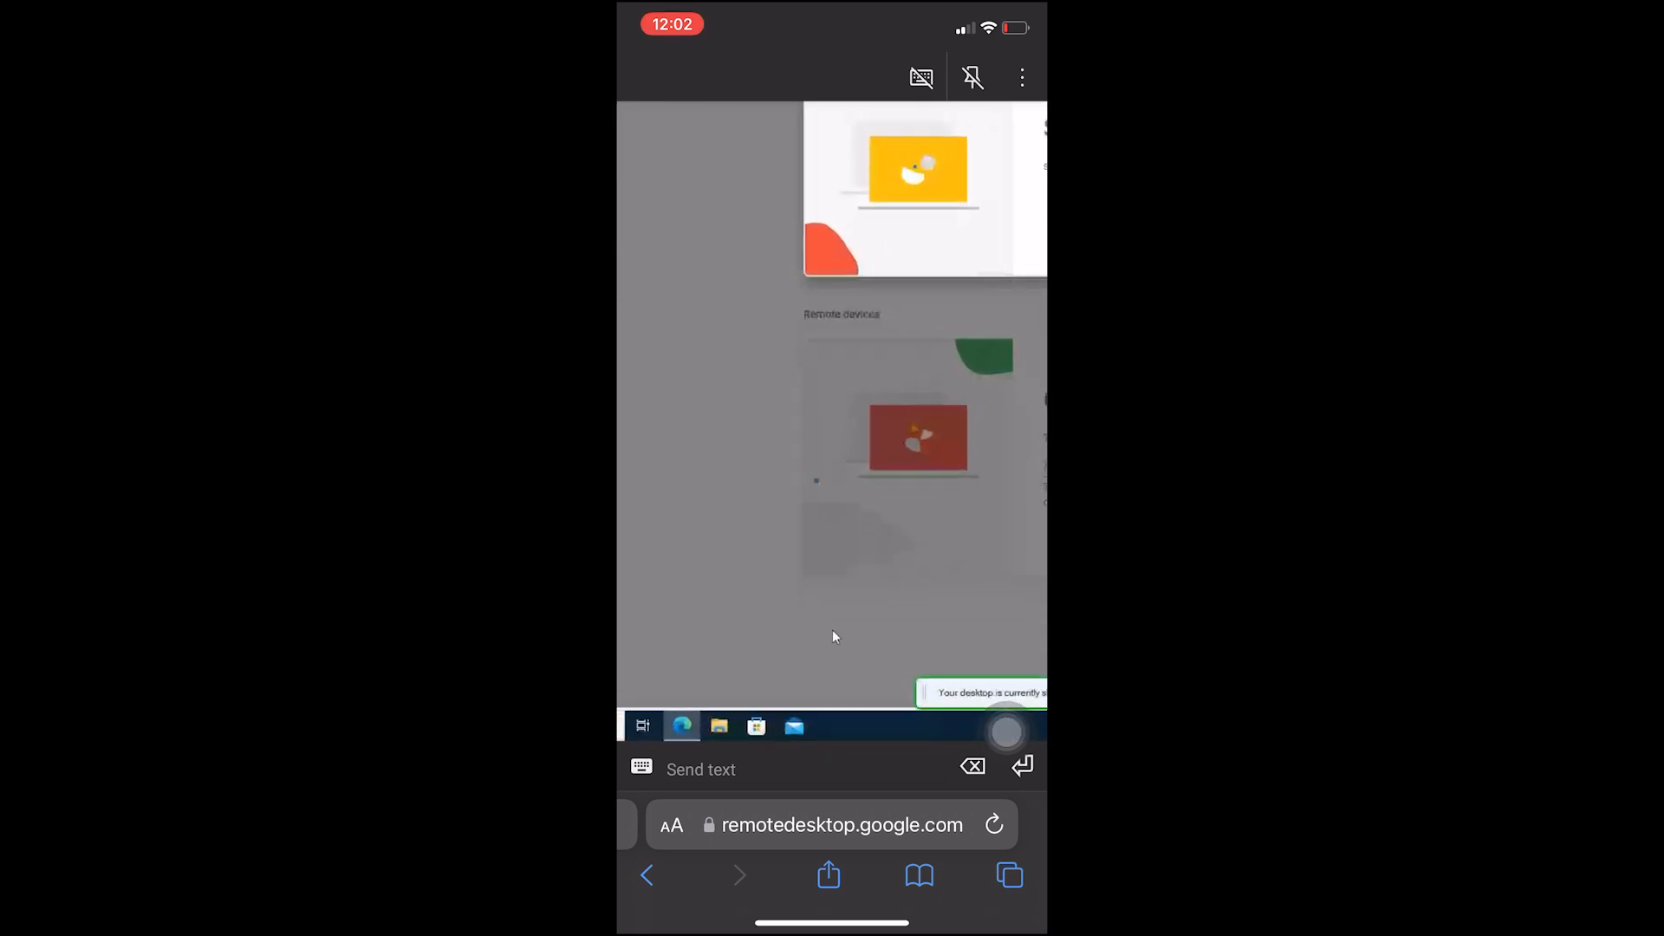
Send the text 'test' into the remote Windows search box from the phone.
scroll("up", 3)
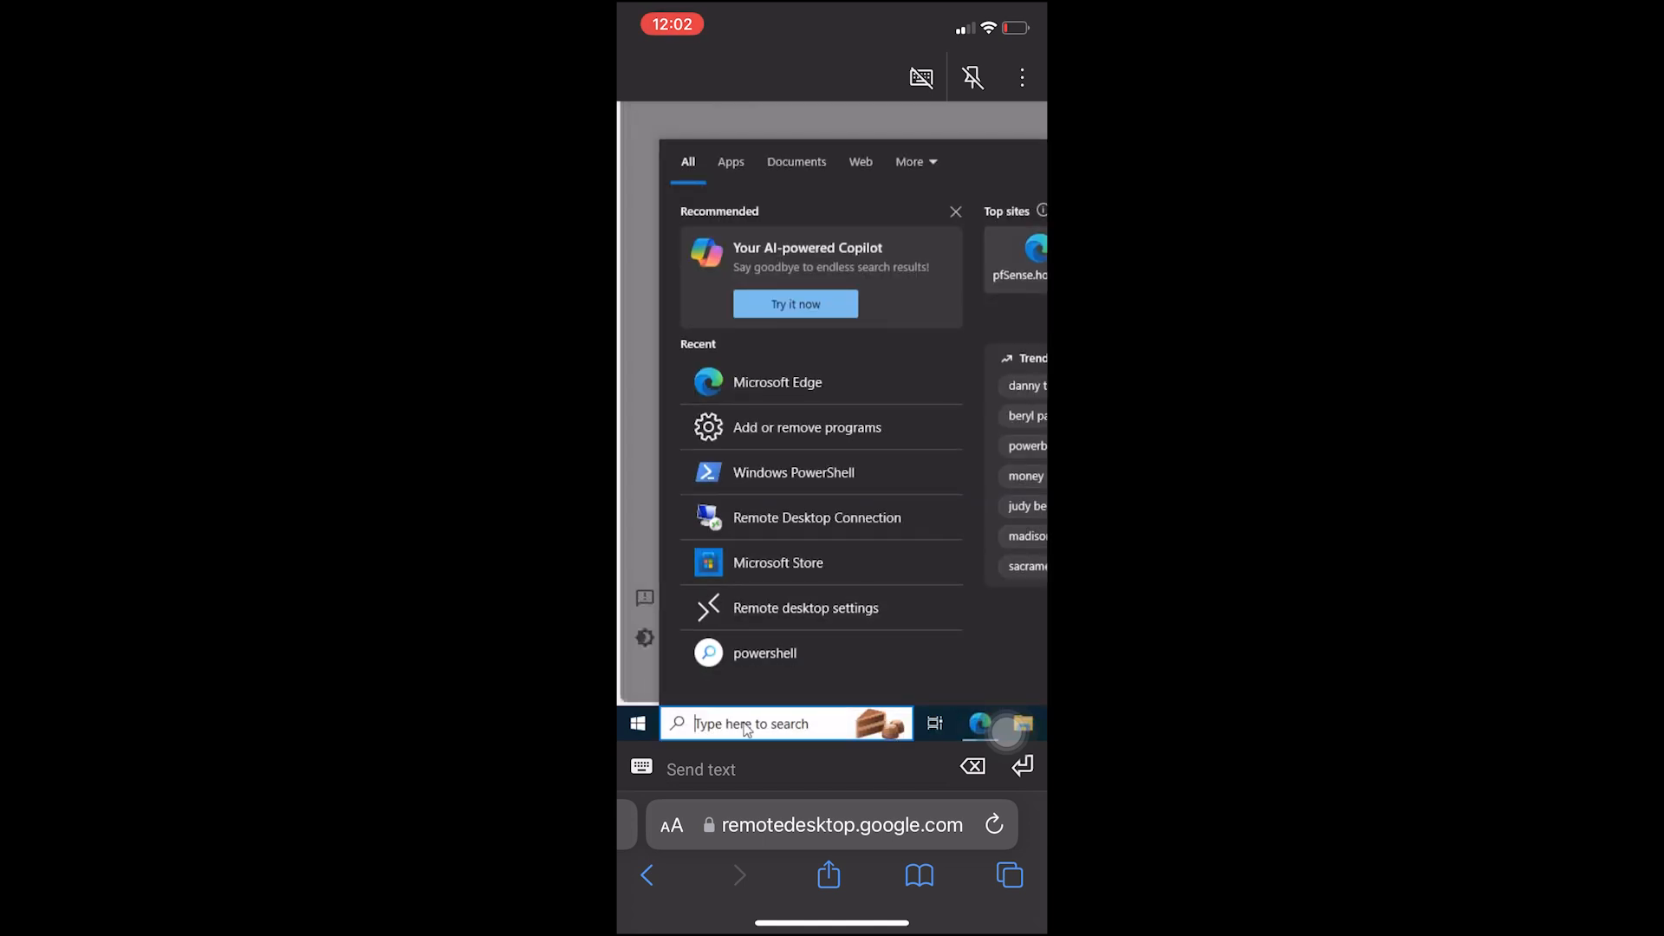
type("test")
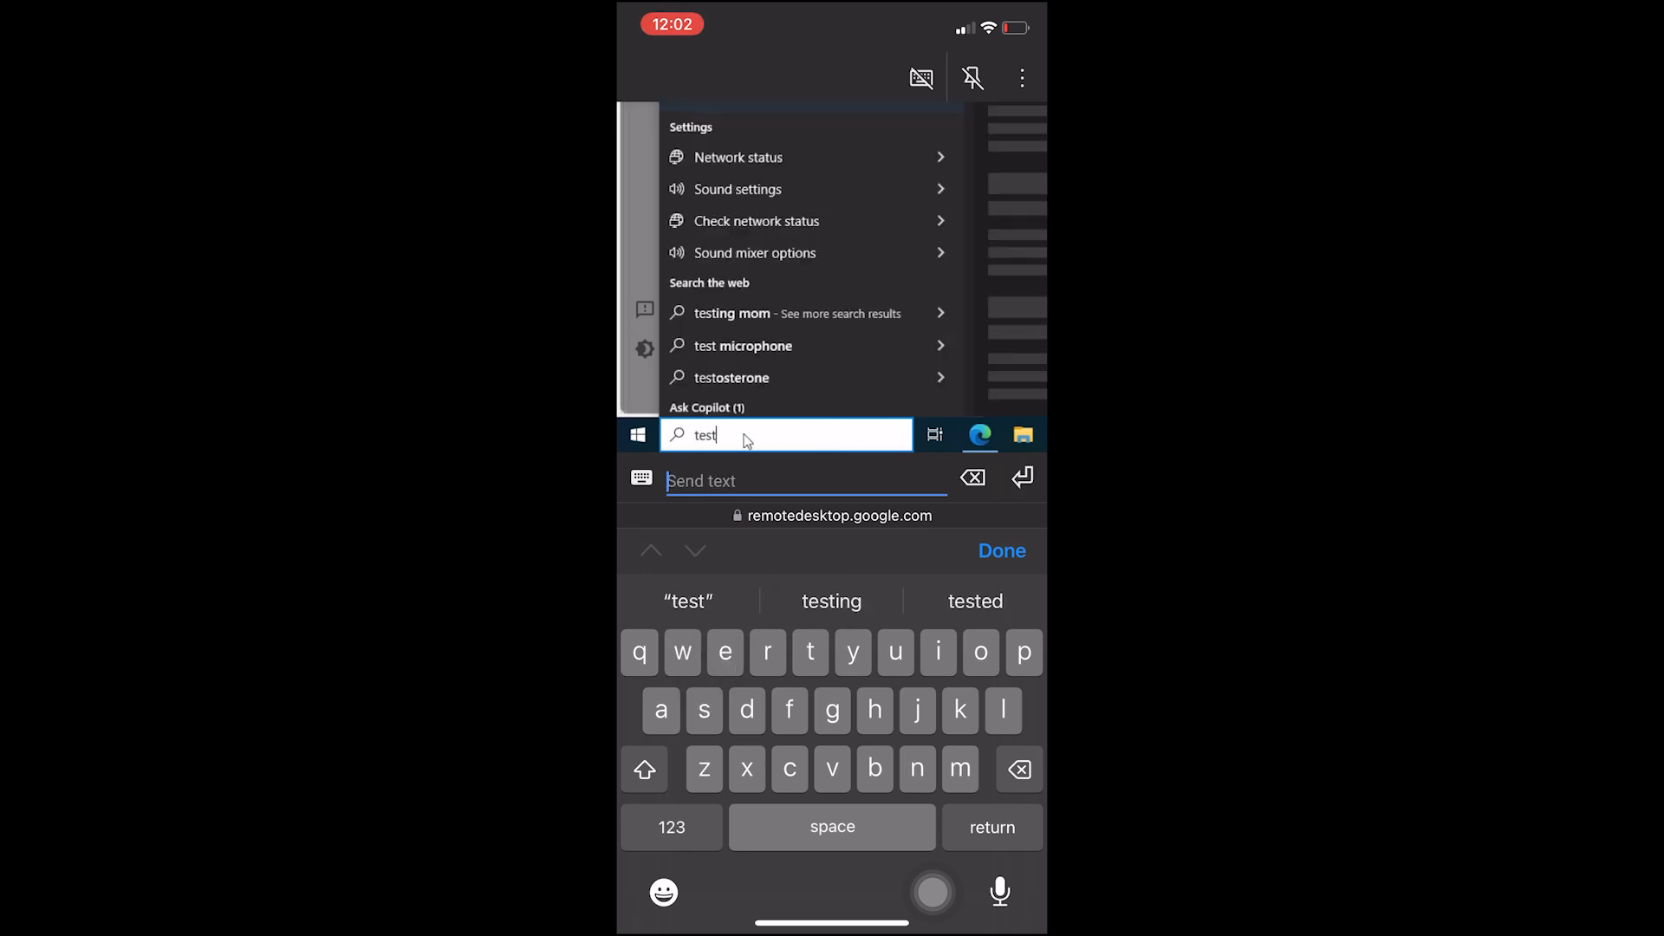
left_click(639, 478)
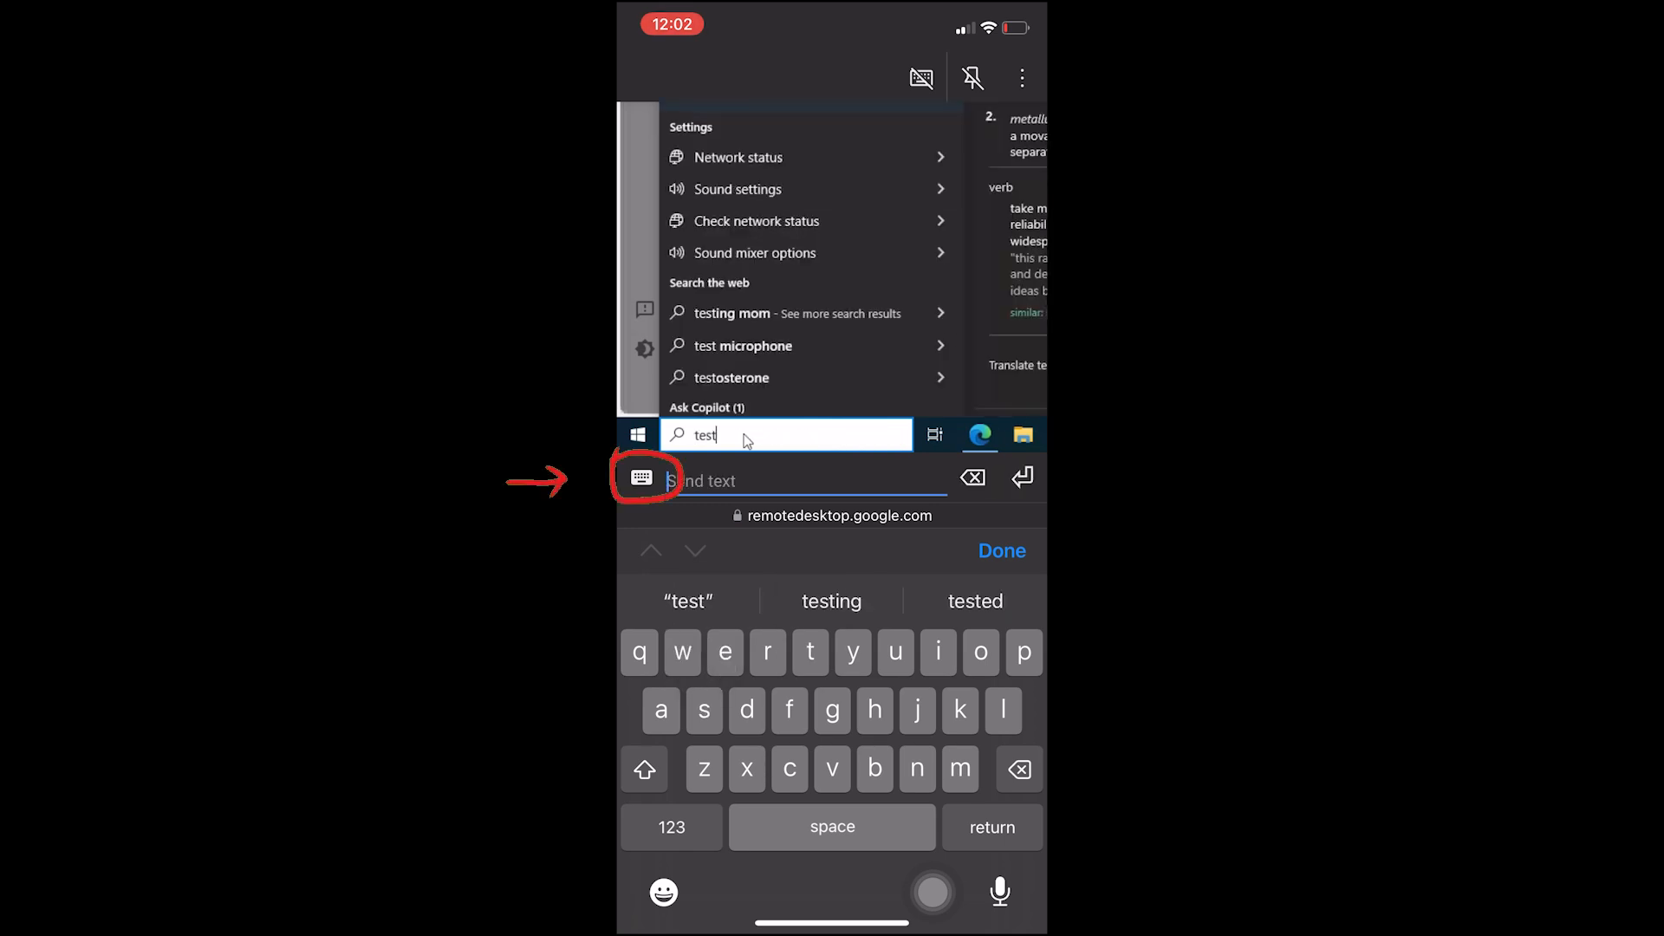
left_click(639, 479)
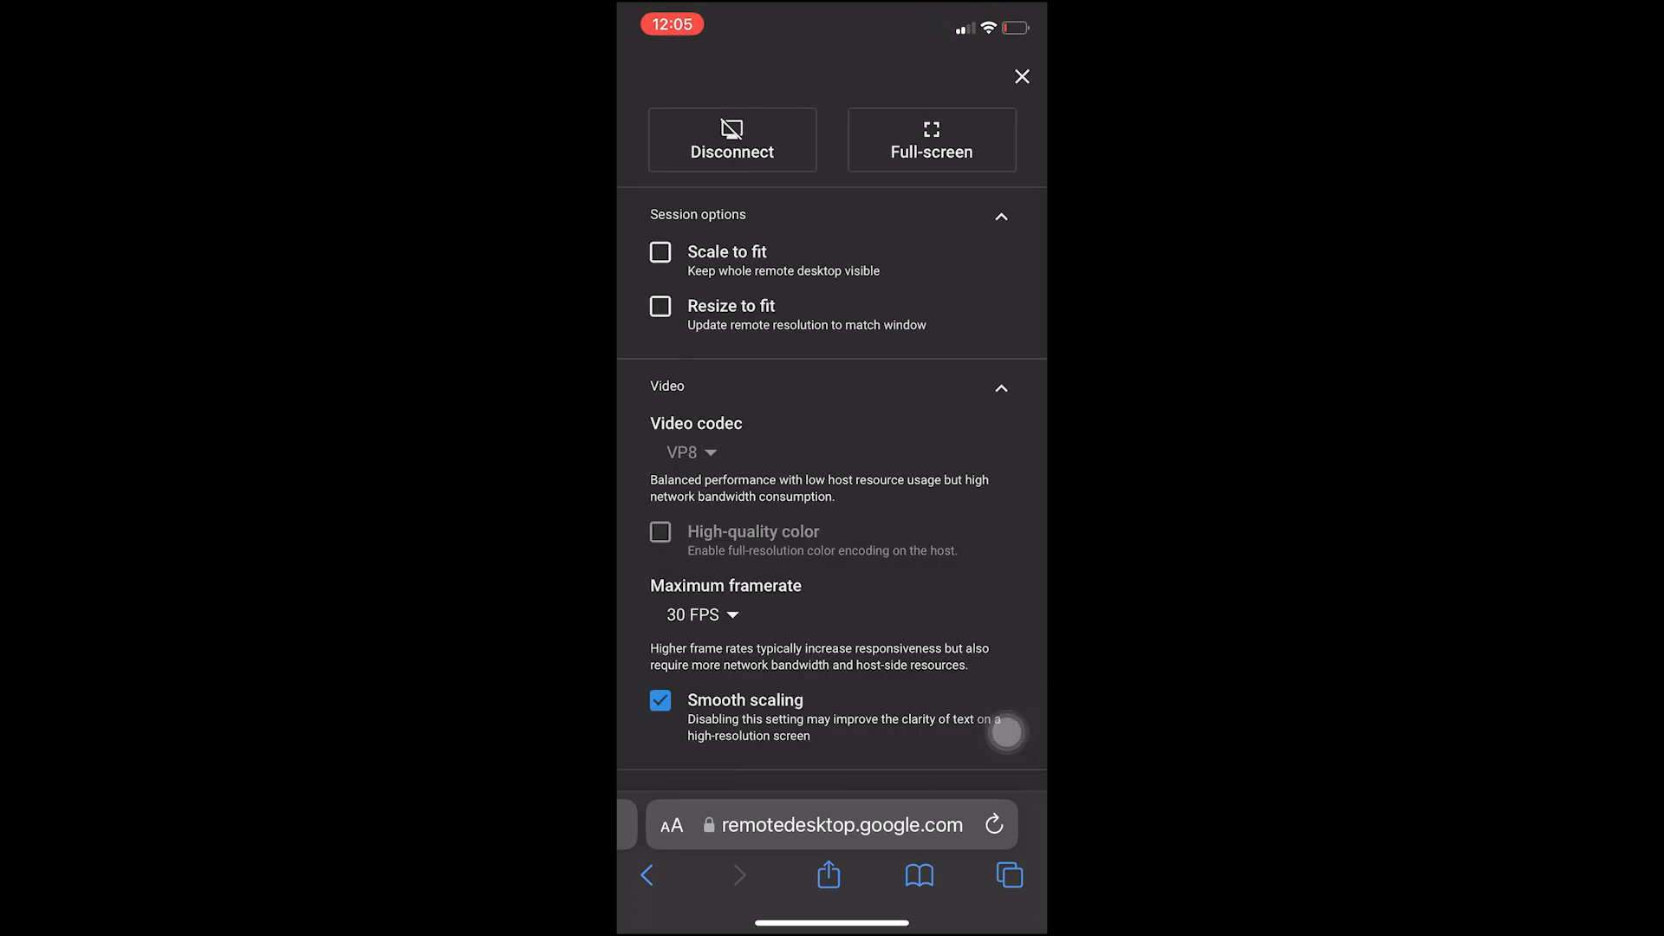
Scroll the session options menu down past video settings to the input controls.
scroll("down", 3)
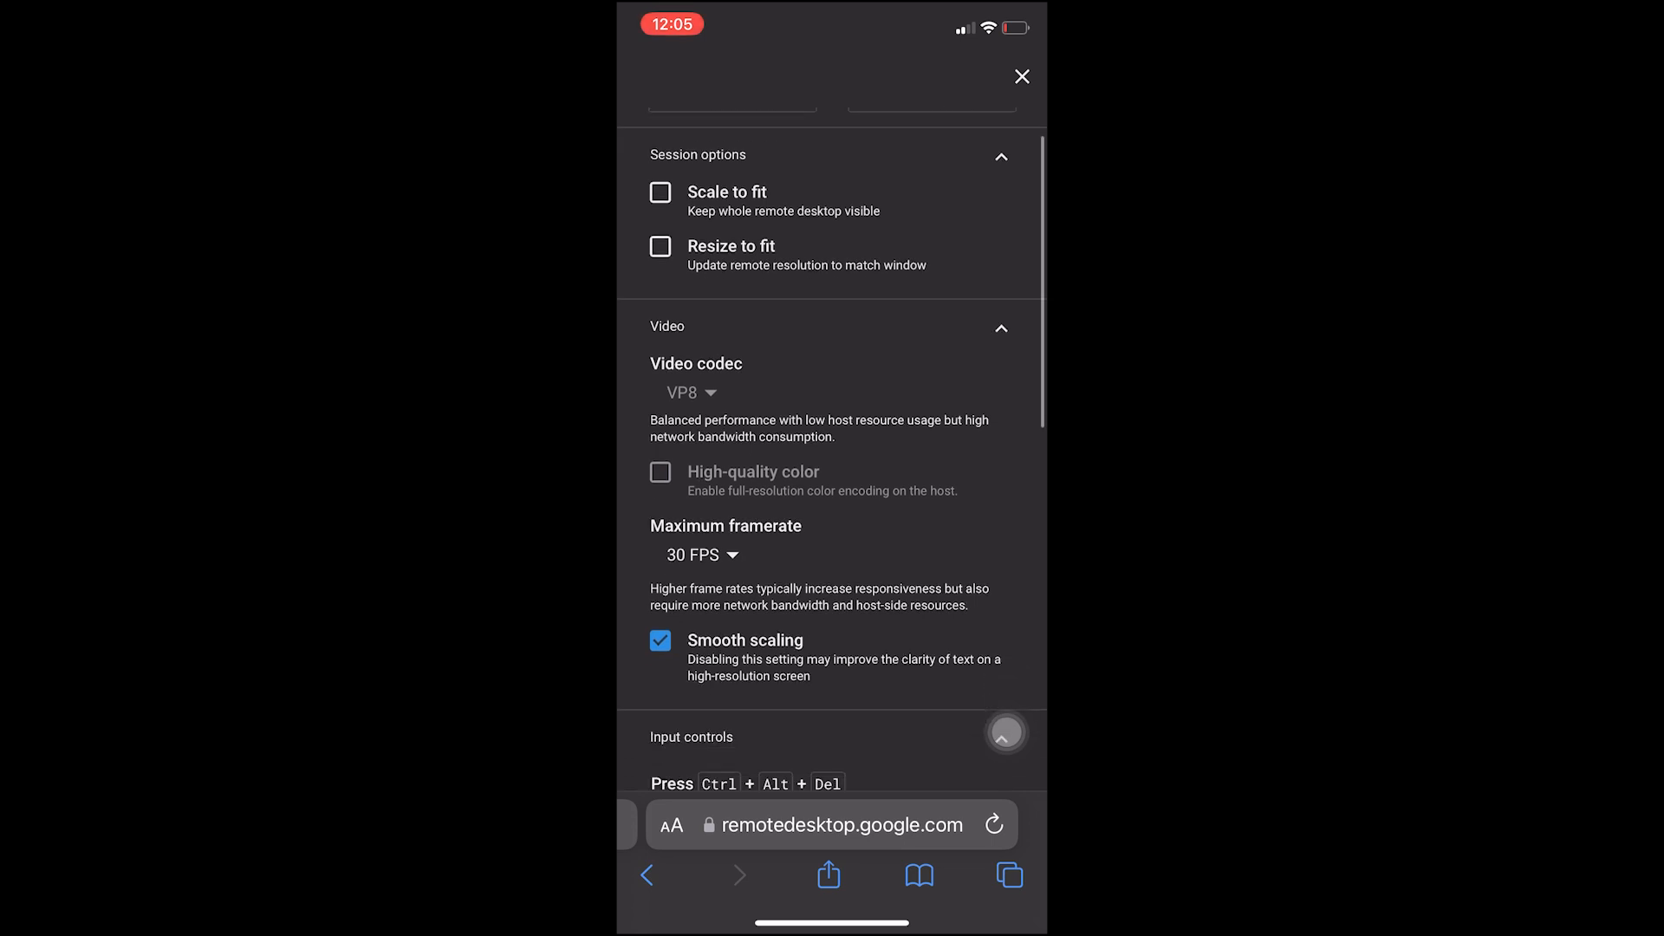